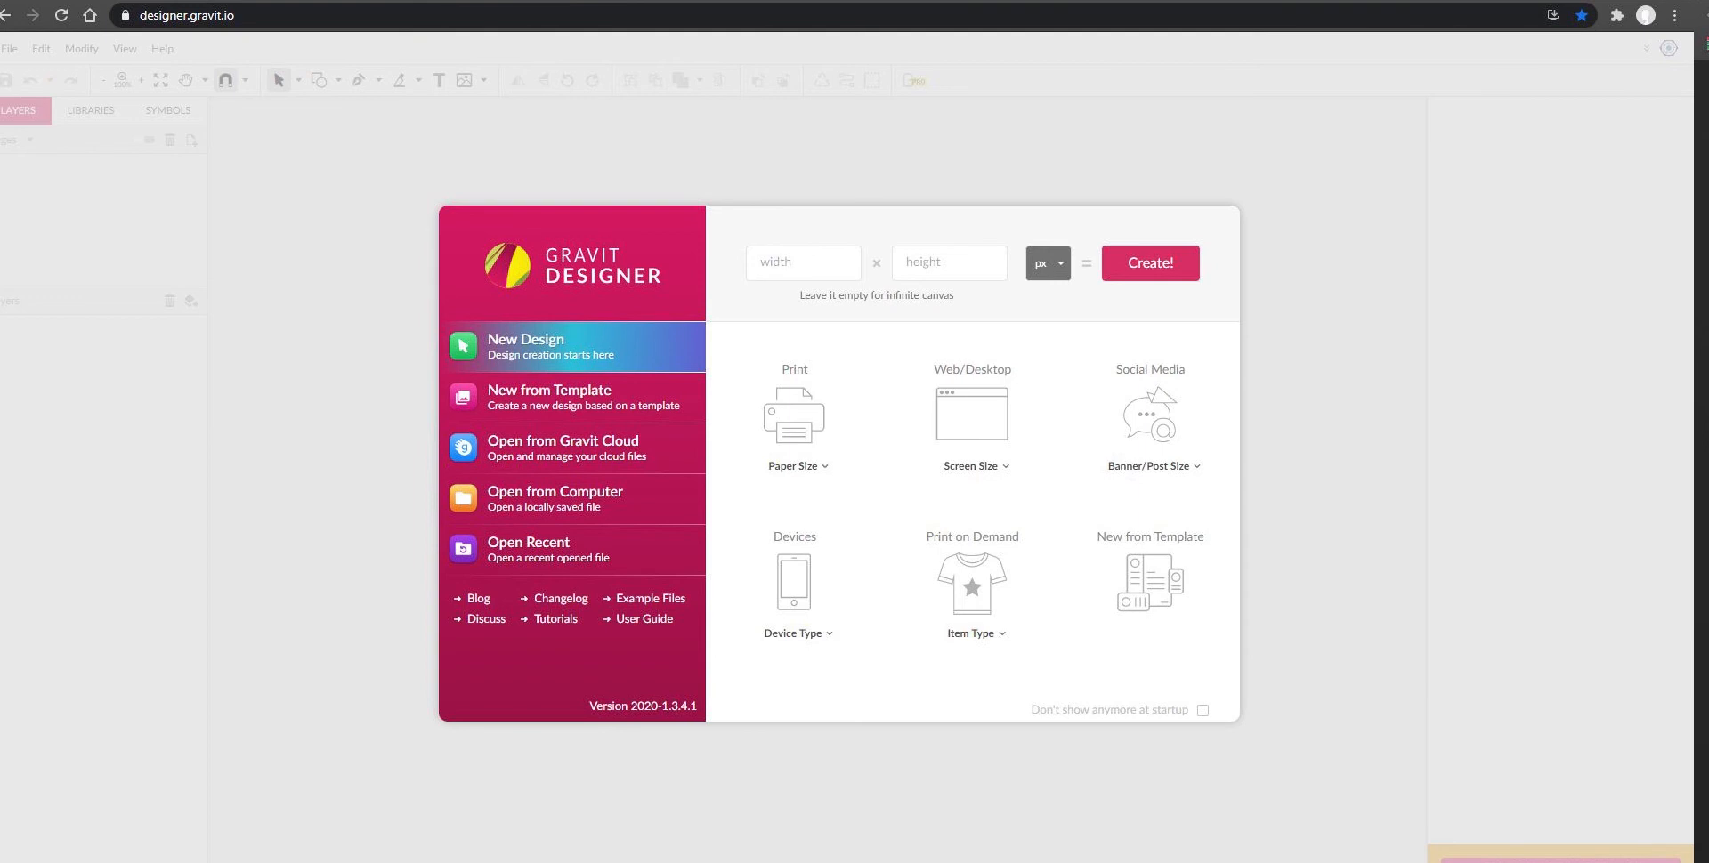
Step: Create a new blank A4 (210 × 297 mm) print design from the start screen
click(797, 466)
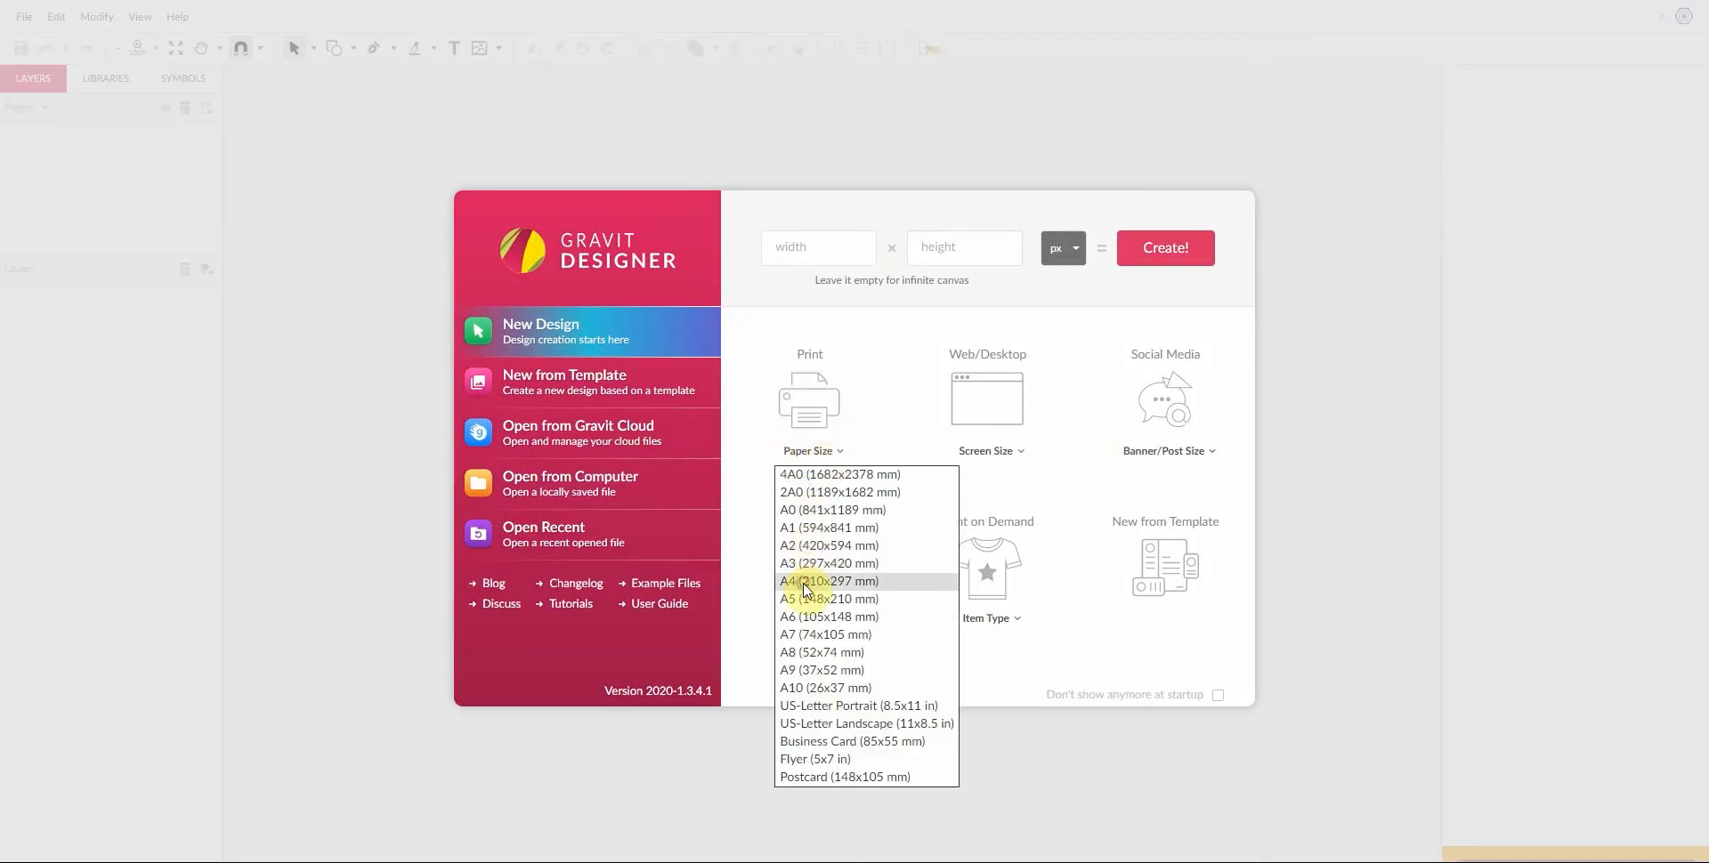
click(828, 581)
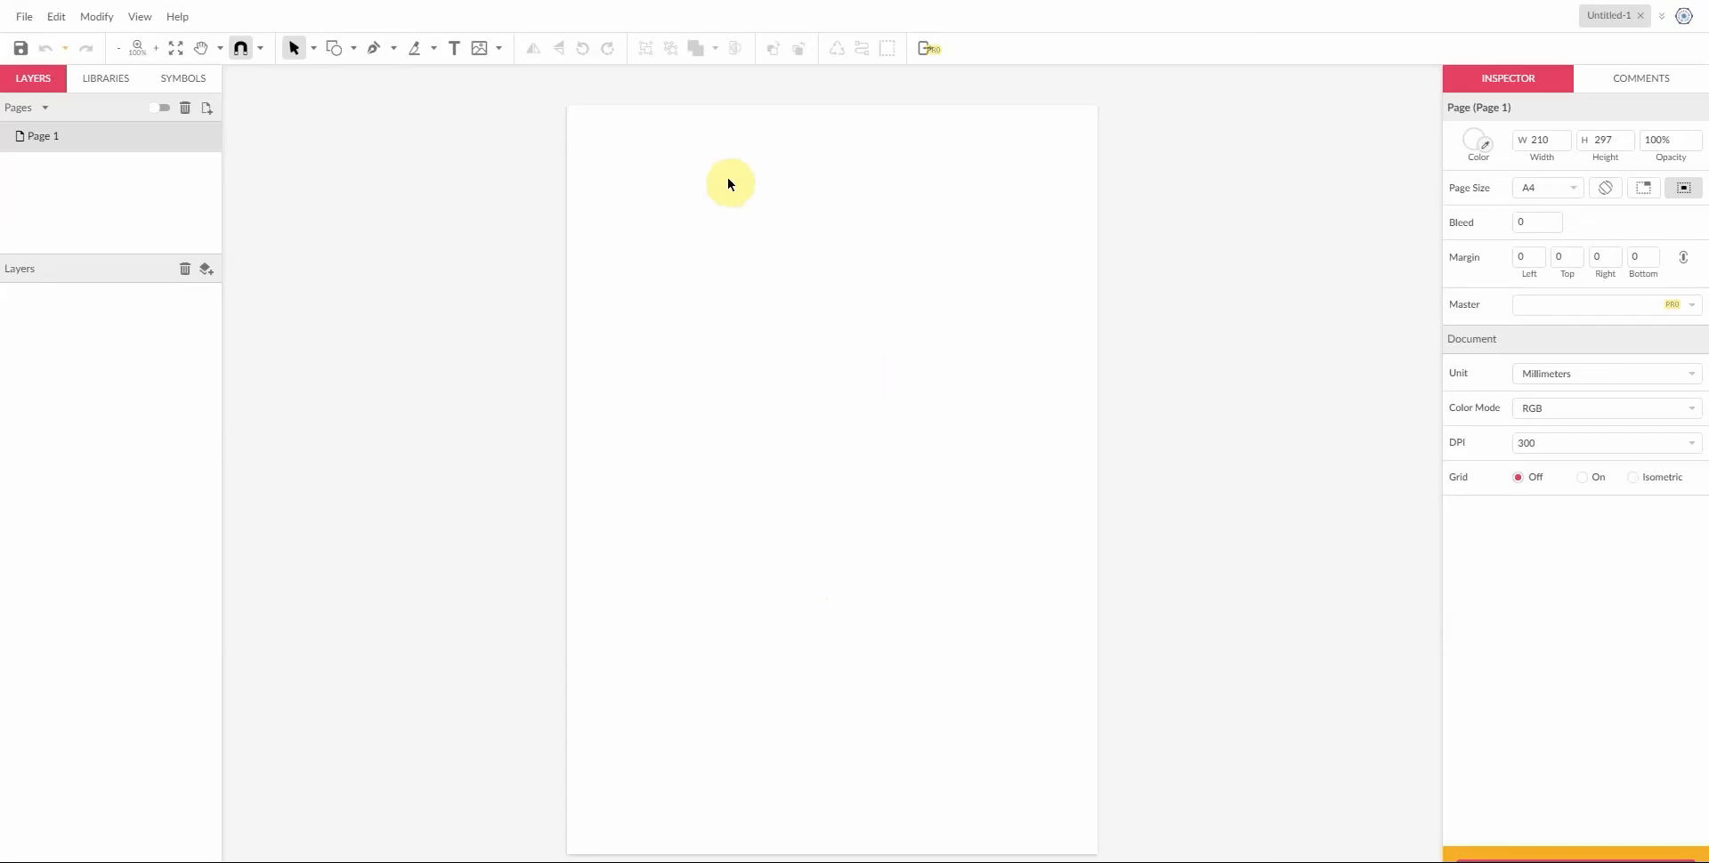
mouse_move(970, 641)
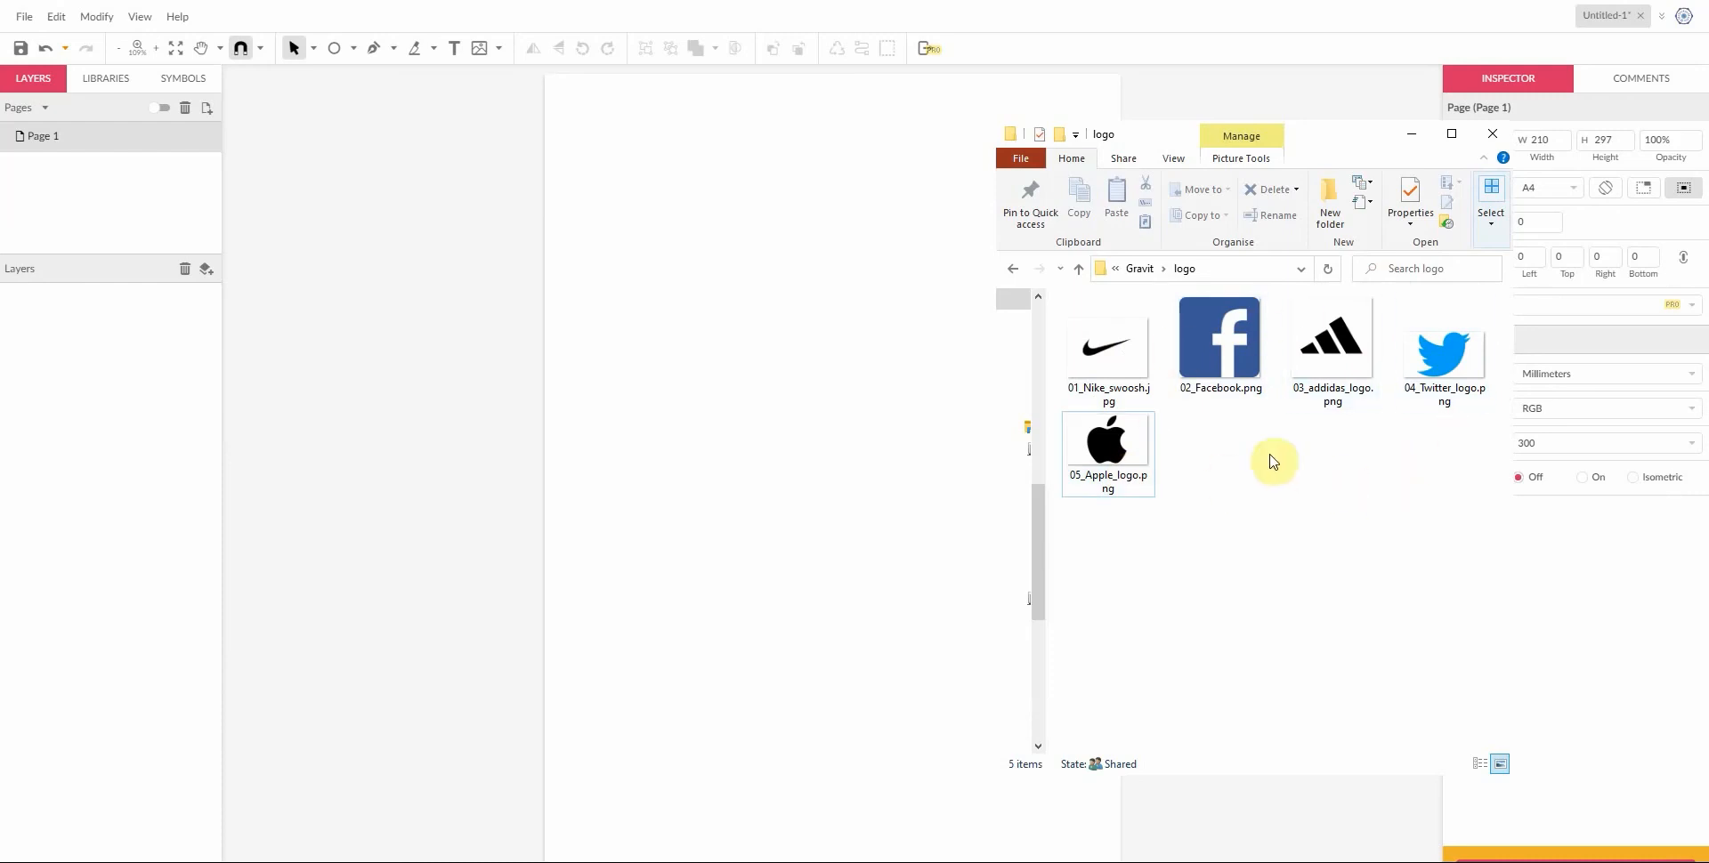
Step: Import the 01_Nike_swoosh image onto the A4 page
click(1108, 349)
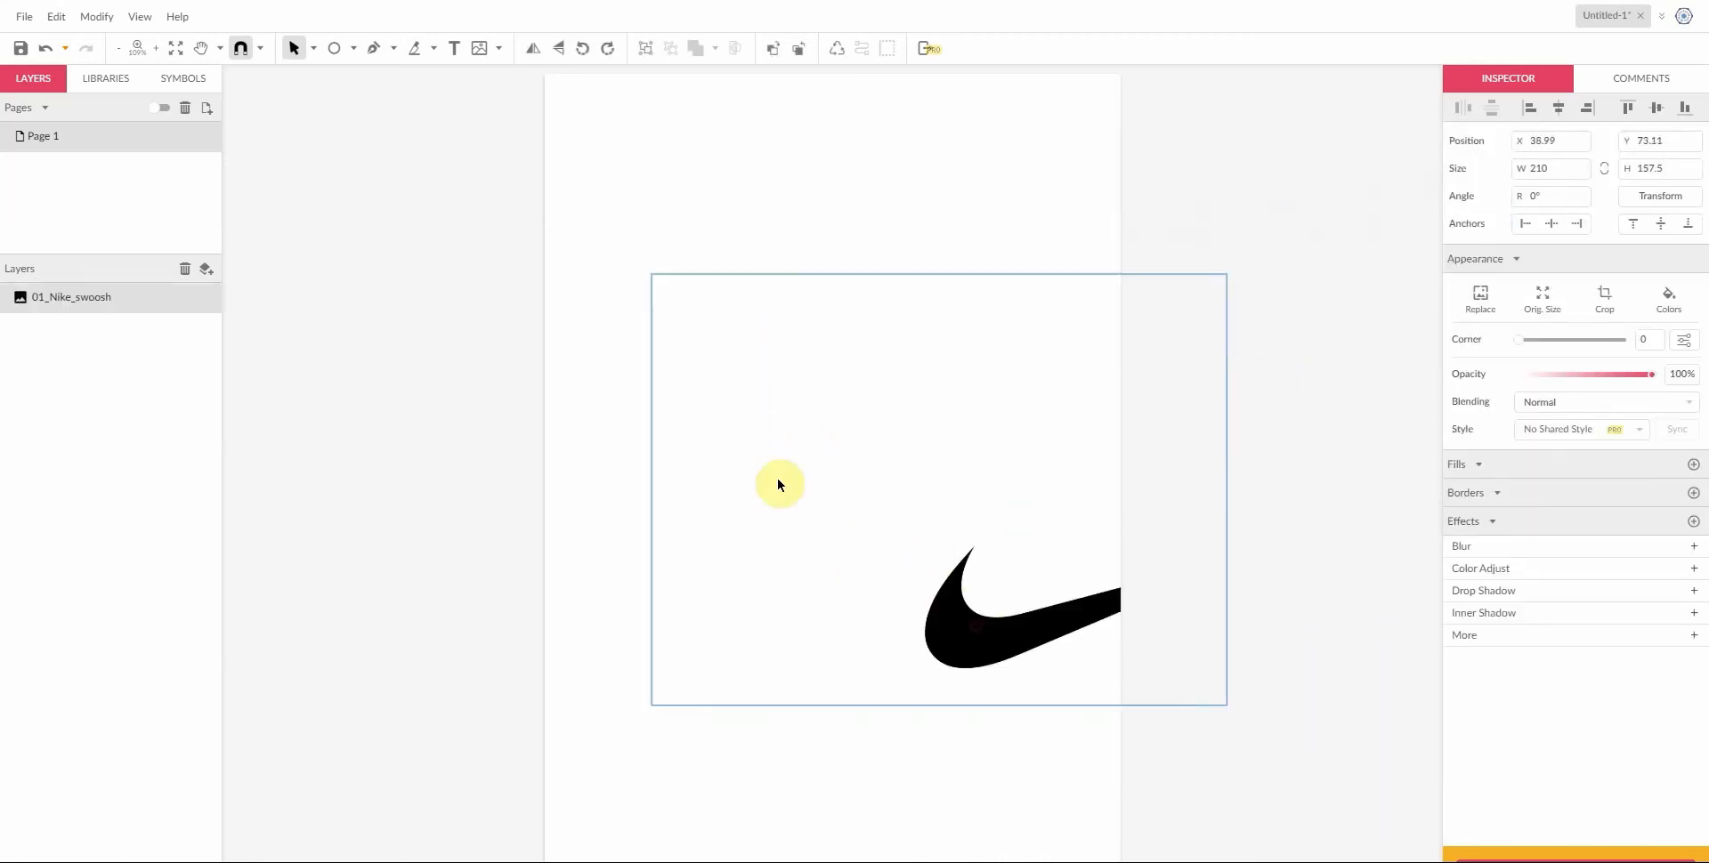
Step: Zoom in until the Nike swoosh image fills the canvas
click(1226, 464)
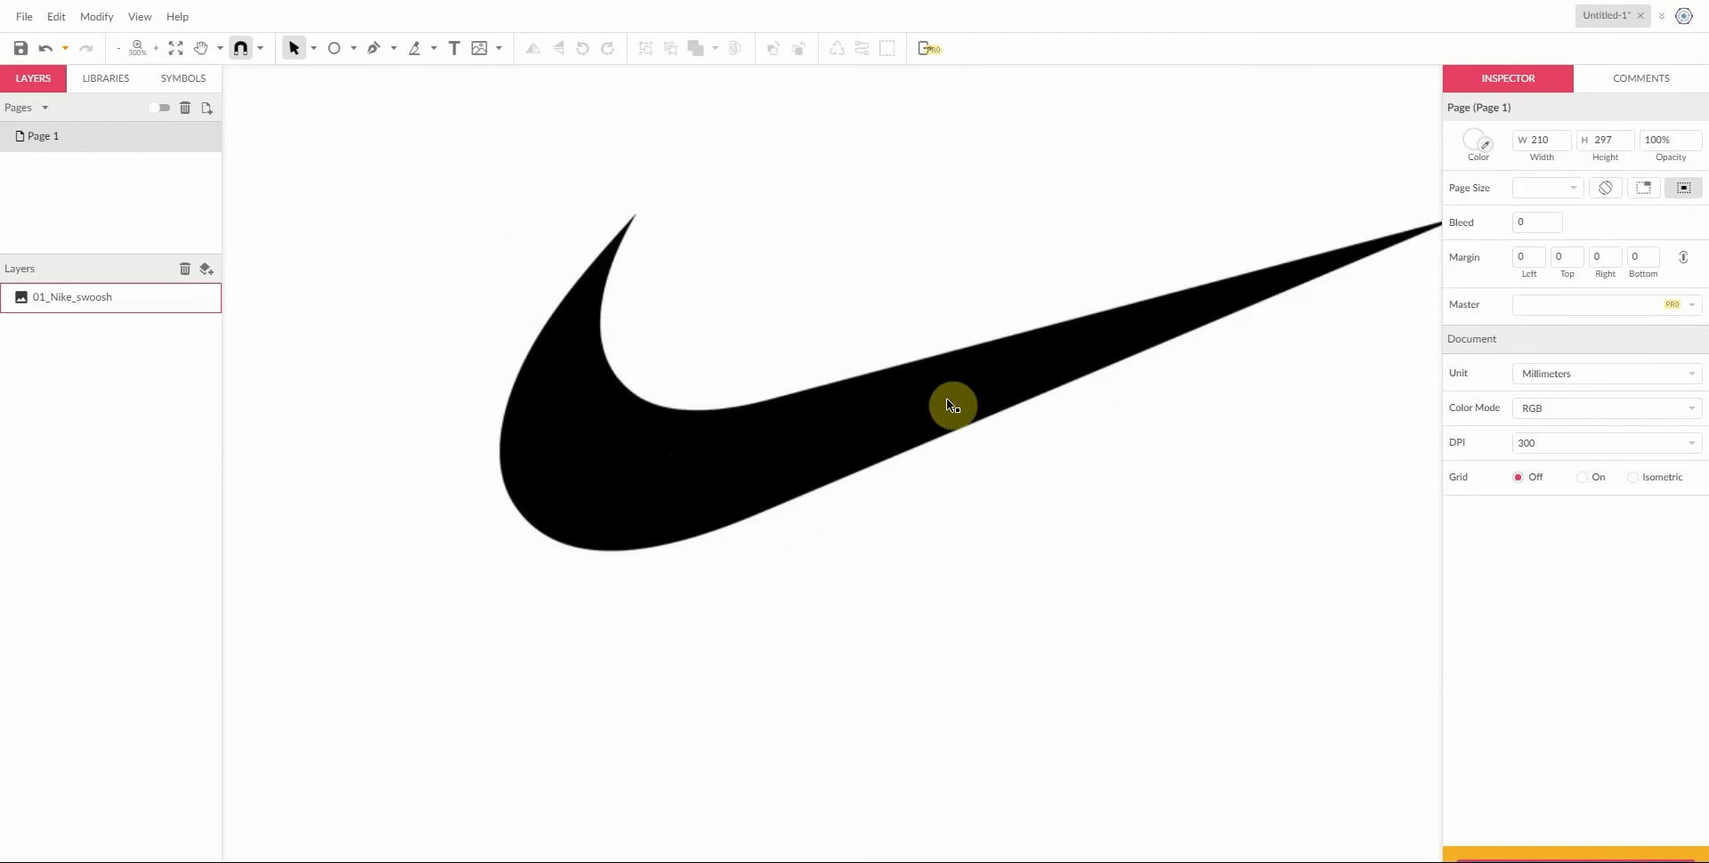
mouse_move(828, 369)
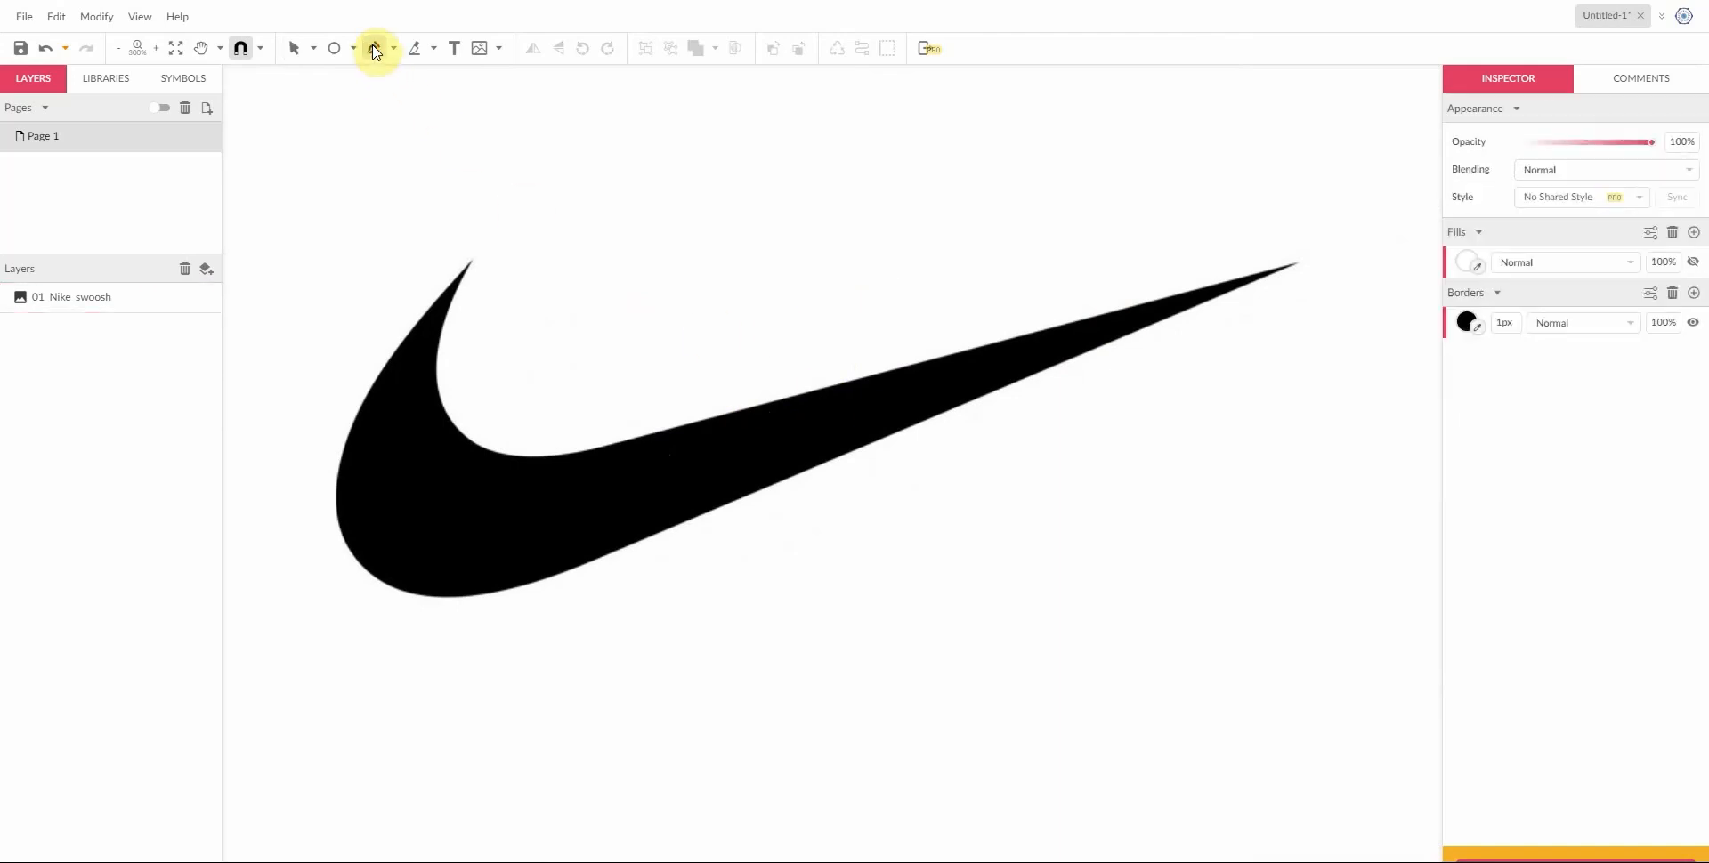
Step: Switch to the Pen and set the tracing border colour to red
click(374, 48)
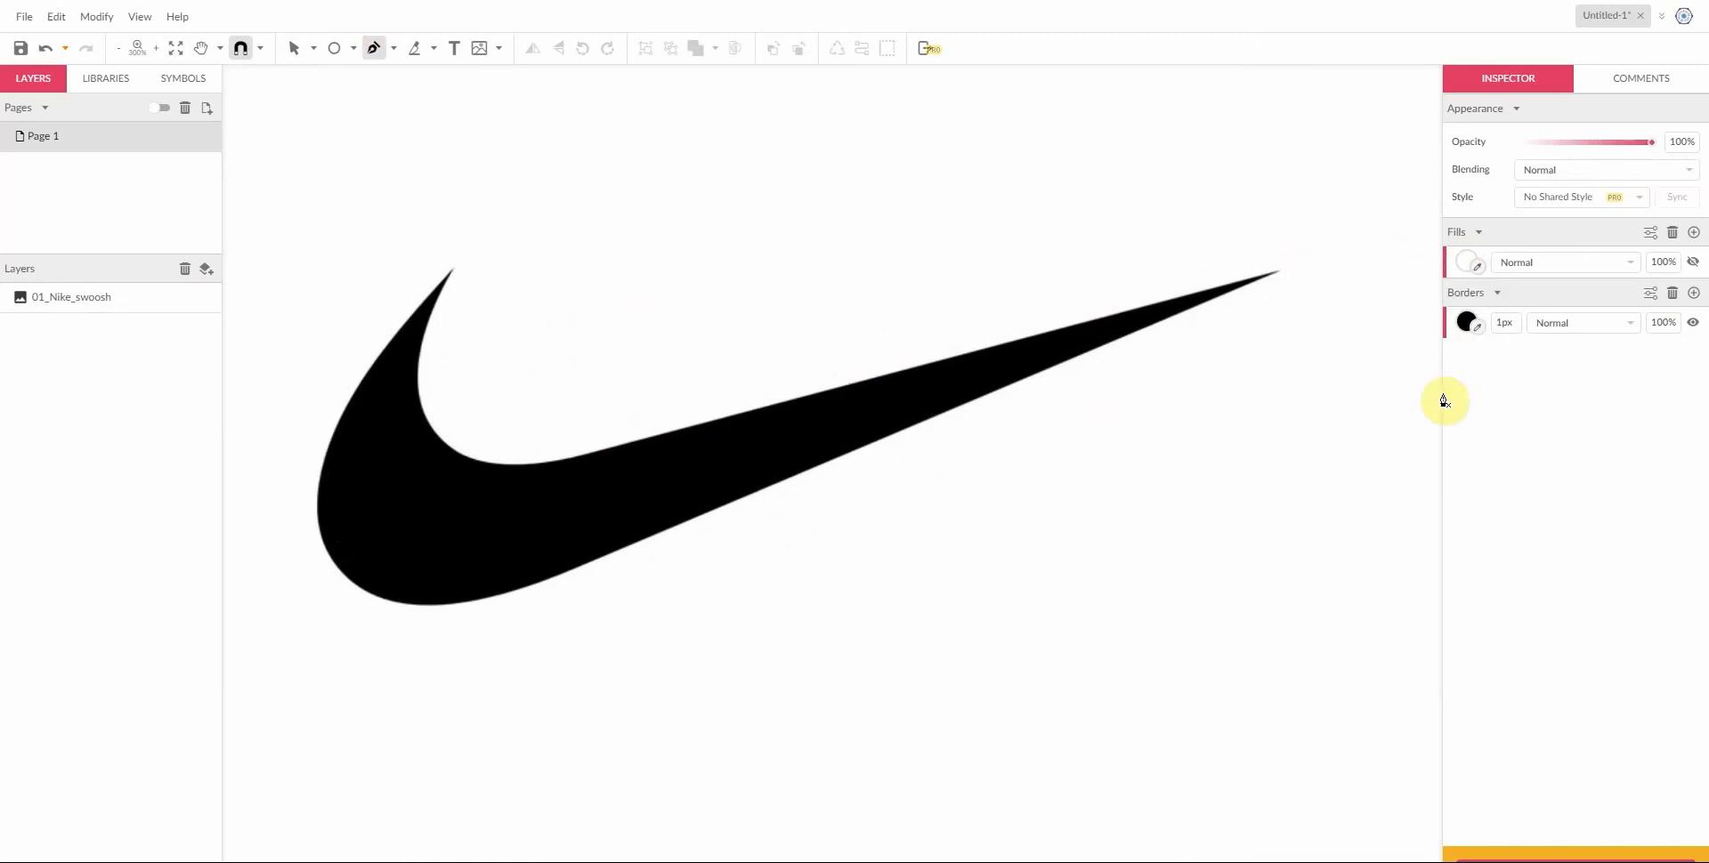
click(1467, 323)
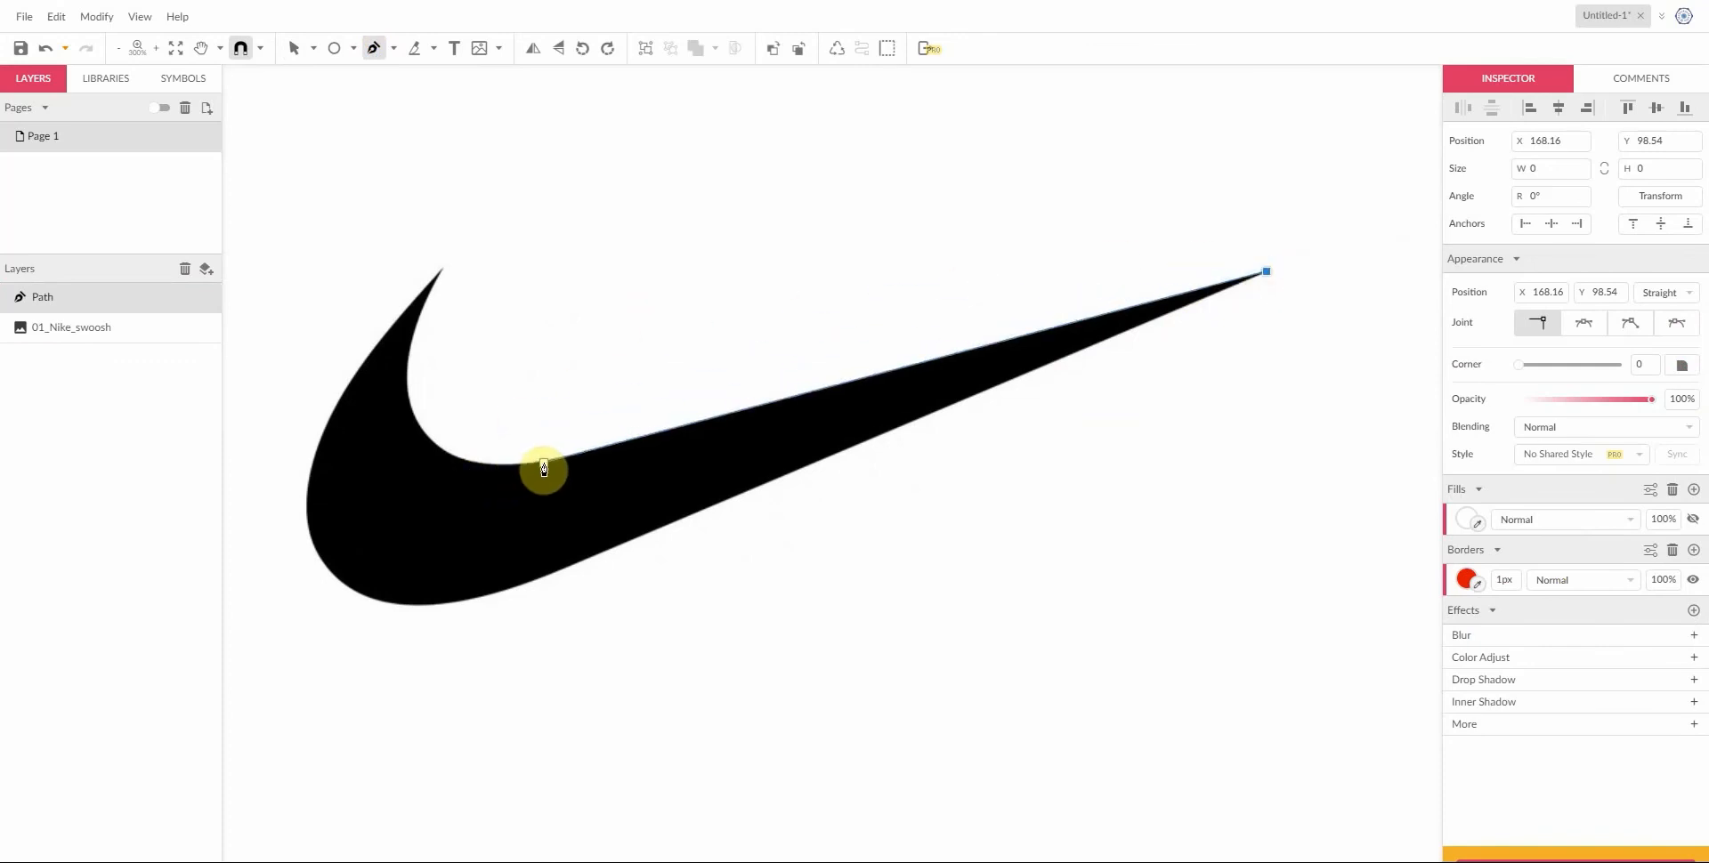
Step: Place trial anchors across the swoosh, then undo the trial path away
drag(545, 470, 436, 431)
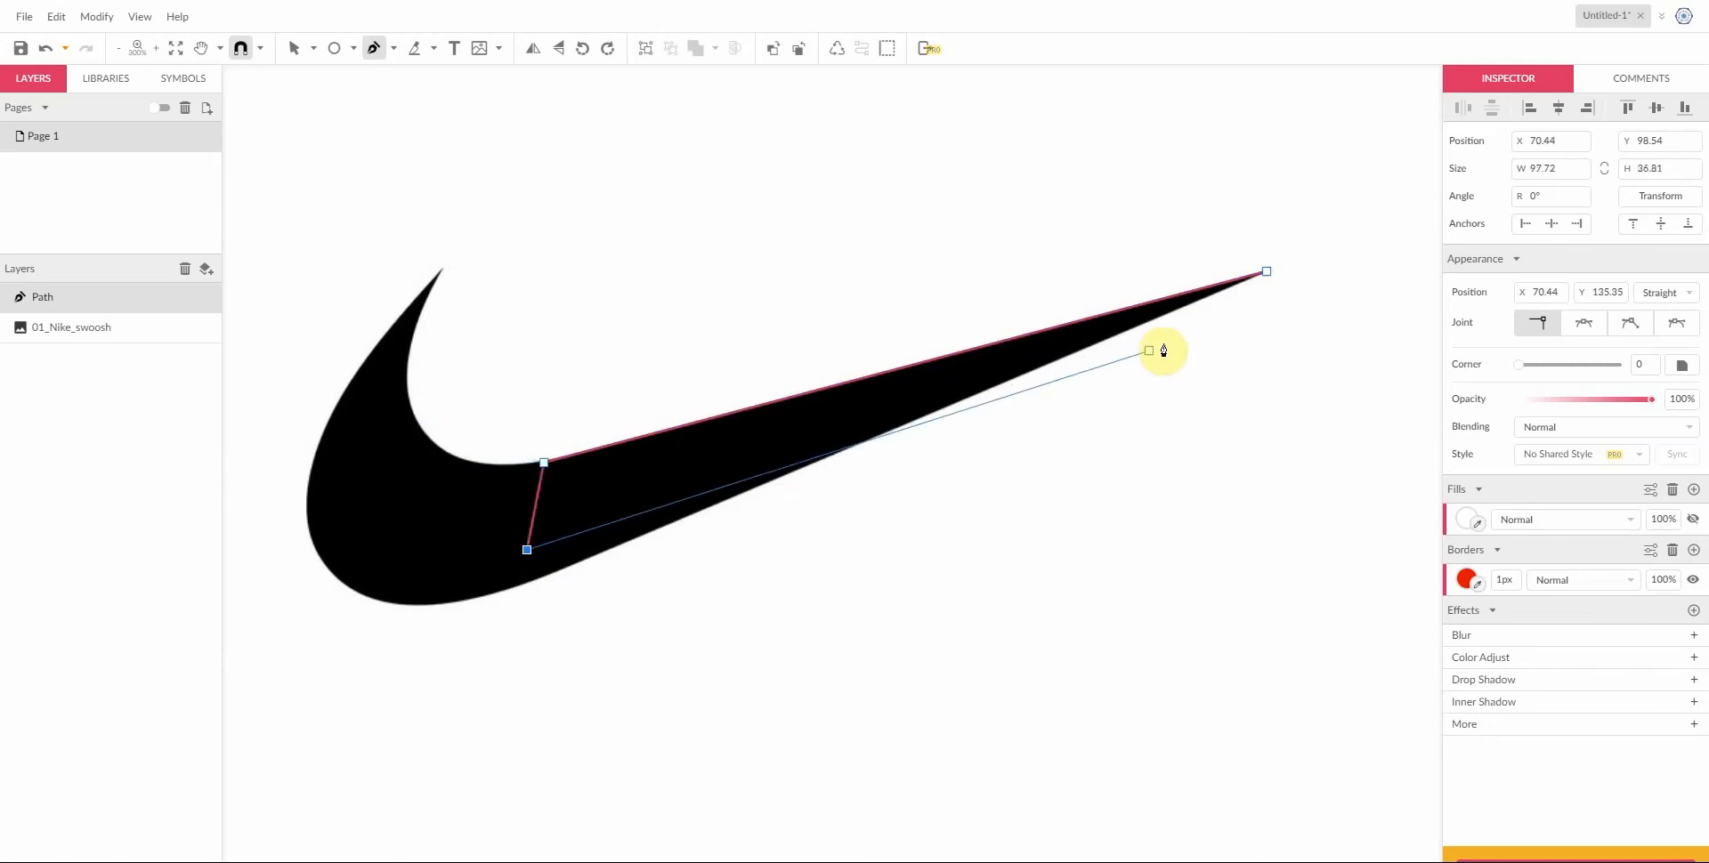
drag(1148, 350, 1264, 271)
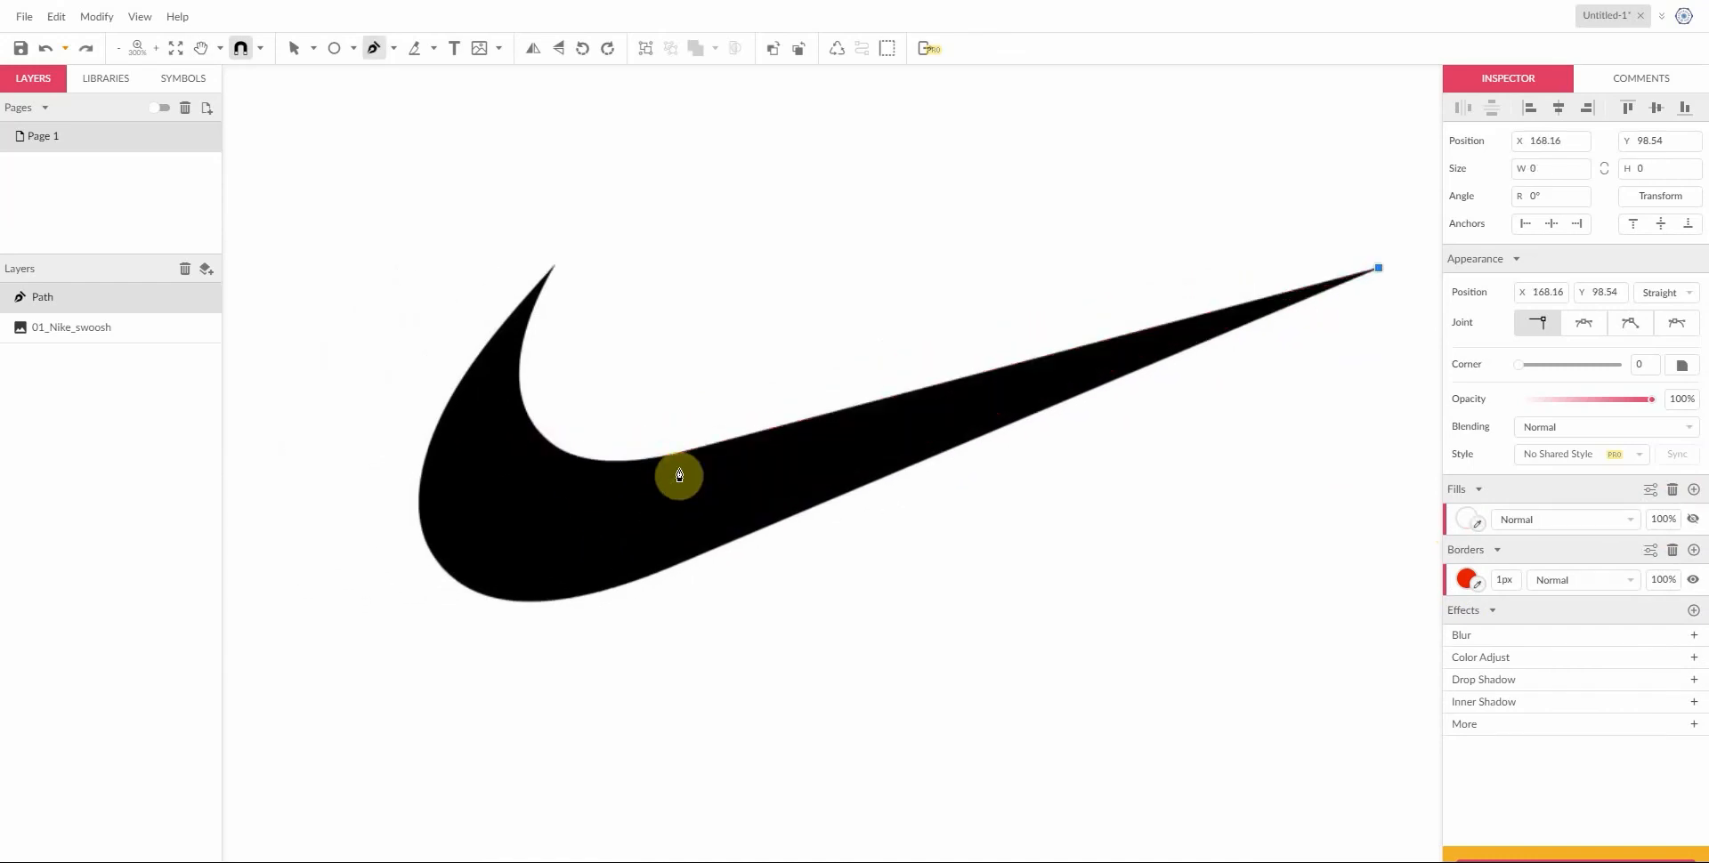
drag(679, 474, 1213, 262)
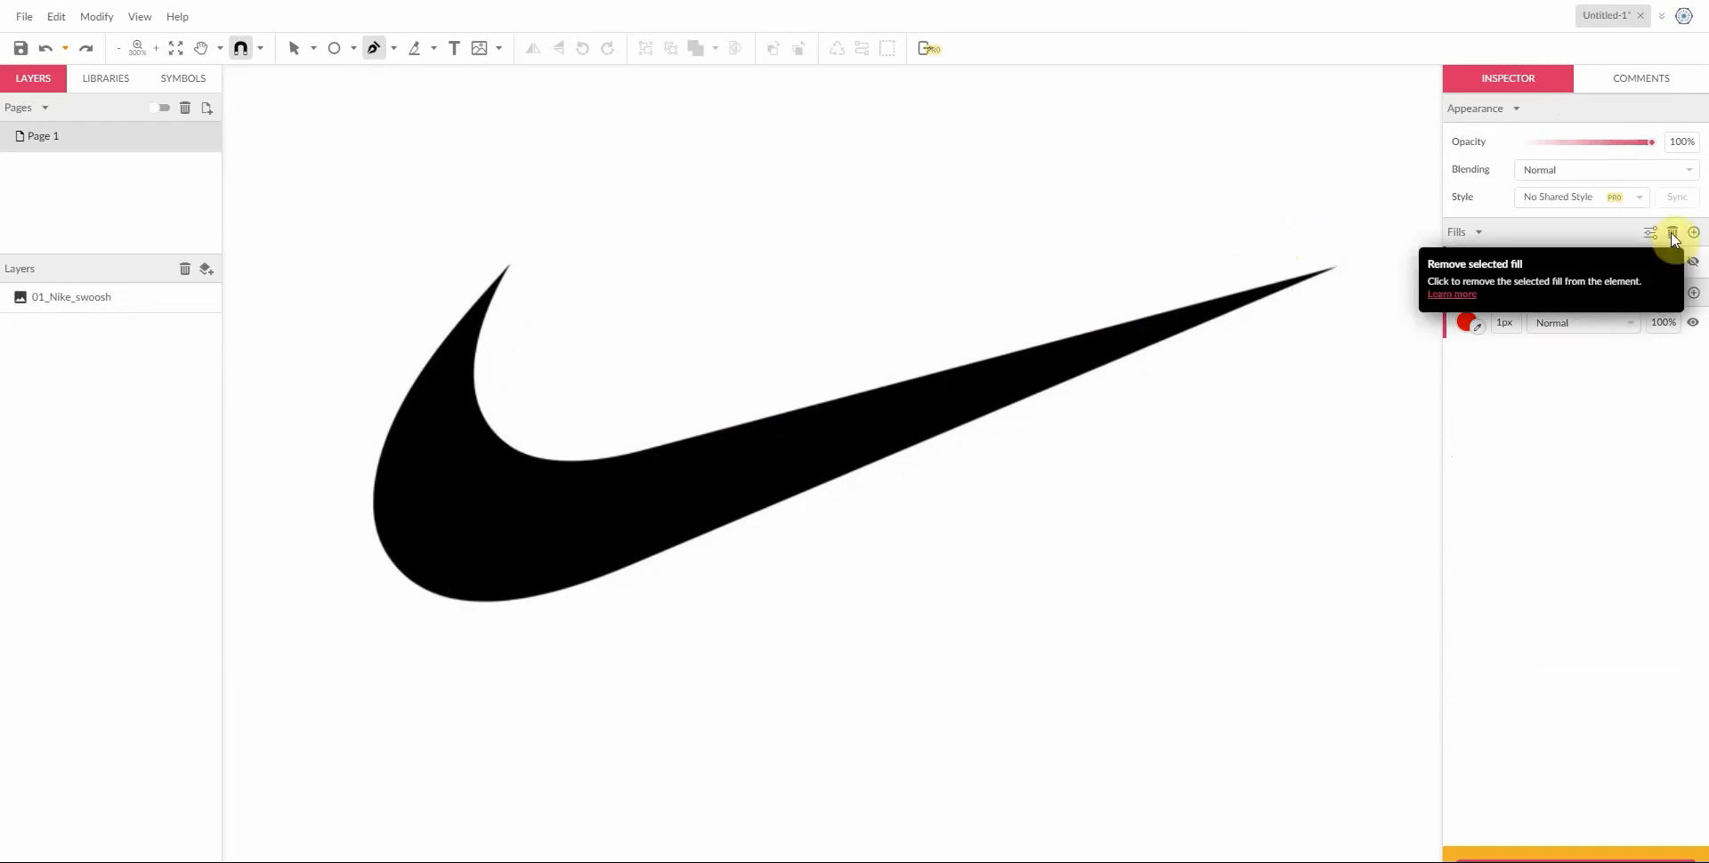
Step: Remove the fill and draw a red path from the swoosh's right tip to its inner curve
click(1672, 232)
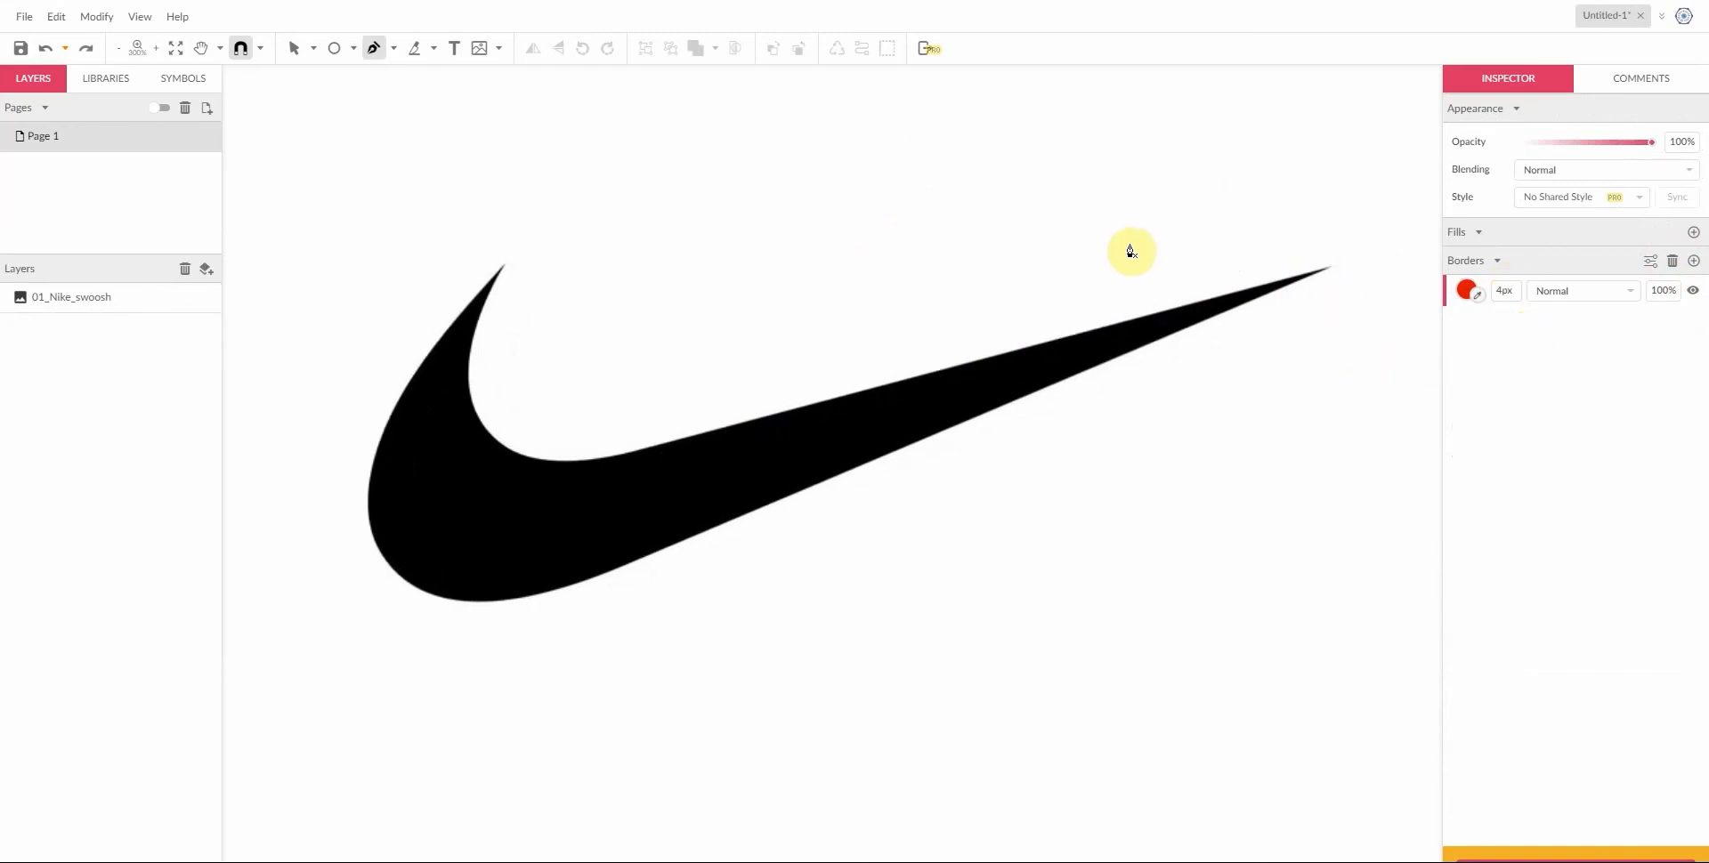
click(1330, 267)
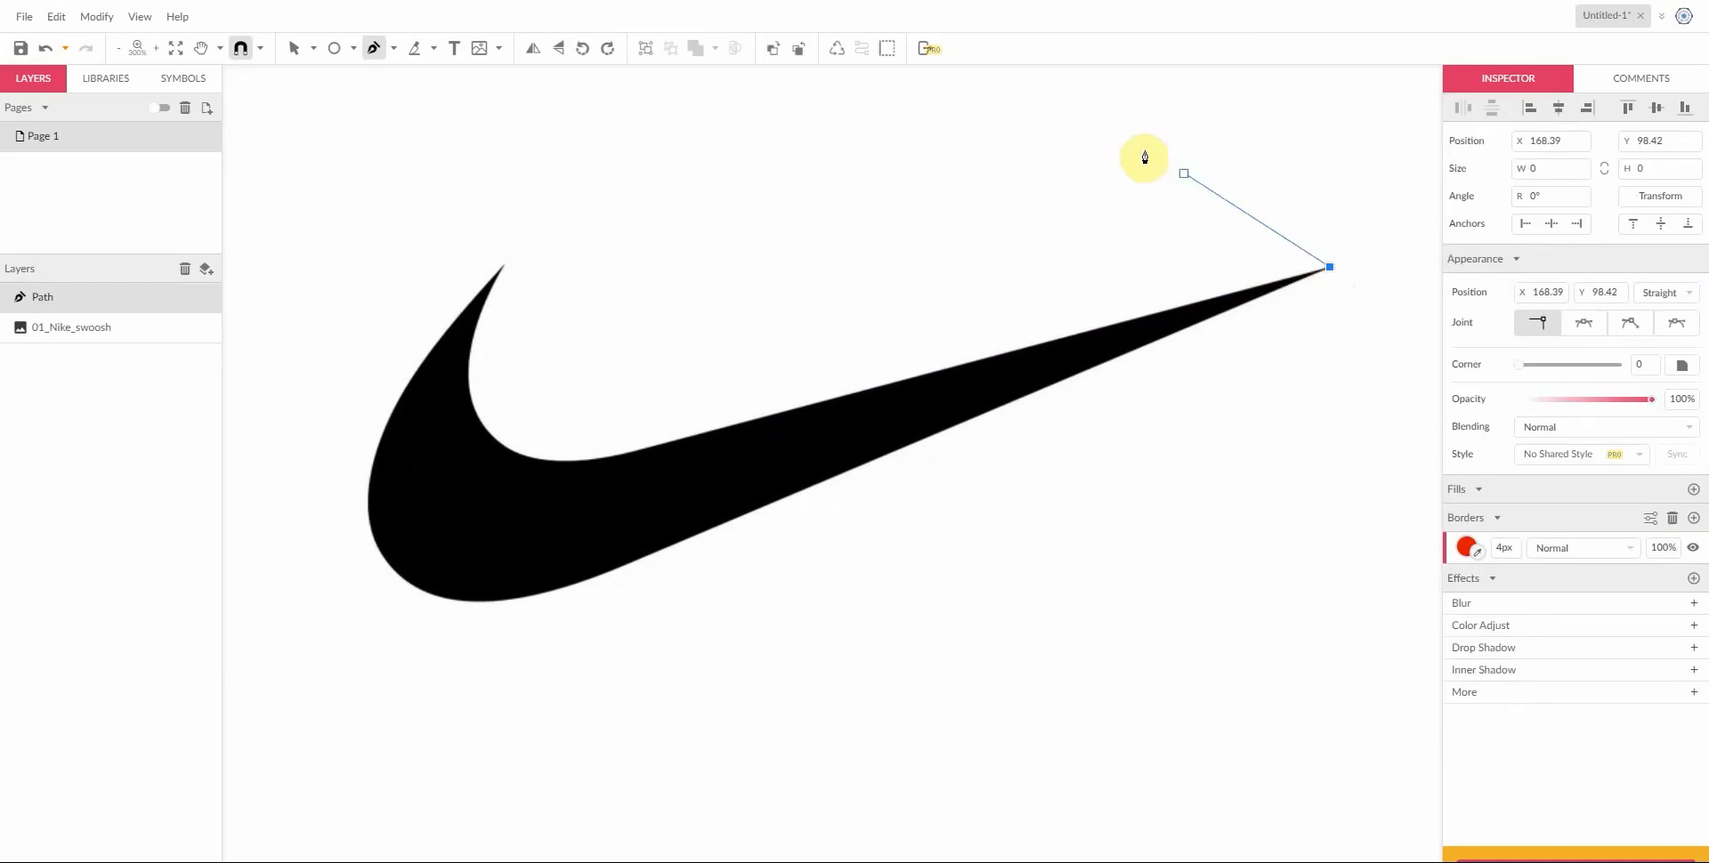
drag(1145, 157, 586, 466)
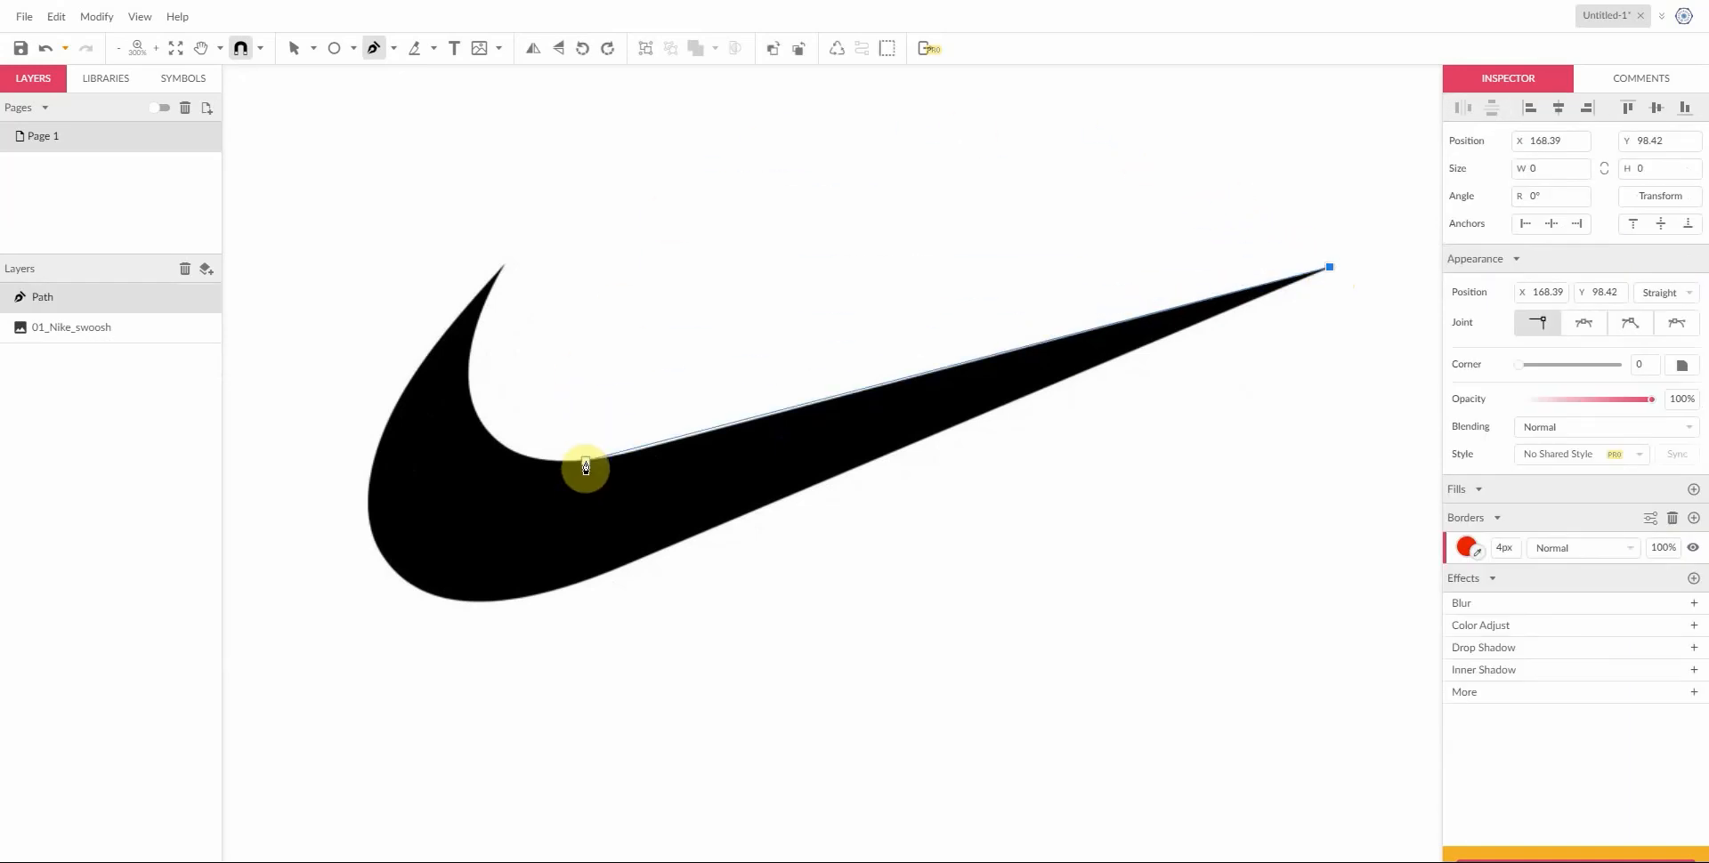
drag(586, 466, 596, 465)
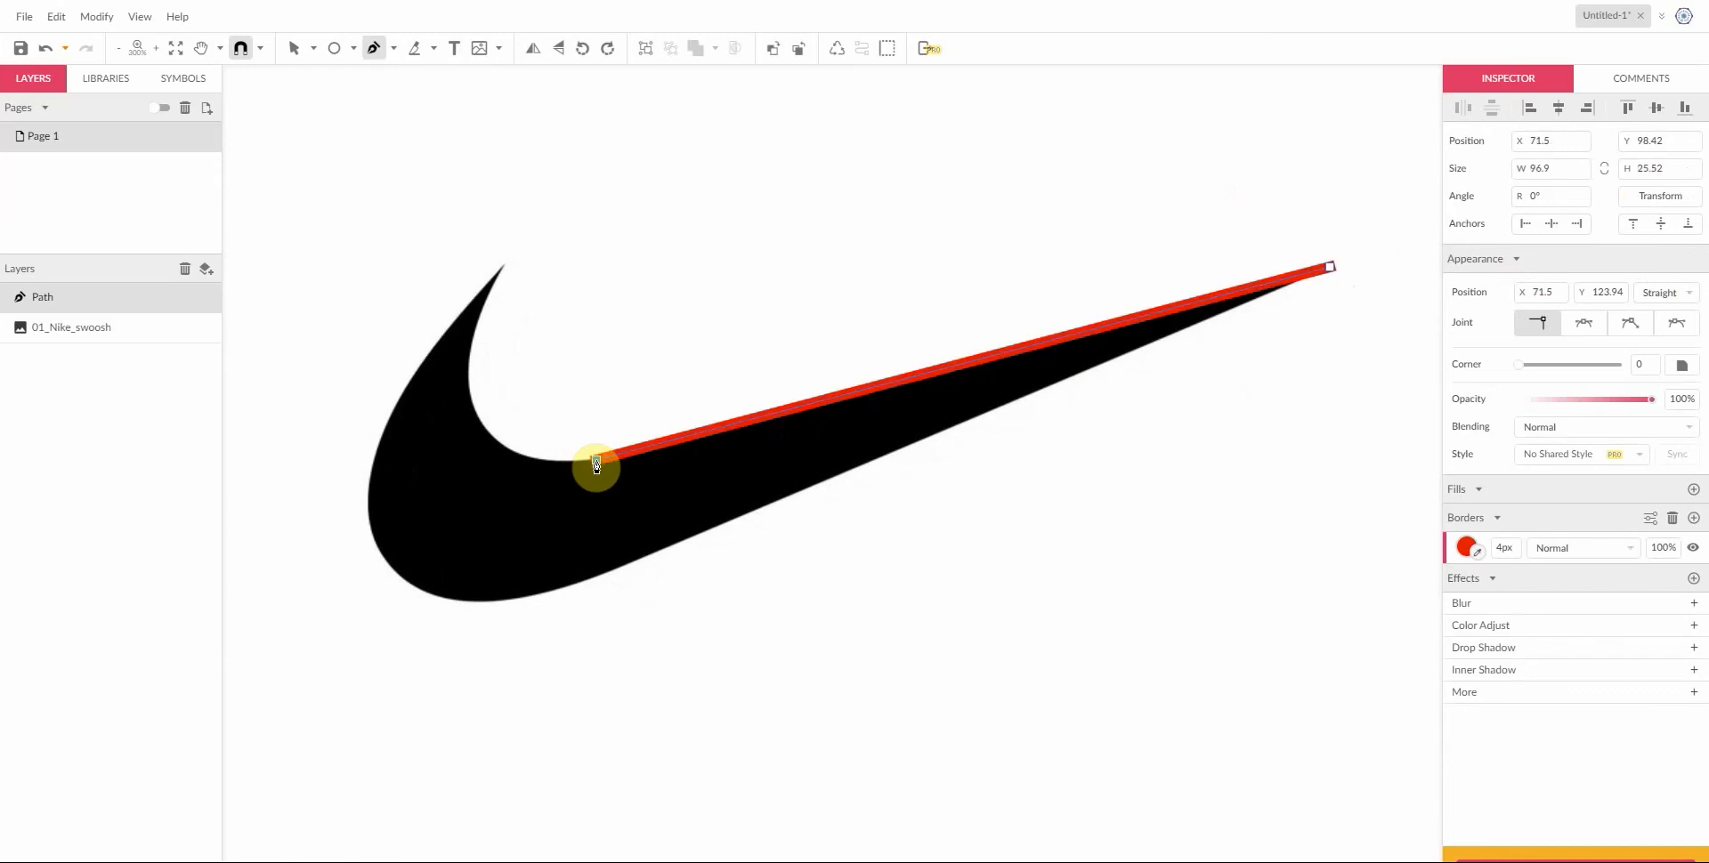
mouse_move(515, 266)
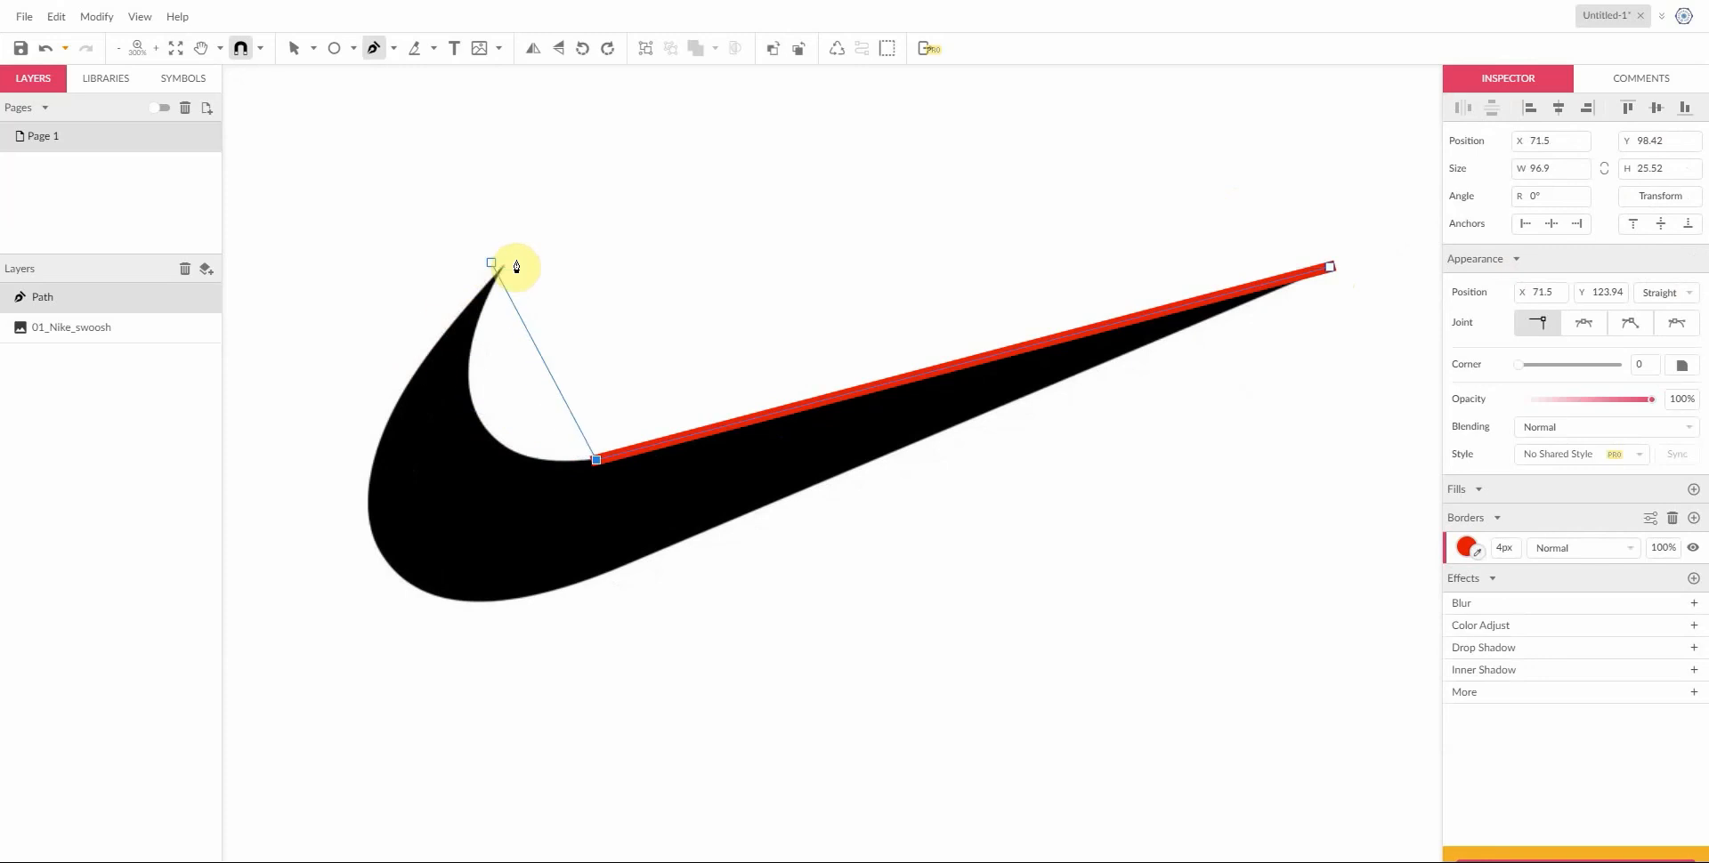
Step: Add curved anchors around the swoosh's inner bend, ending at its upper-left tip
drag(491, 263, 502, 320)
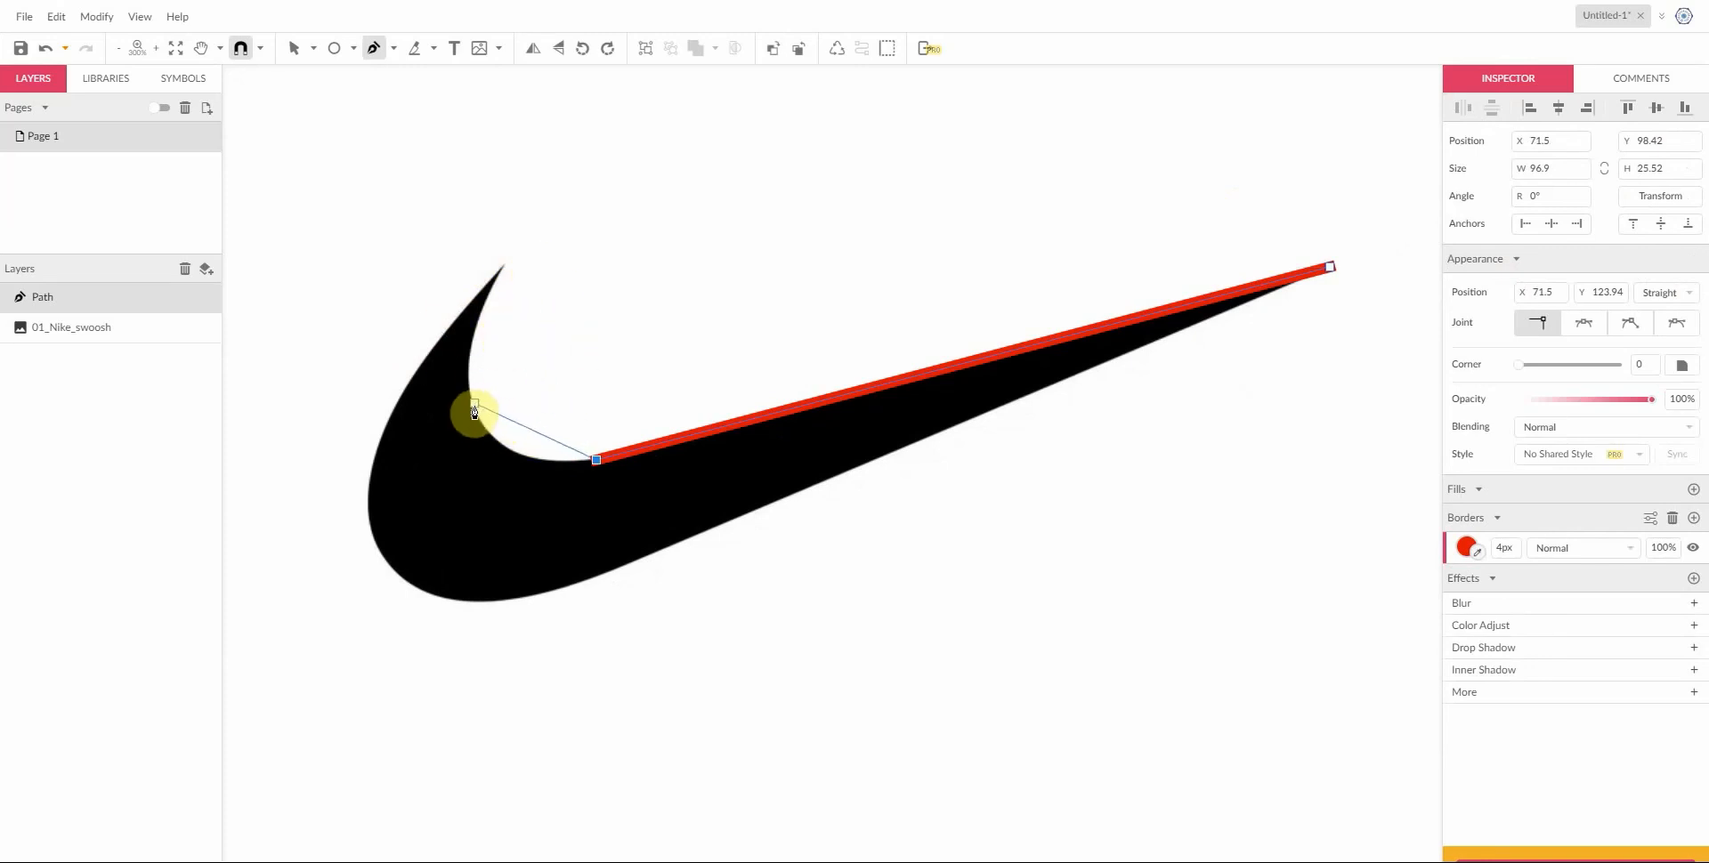
click(474, 412)
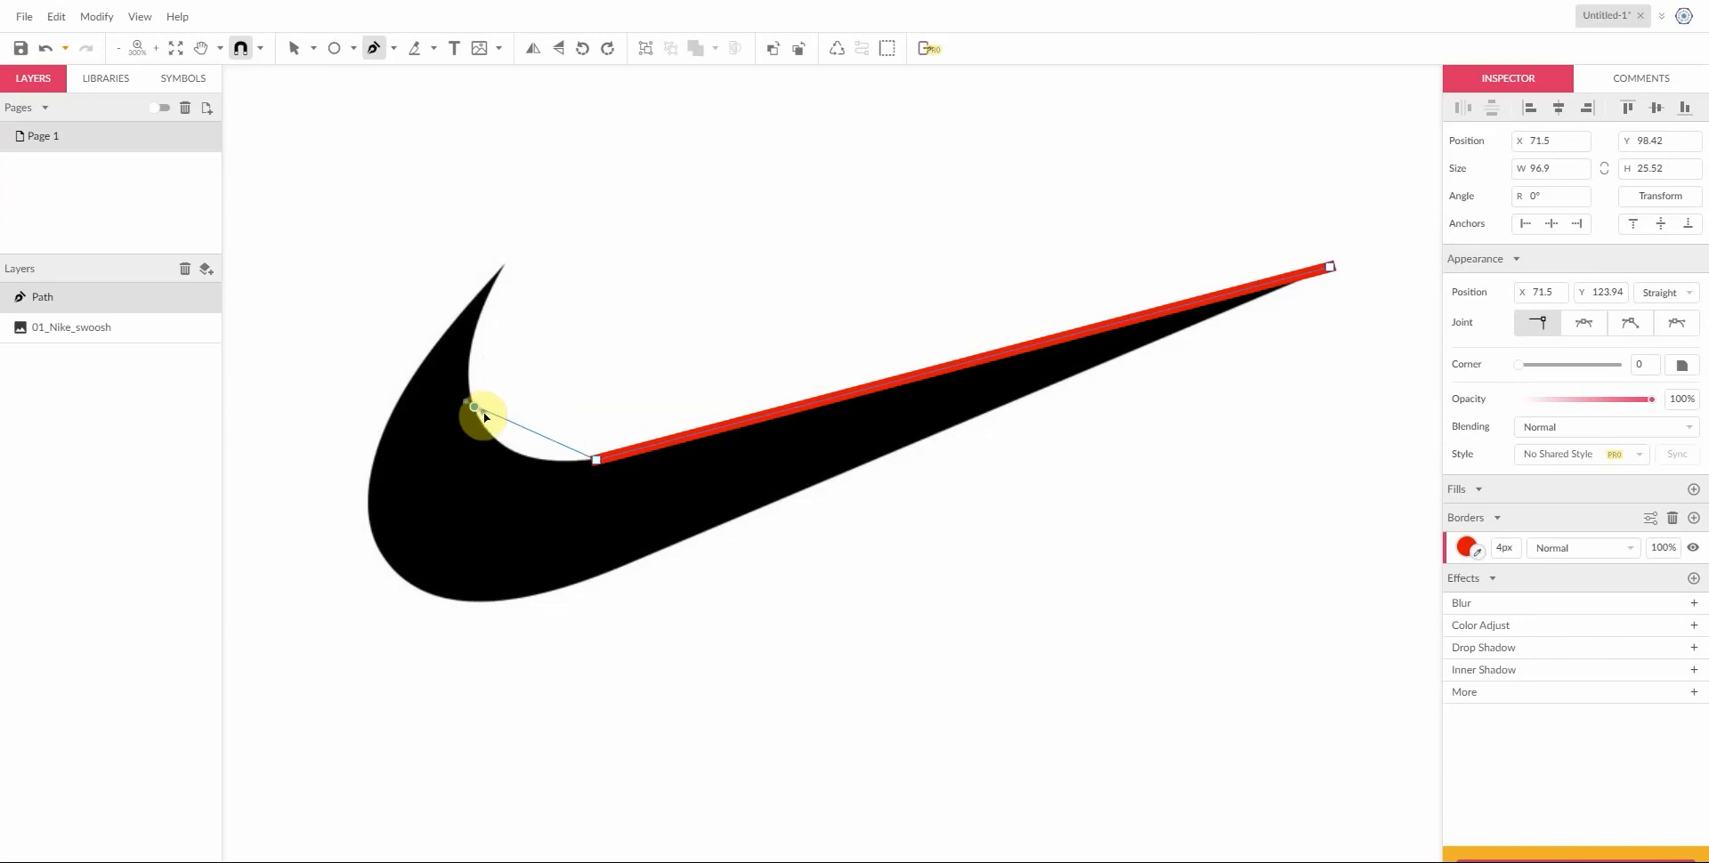
drag(482, 418, 461, 425)
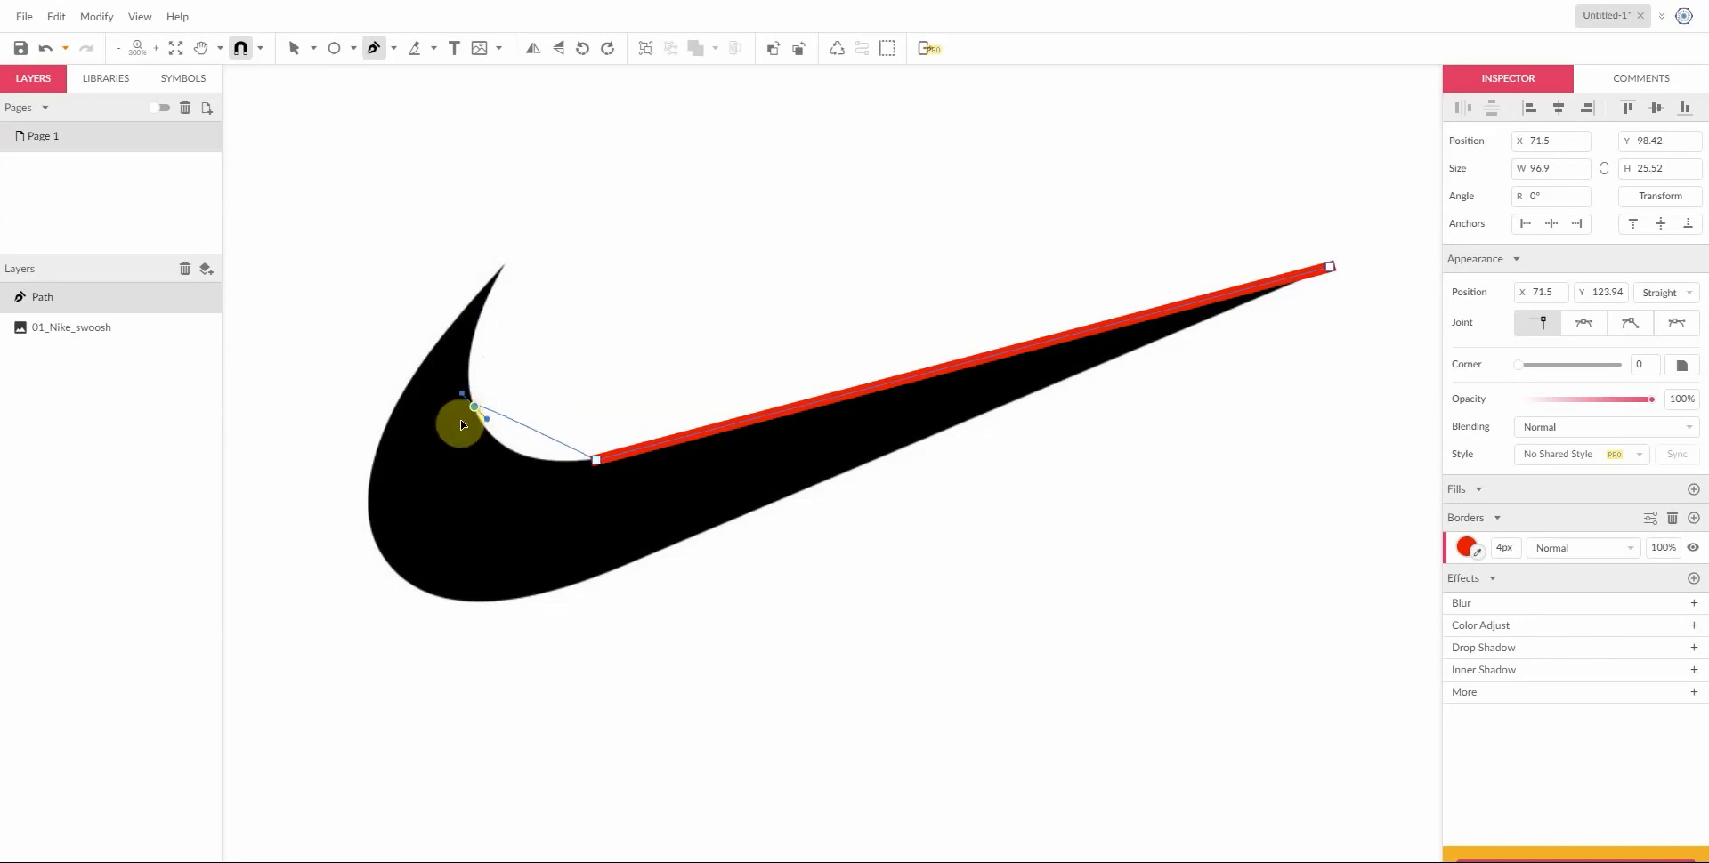
drag(460, 425, 363, 333)
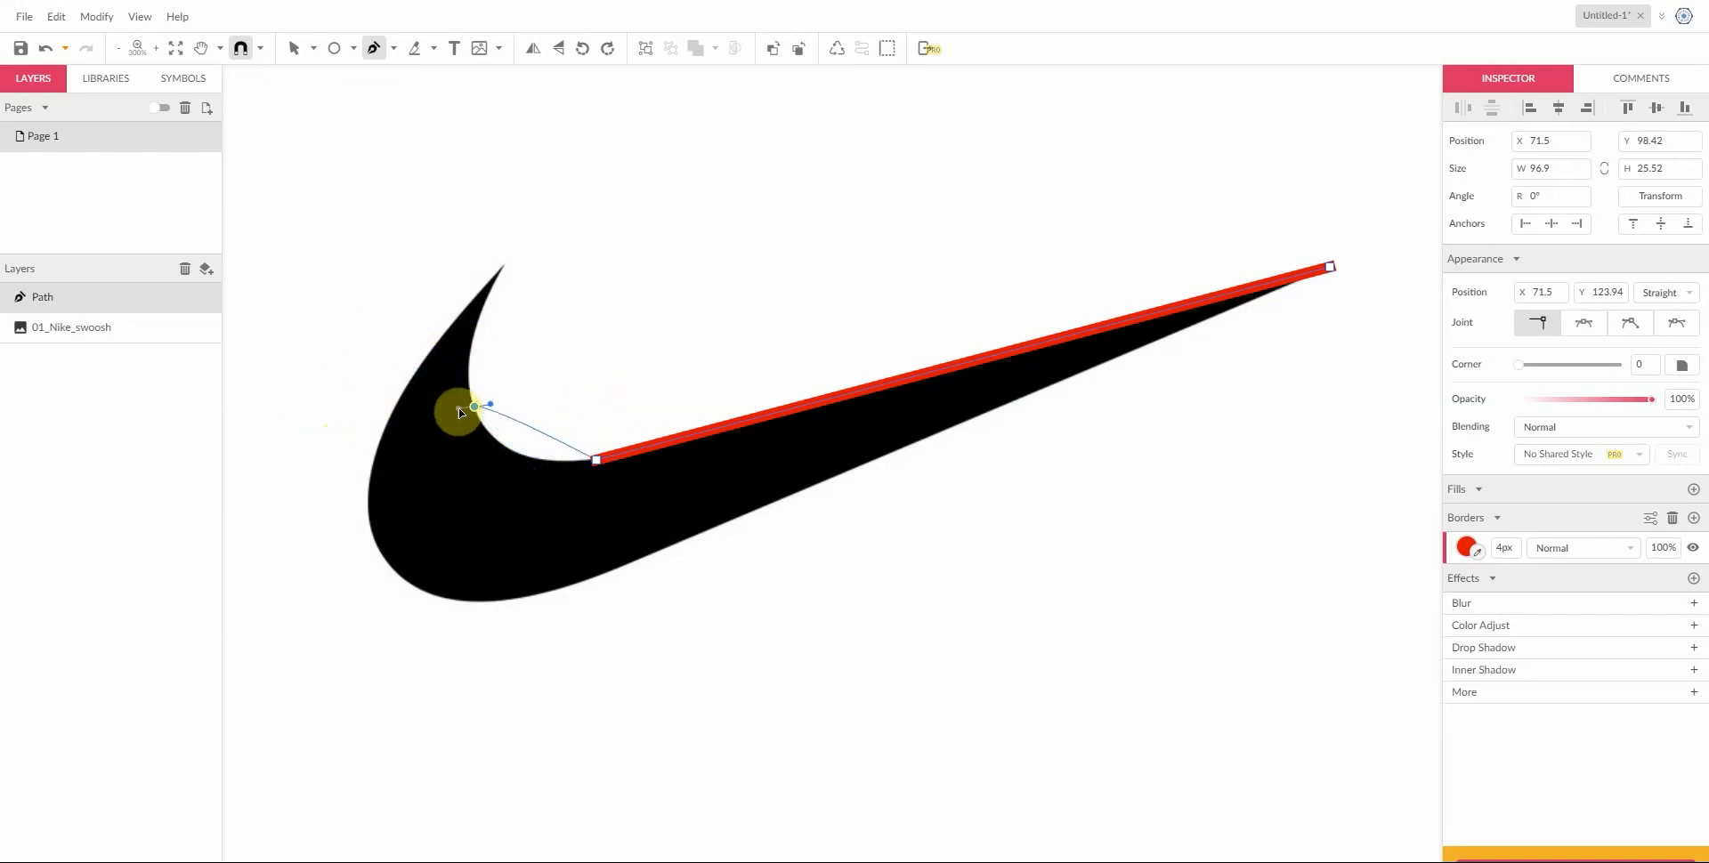
drag(475, 407, 256, 413)
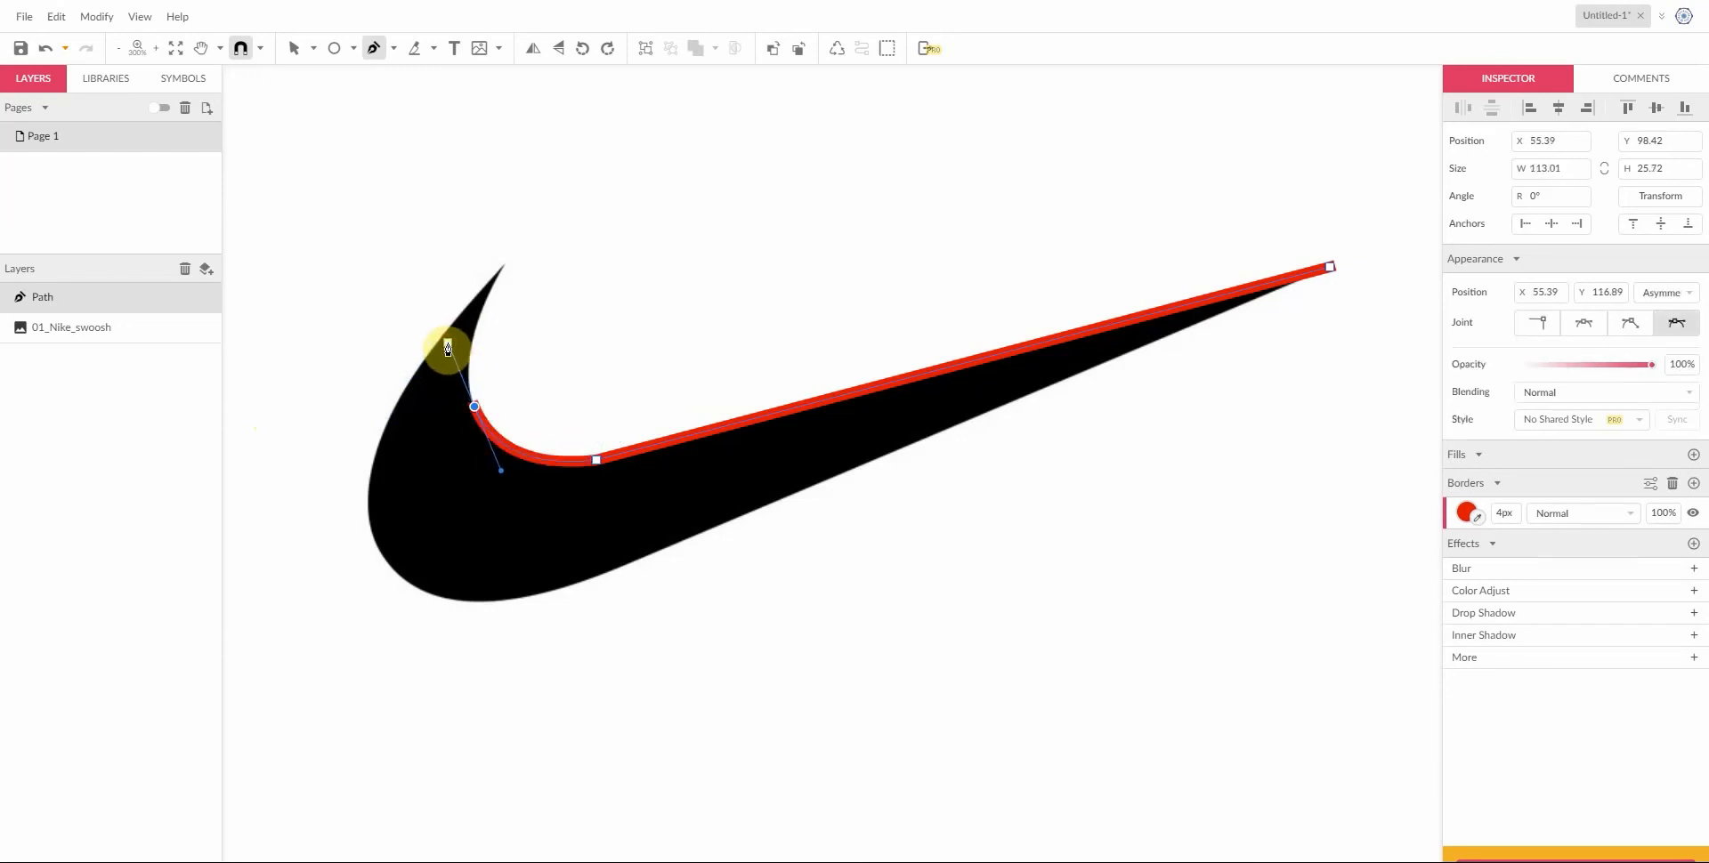
drag(447, 346, 520, 474)
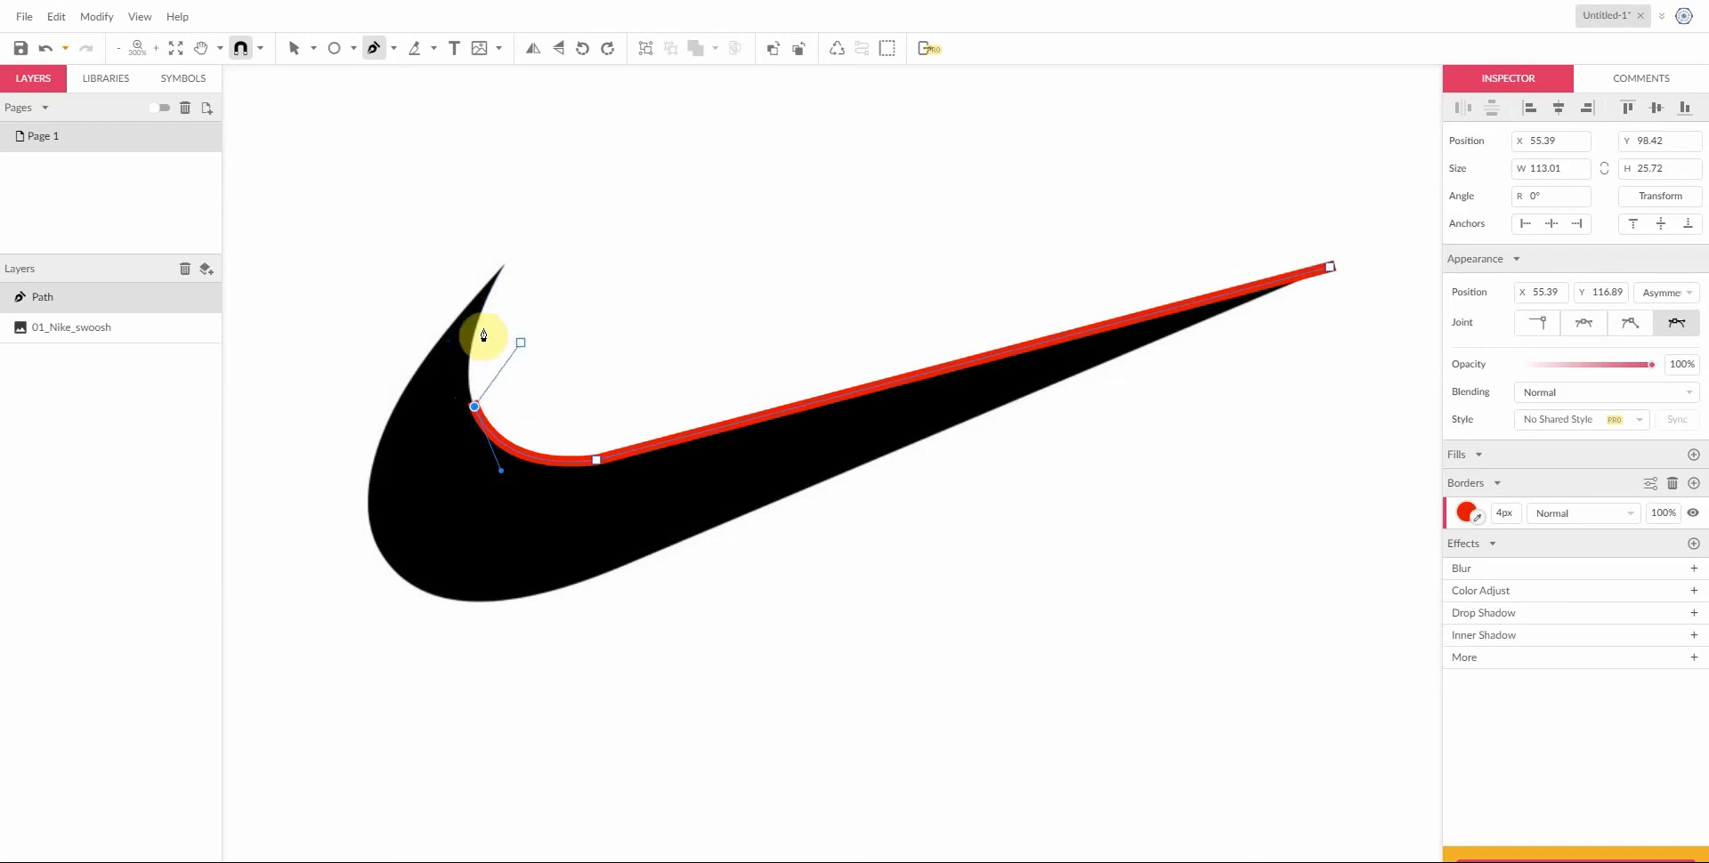
drag(520, 344, 501, 276)
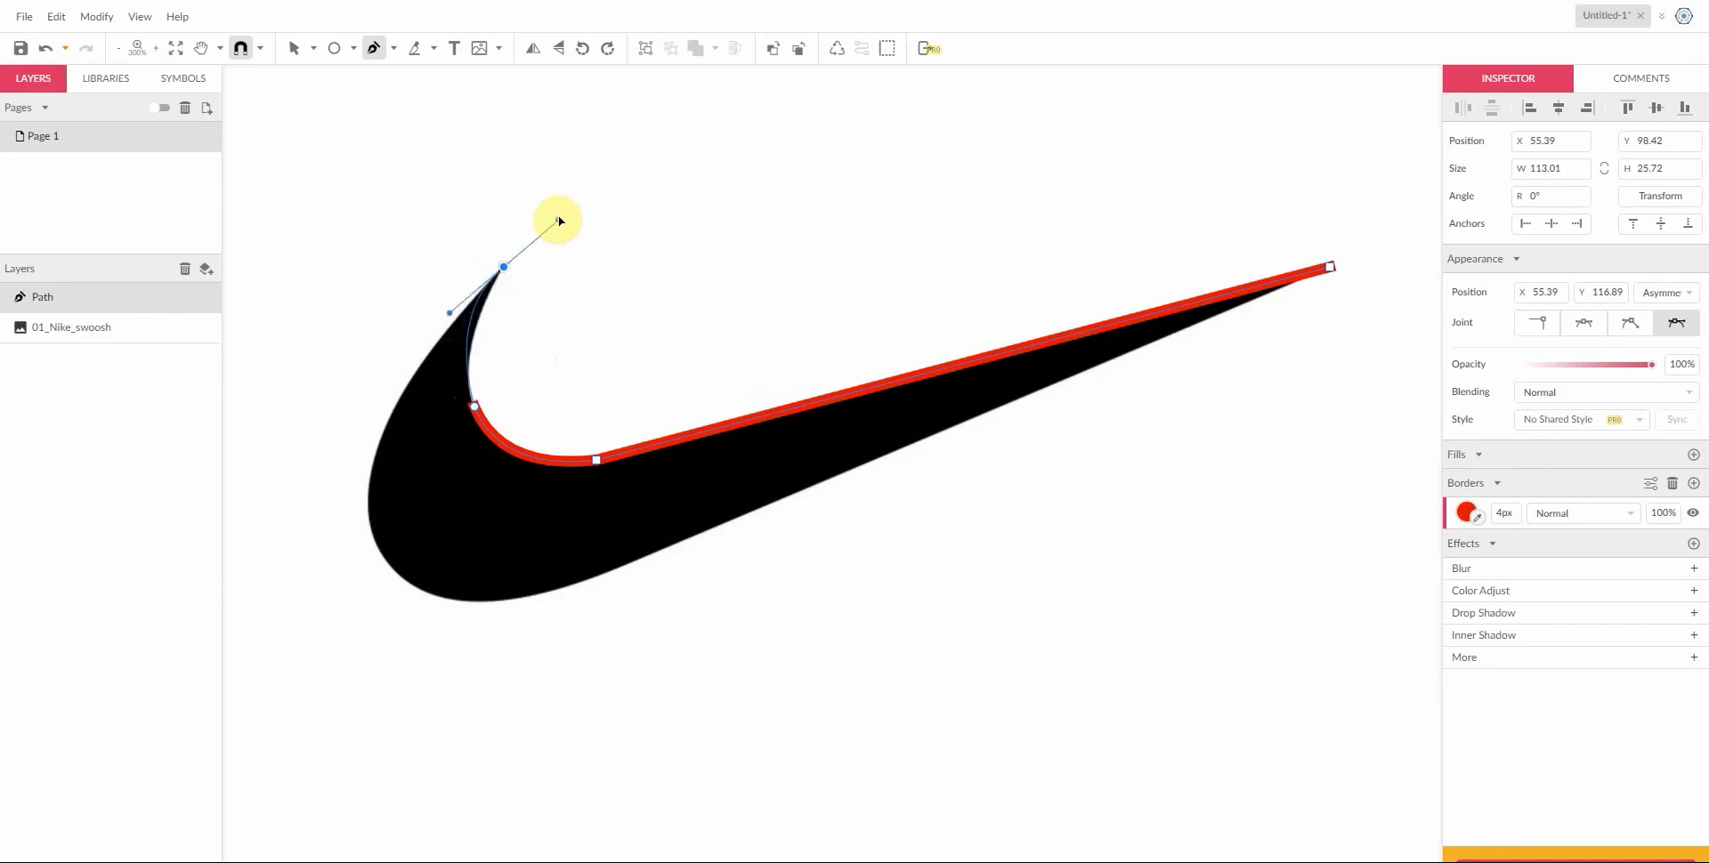
drag(558, 219, 555, 183)
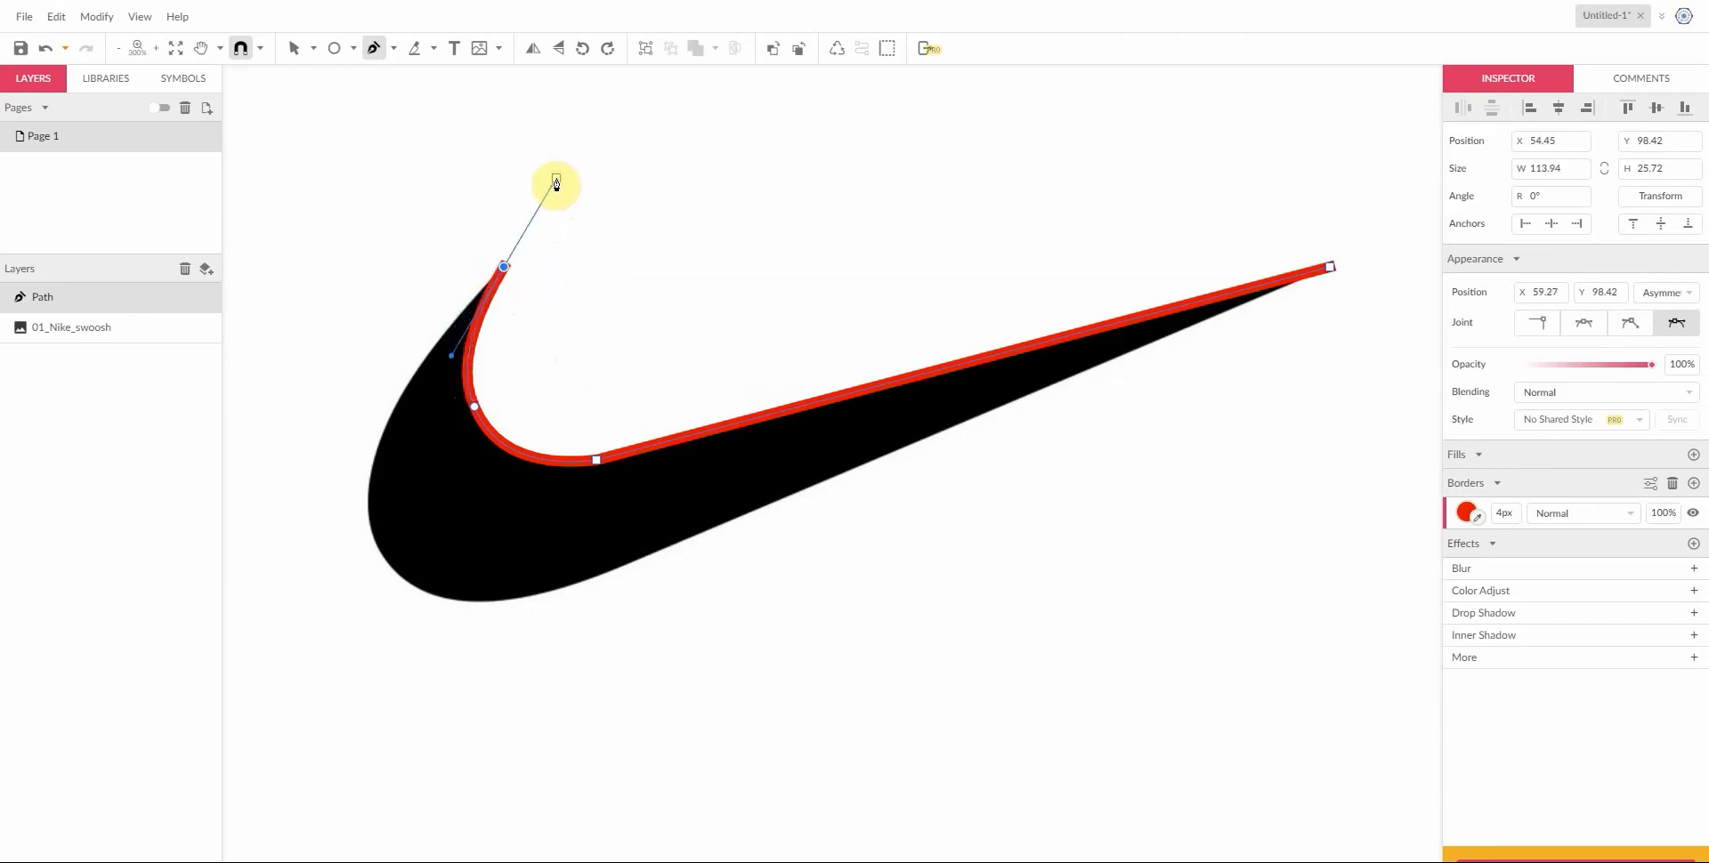
drag(555, 180, 326, 447)
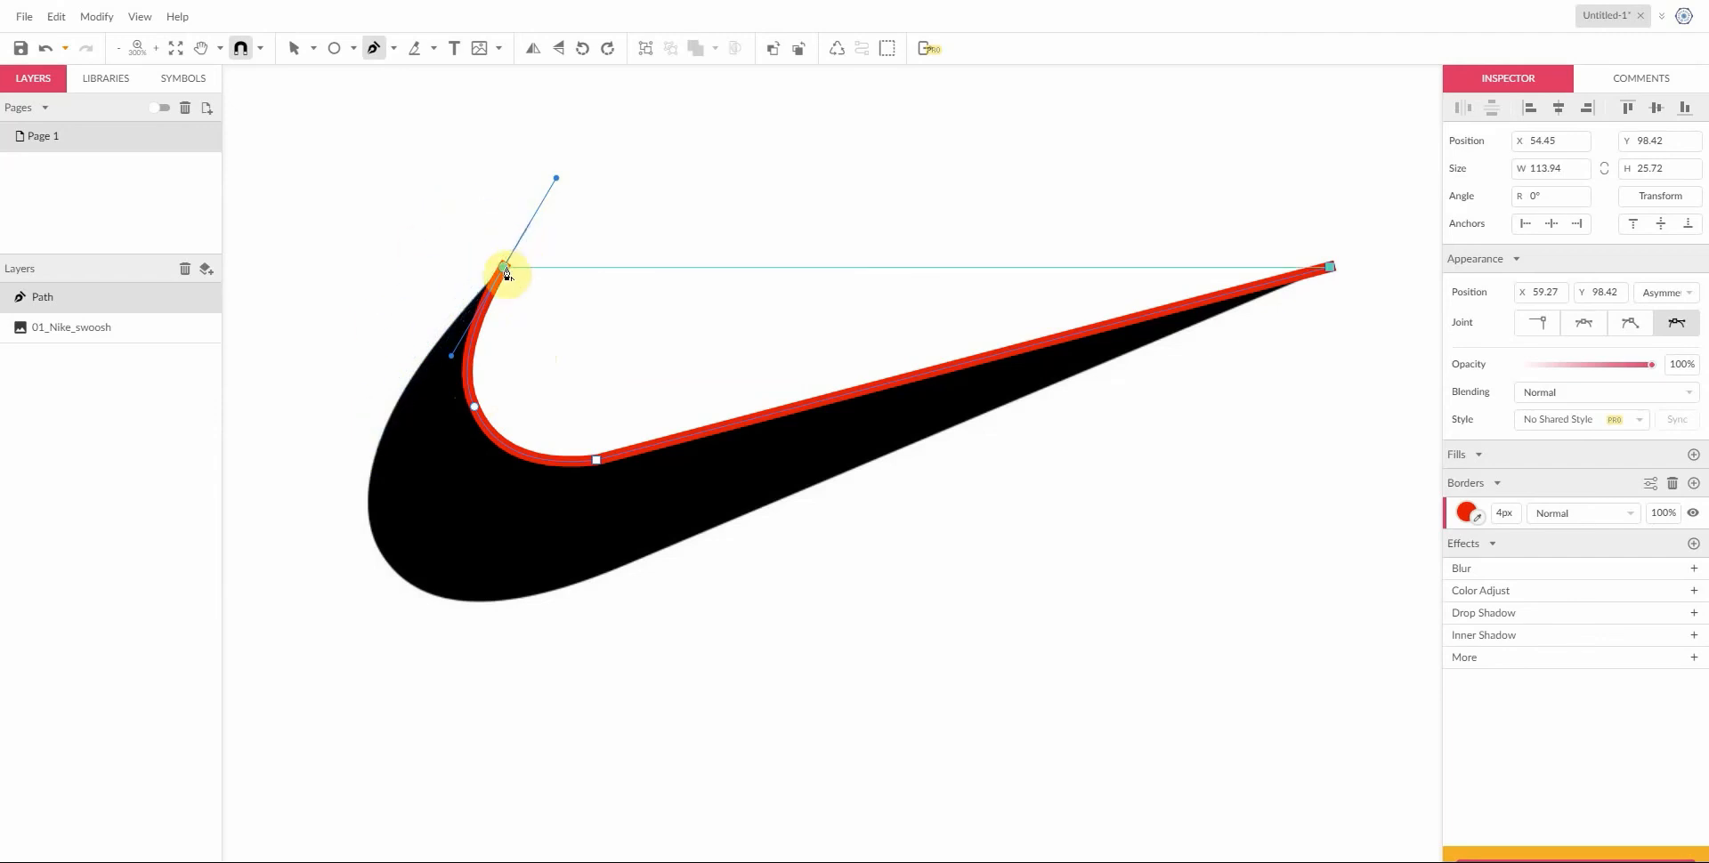
Step: Trace down the swoosh's outer left edge and along its bottom back to the right tip
drag(507, 272, 325, 307)
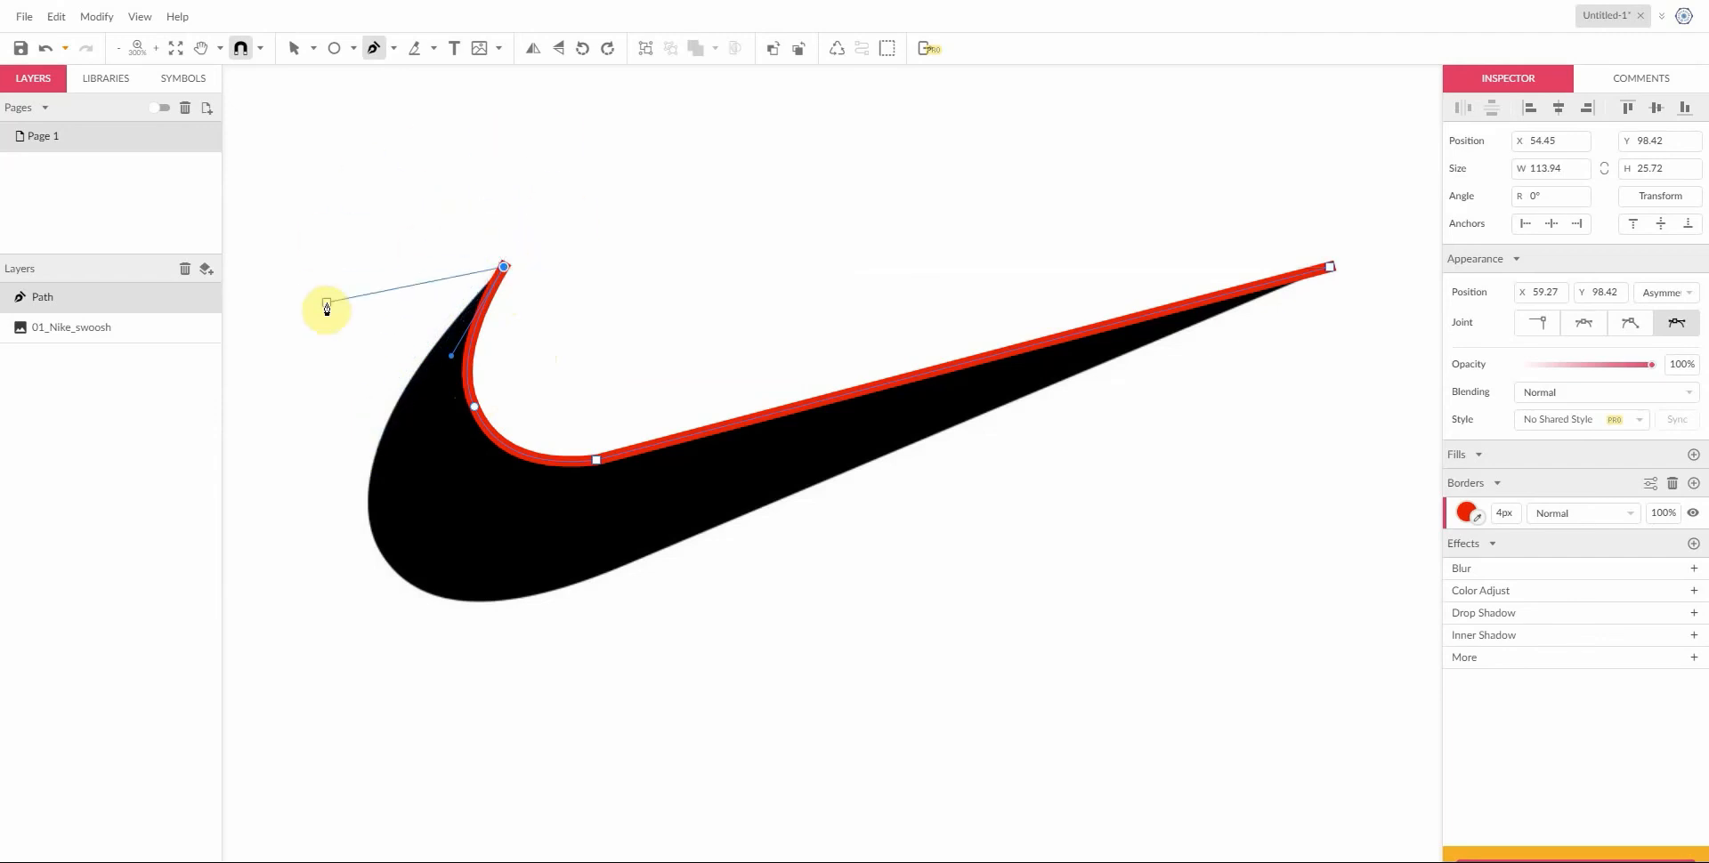
drag(325, 306, 368, 519)
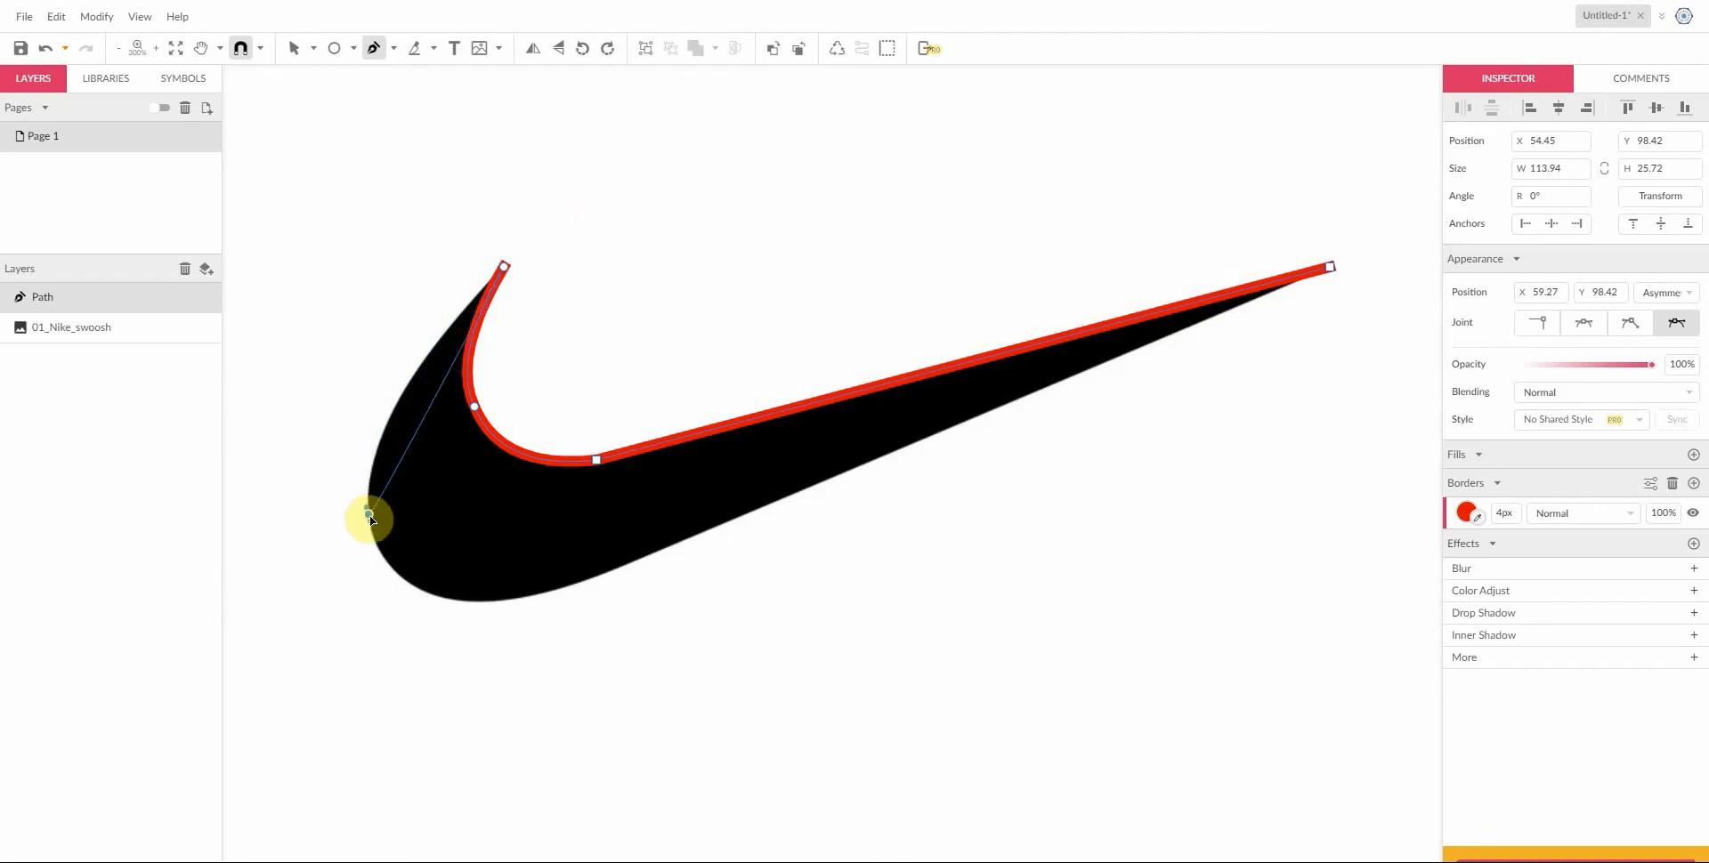
drag(369, 518, 388, 576)
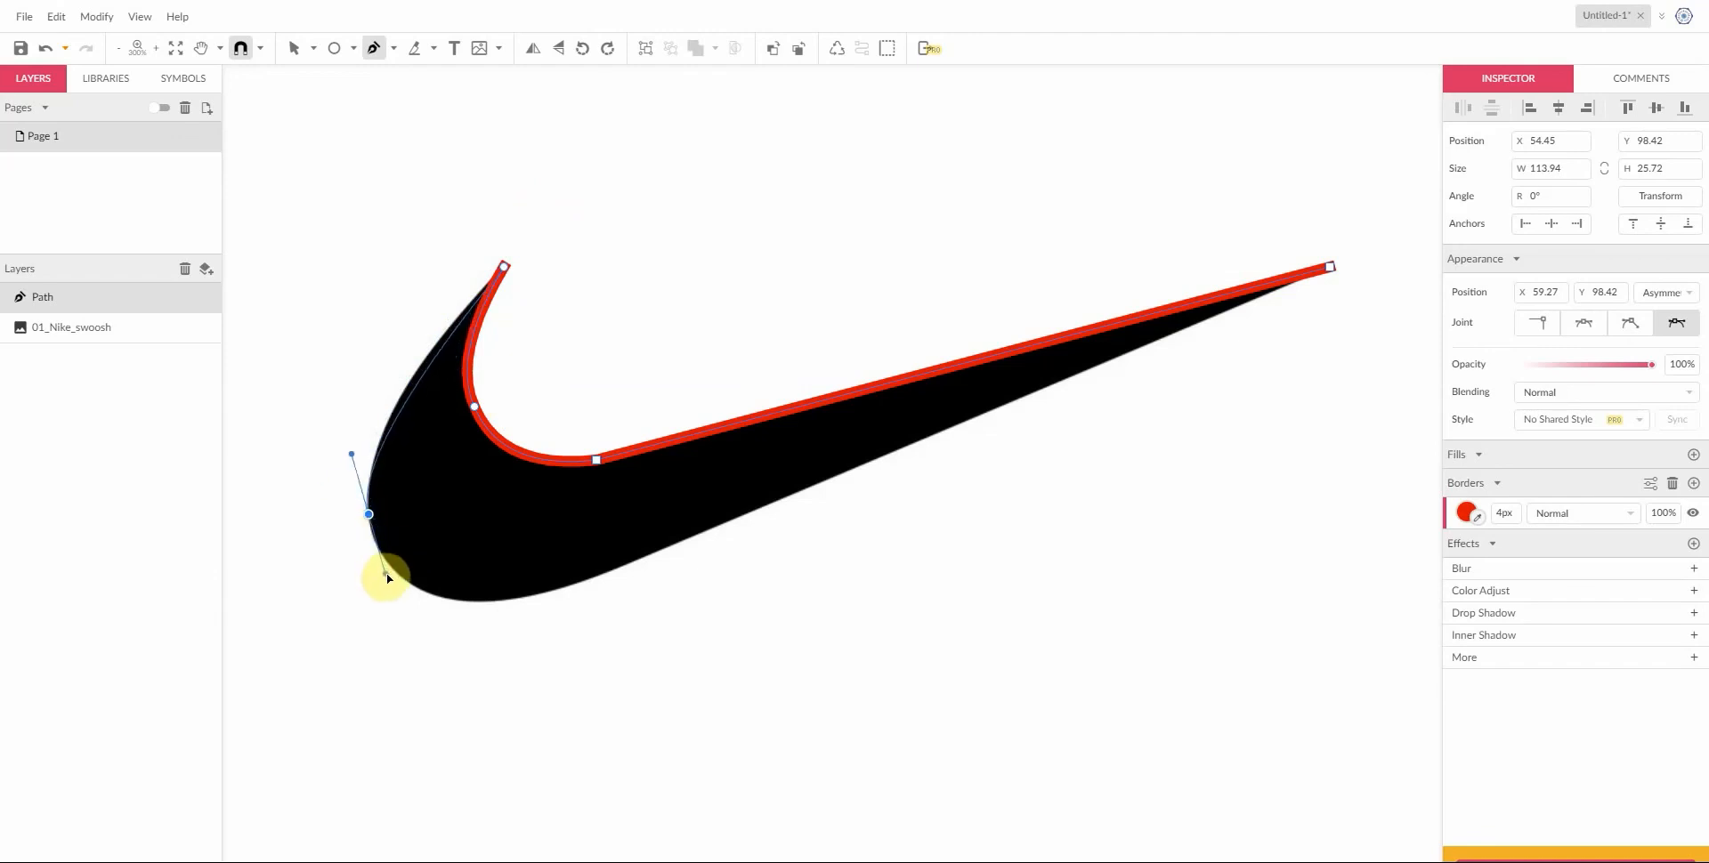
drag(387, 575, 387, 598)
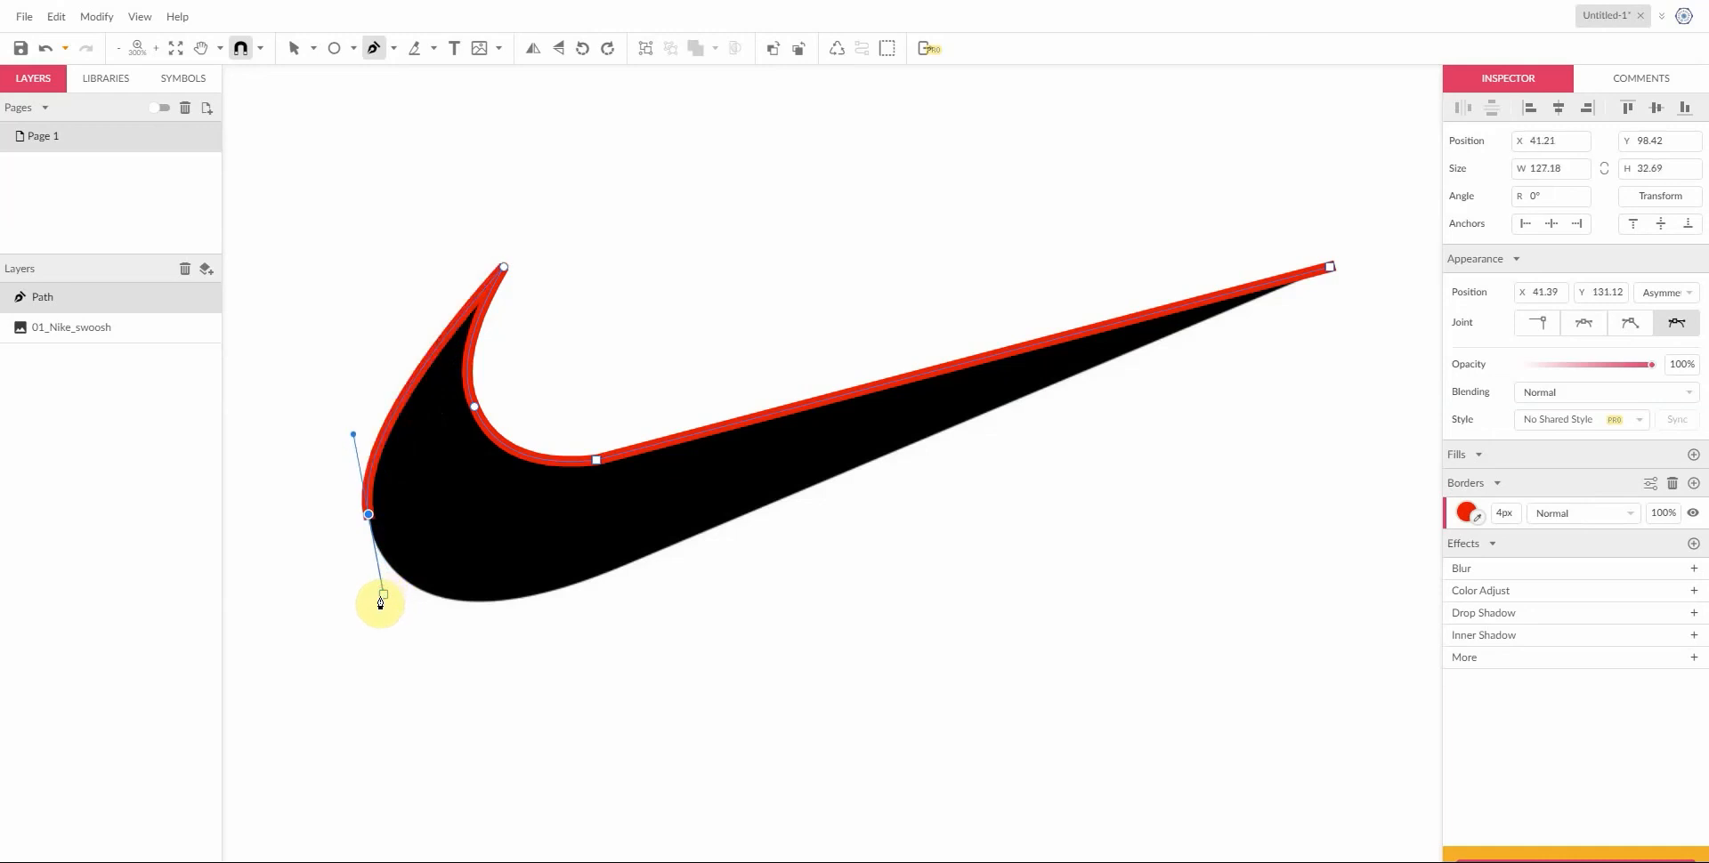
drag(380, 603, 499, 608)
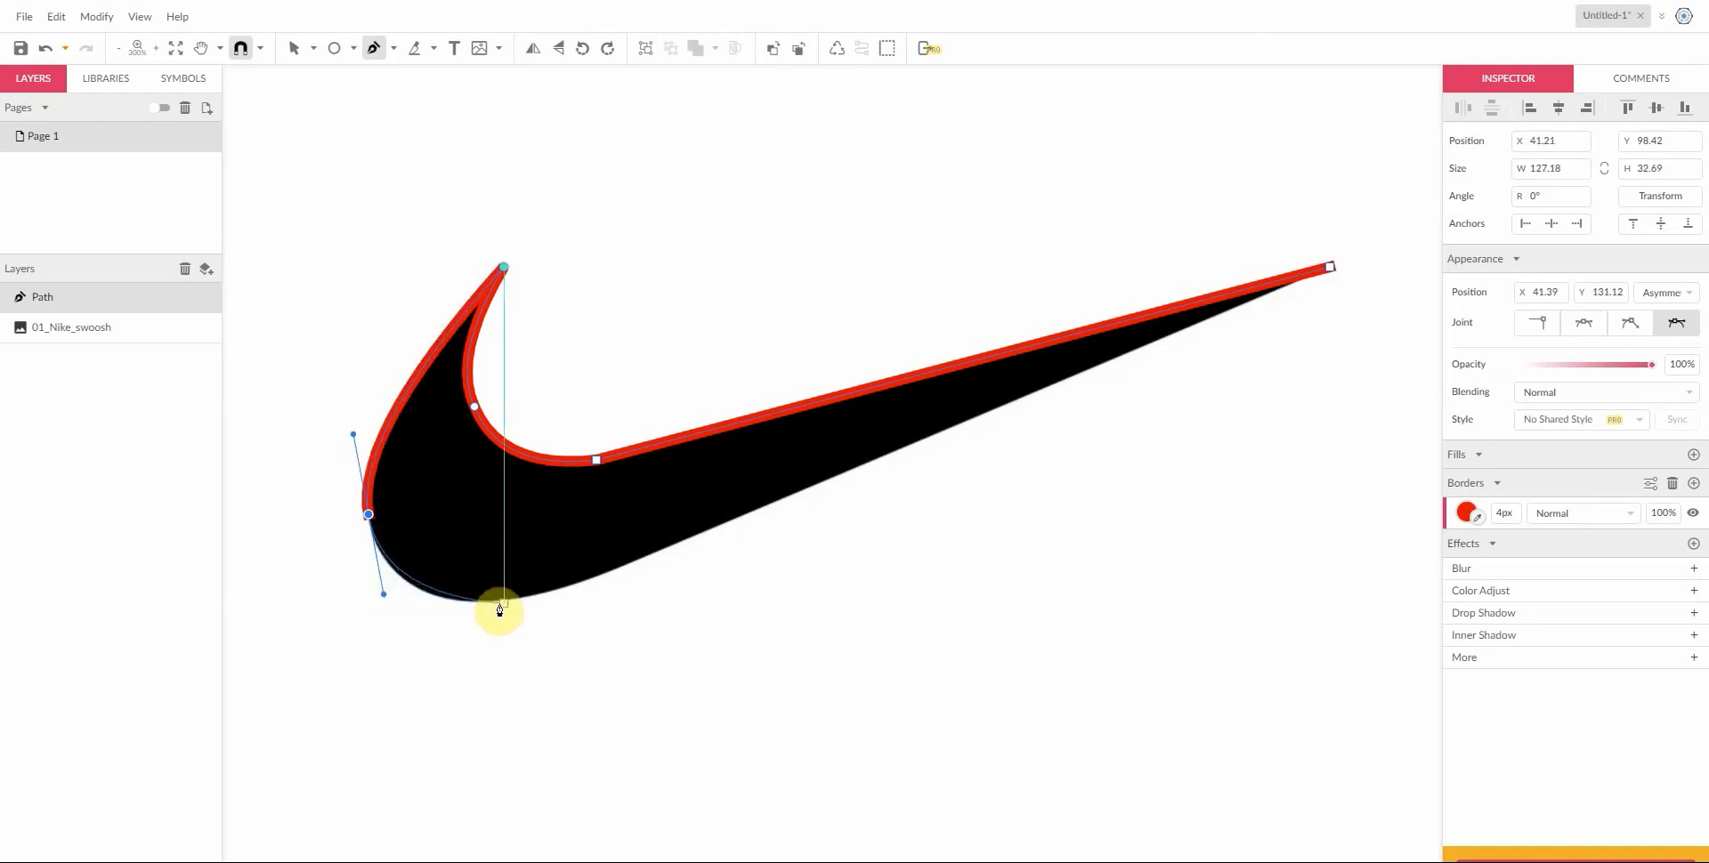
drag(500, 608, 393, 564)
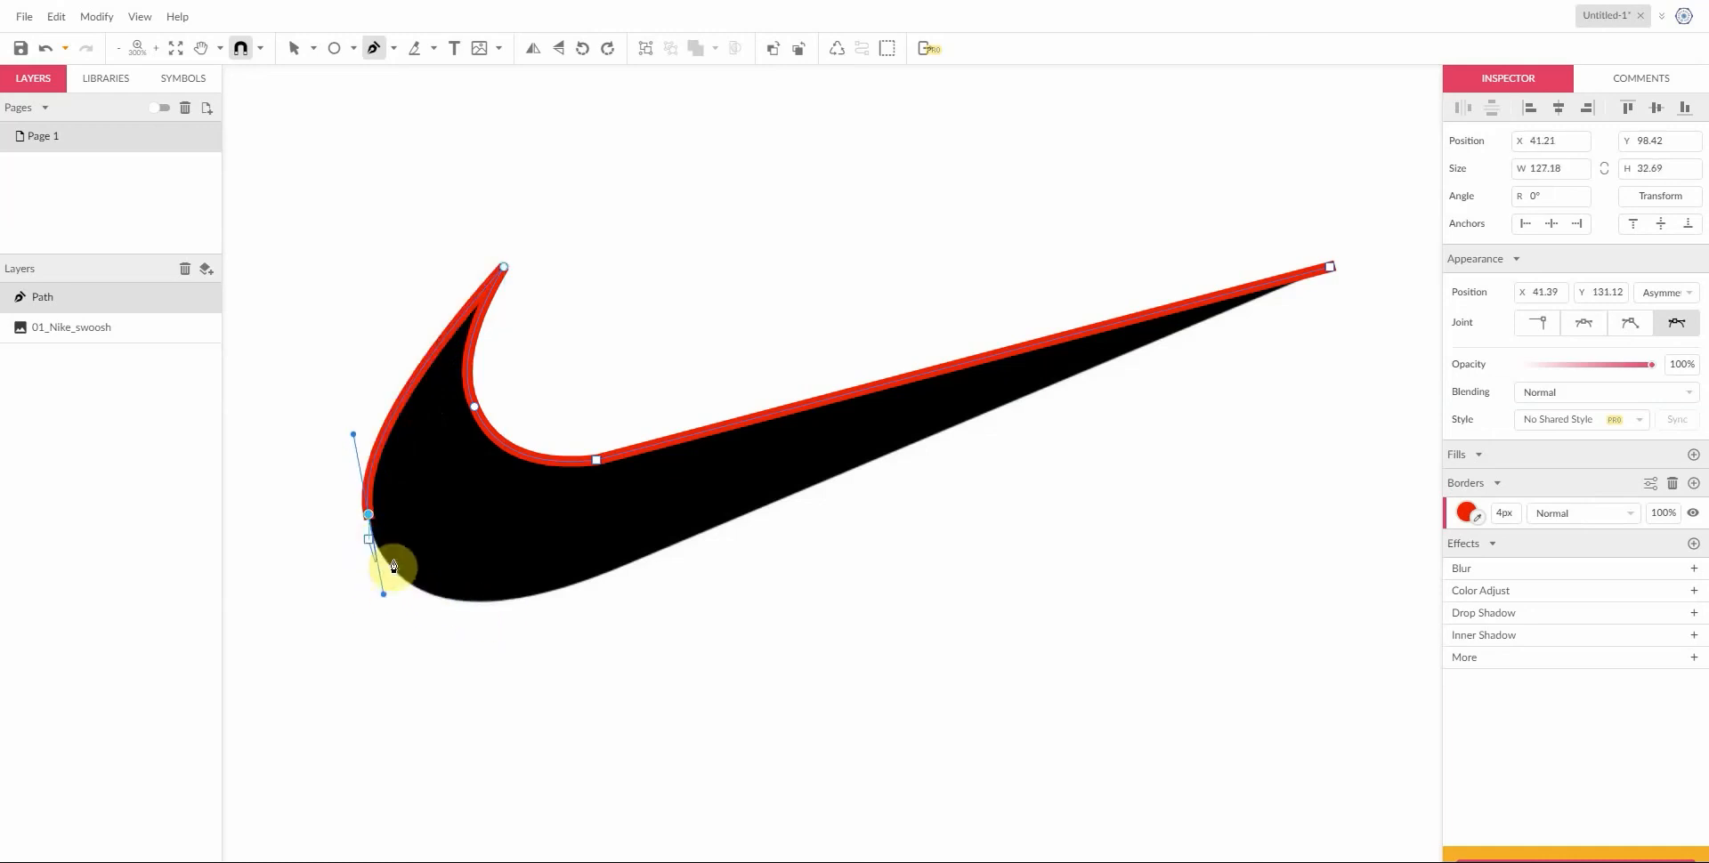
drag(393, 567, 510, 606)
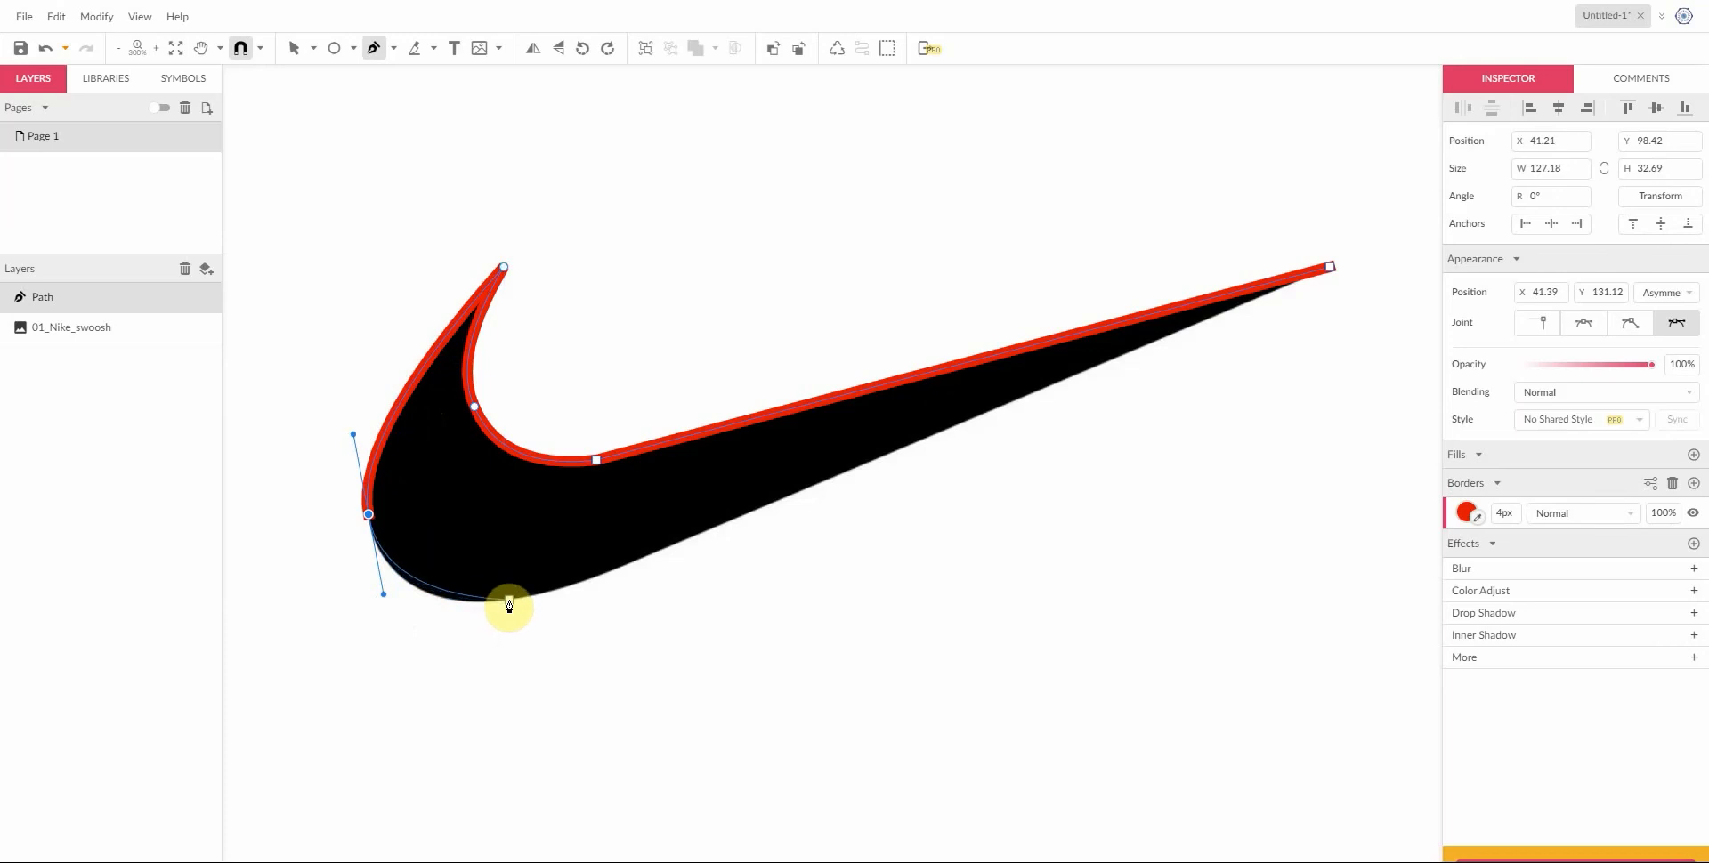
drag(509, 605, 548, 612)
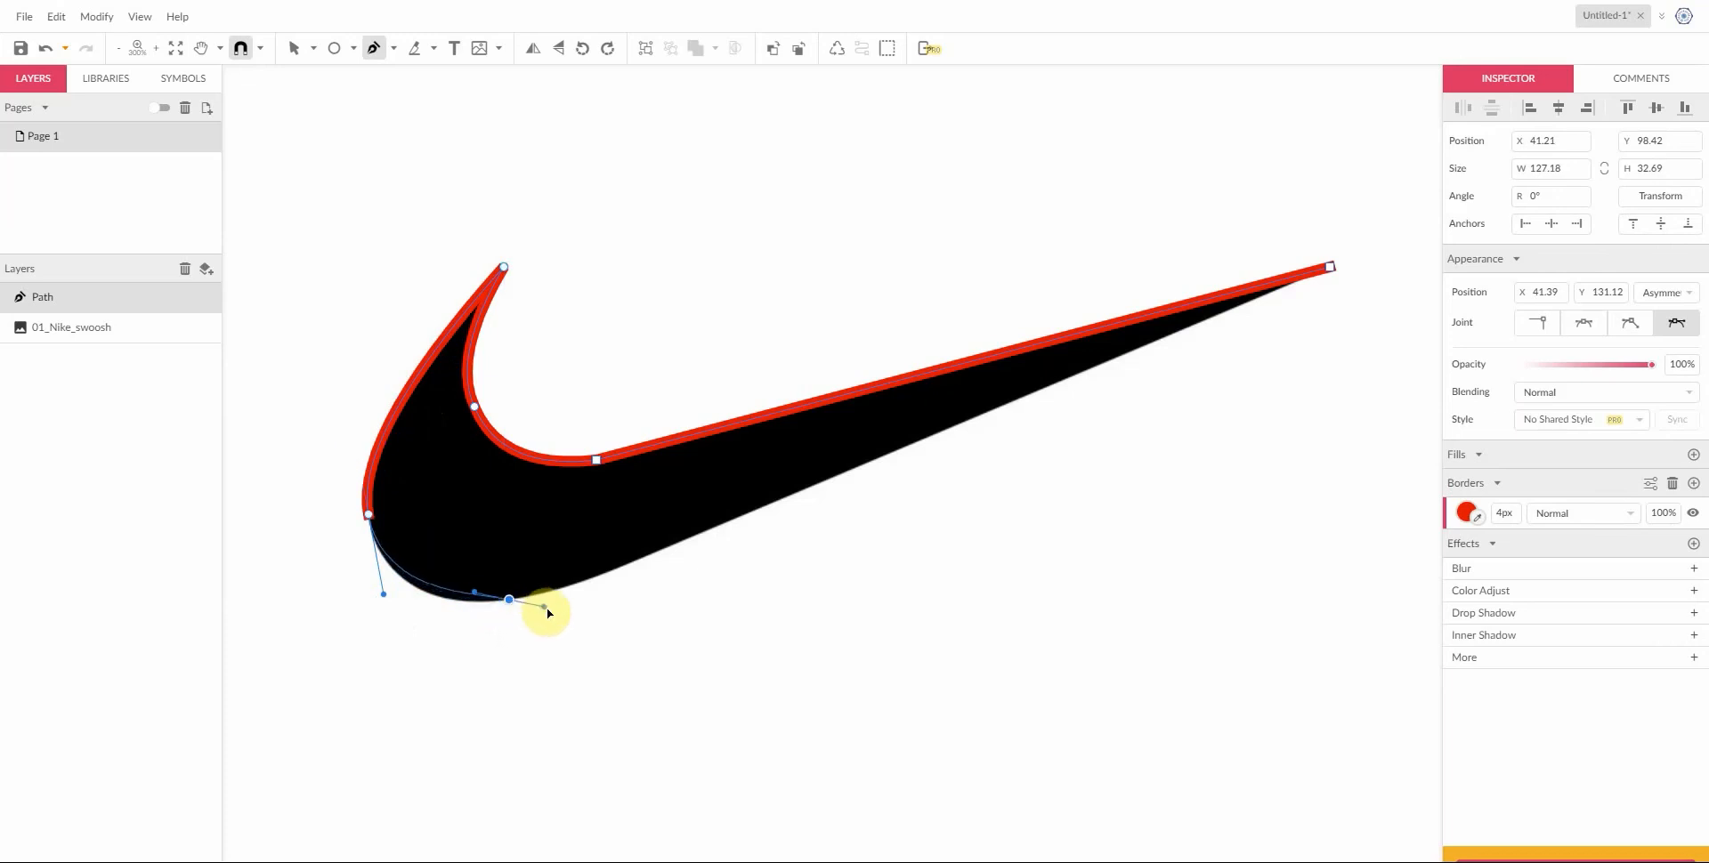
drag(549, 612, 596, 606)
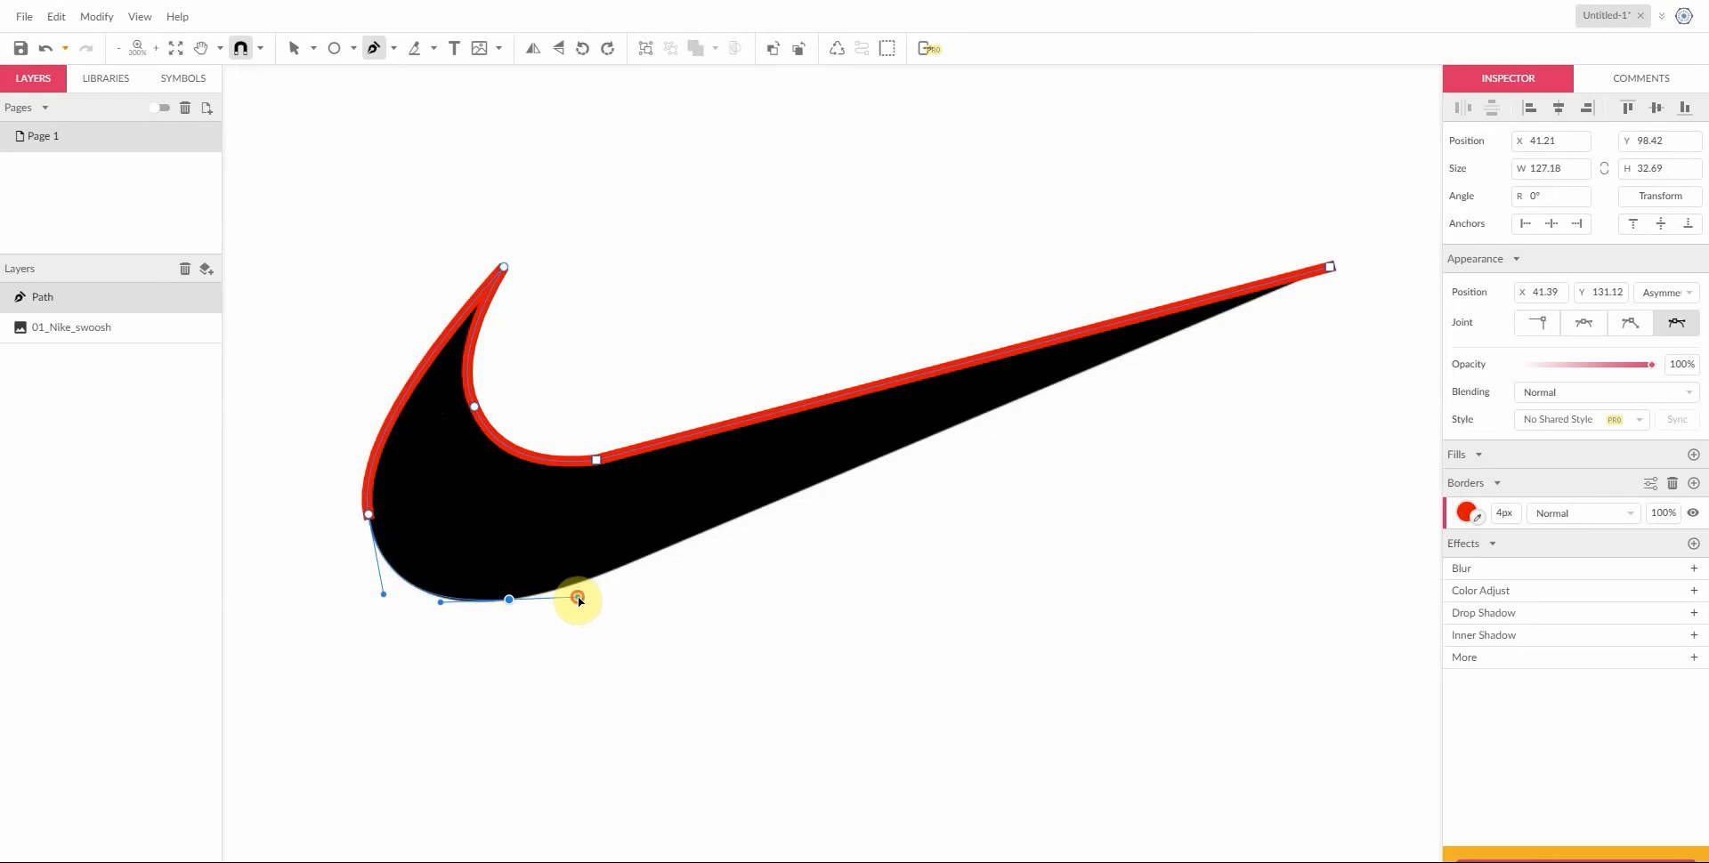
drag(577, 597, 853, 494)
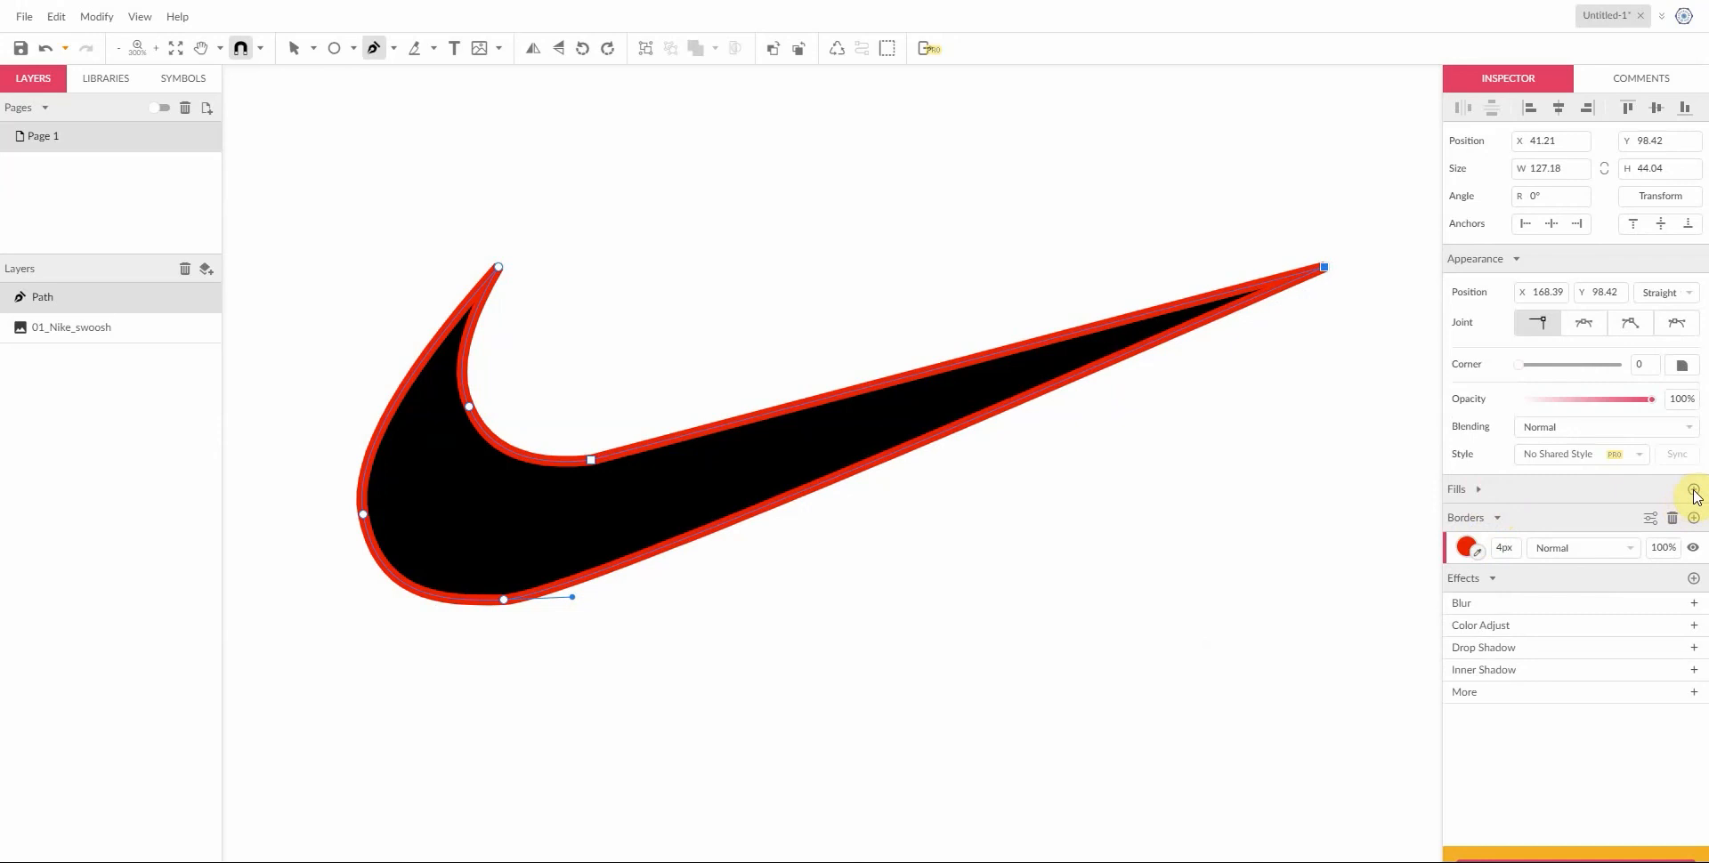
Step: Fill the traced swoosh black and remove its red border
click(1695, 489)
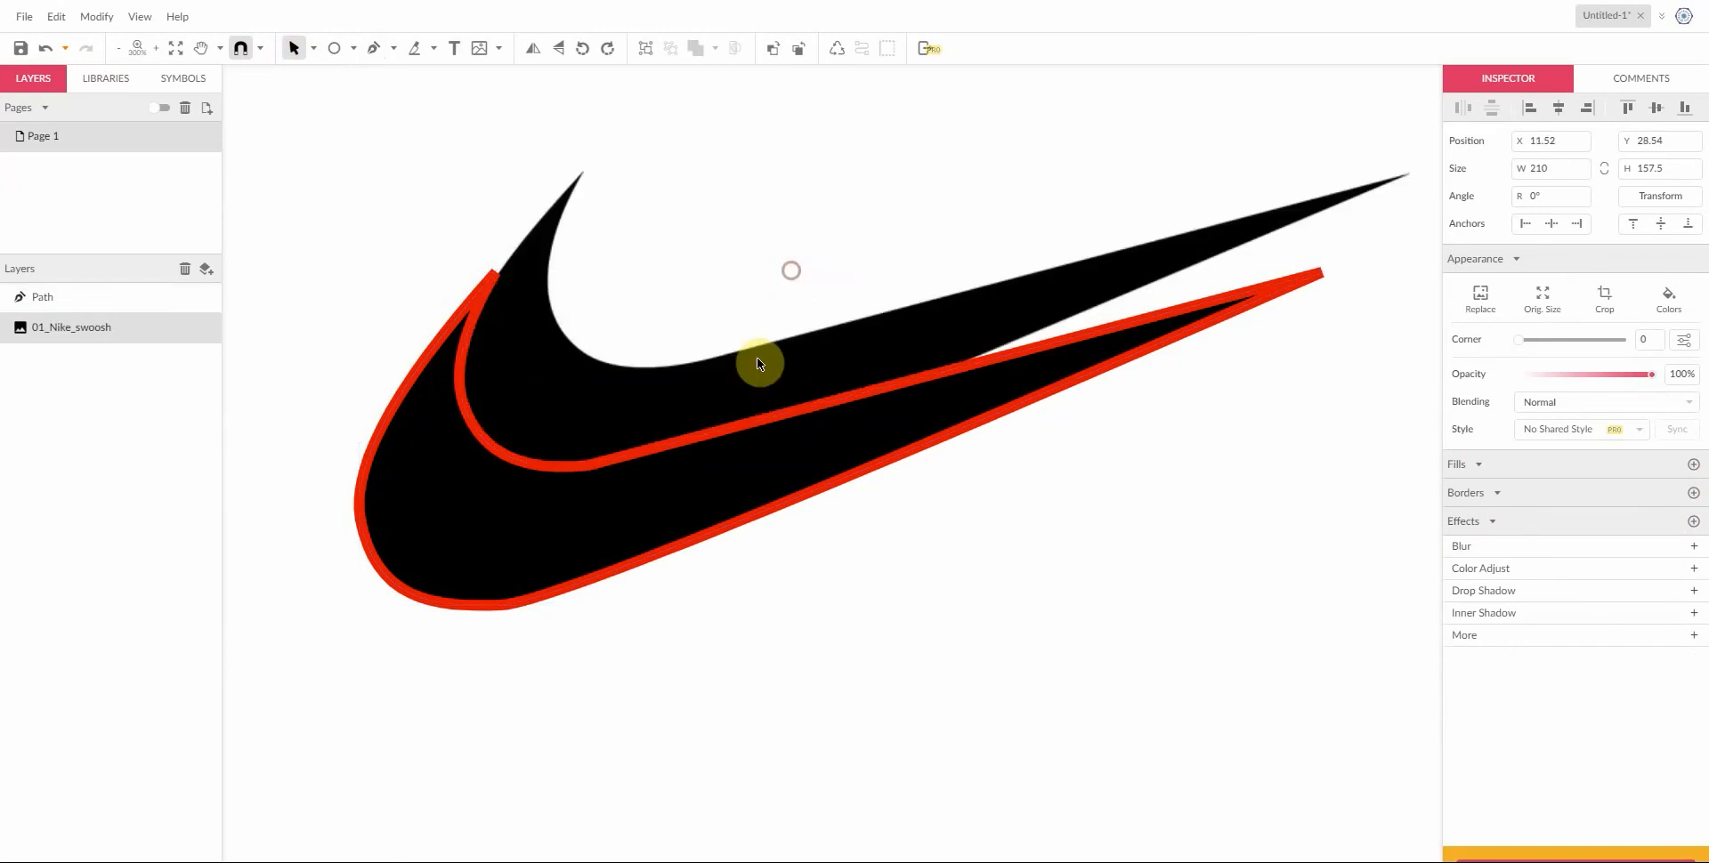
scroll(down, 3)
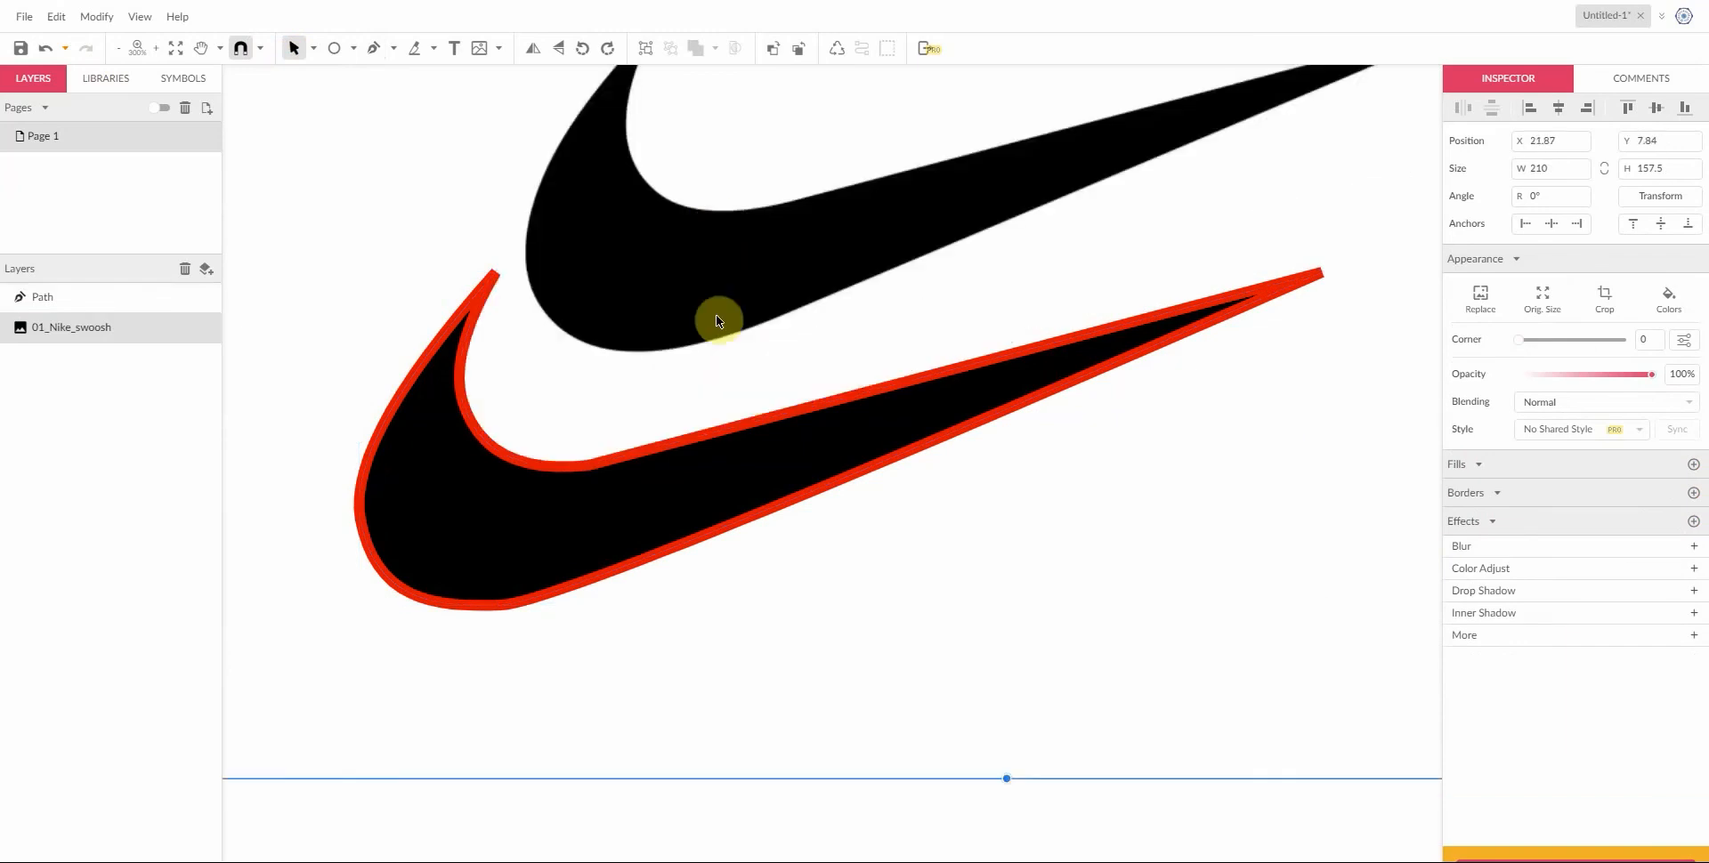
mouse_move(965, 289)
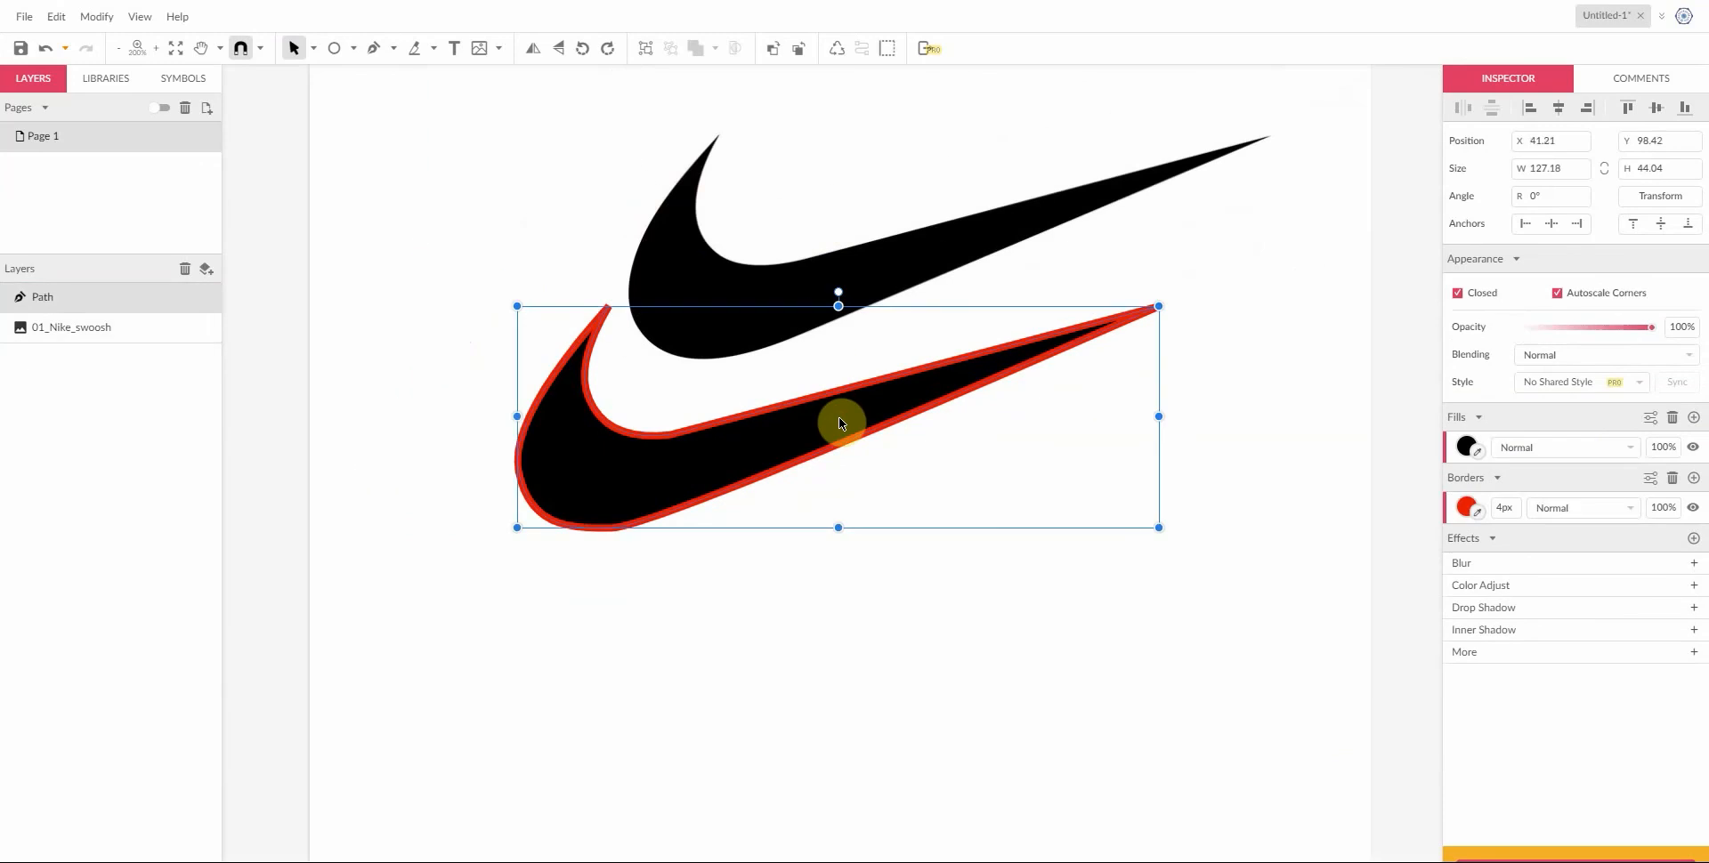
click(1467, 508)
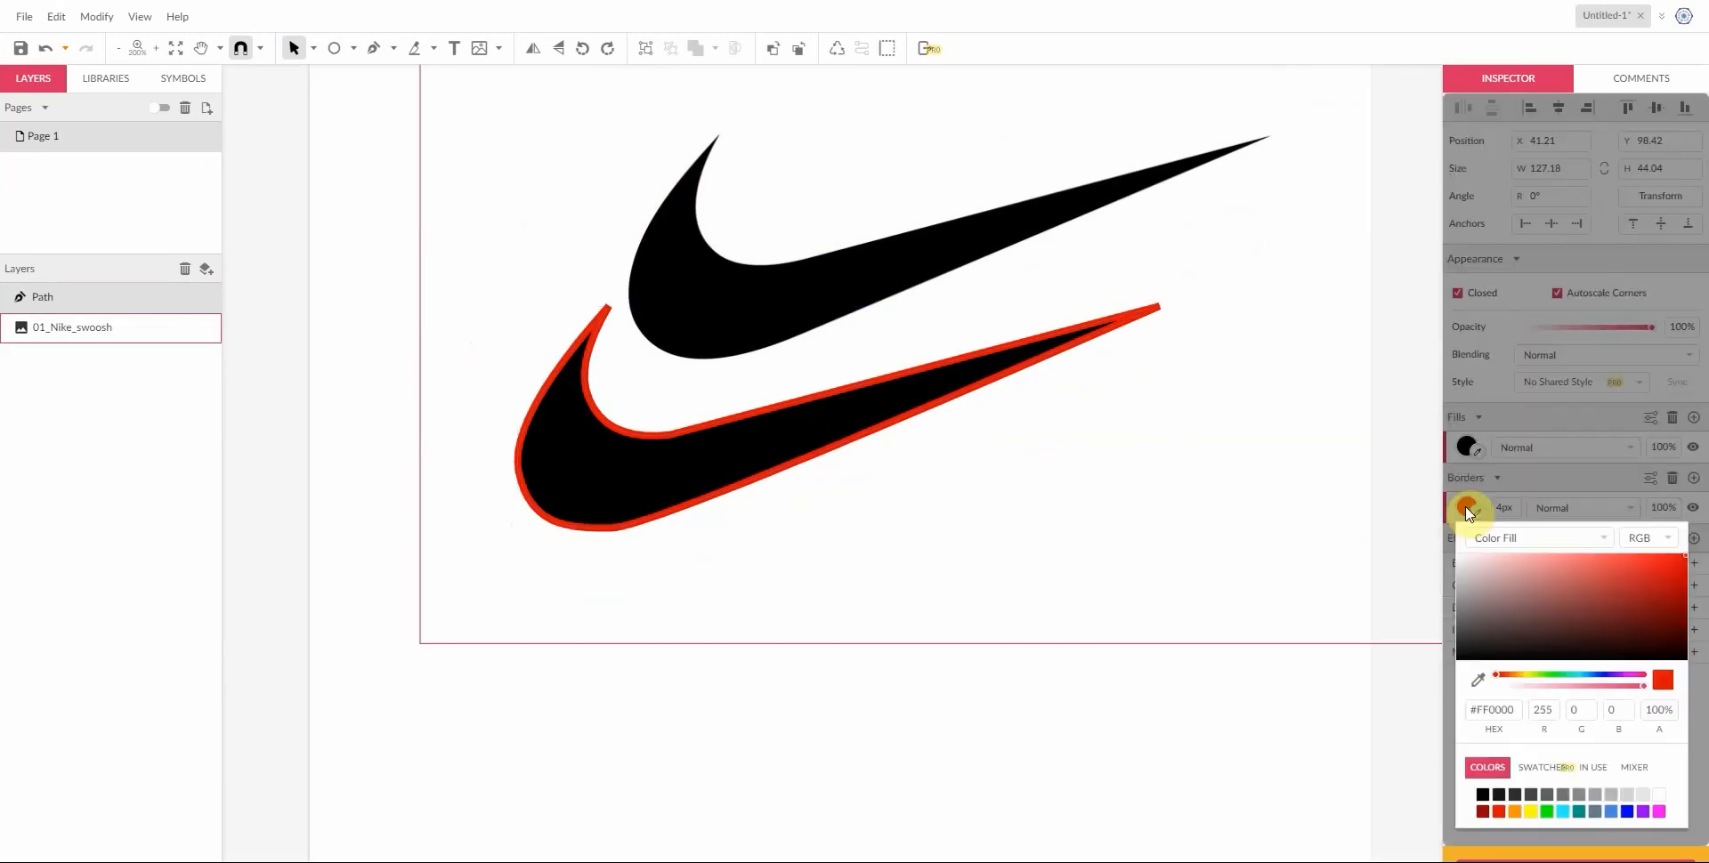
click(1482, 795)
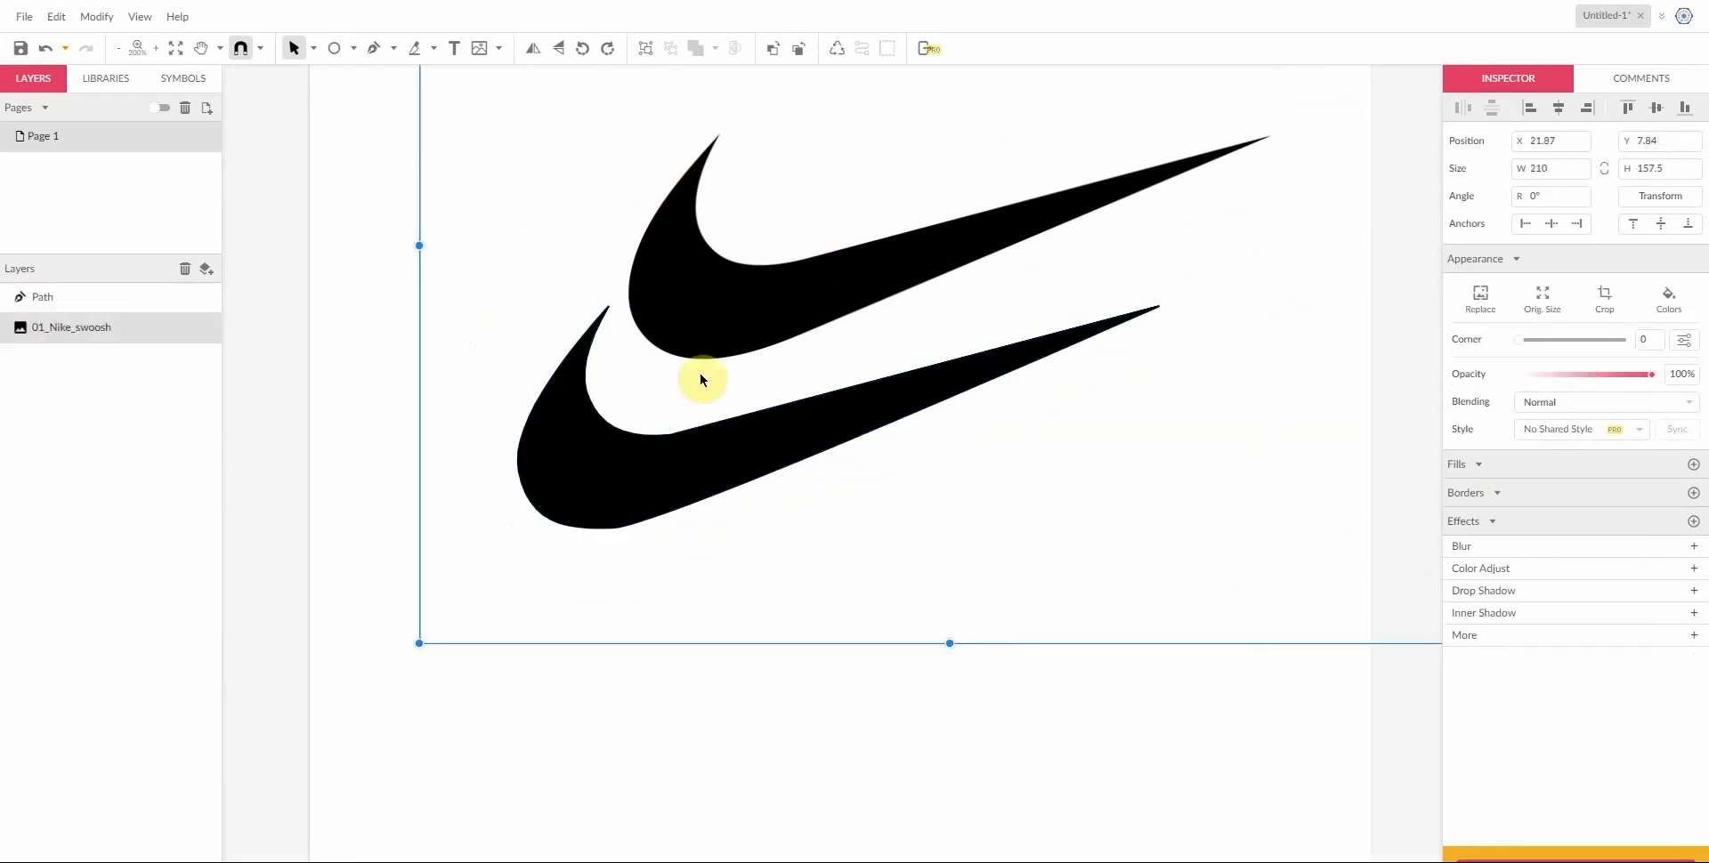
mouse_move(1033, 367)
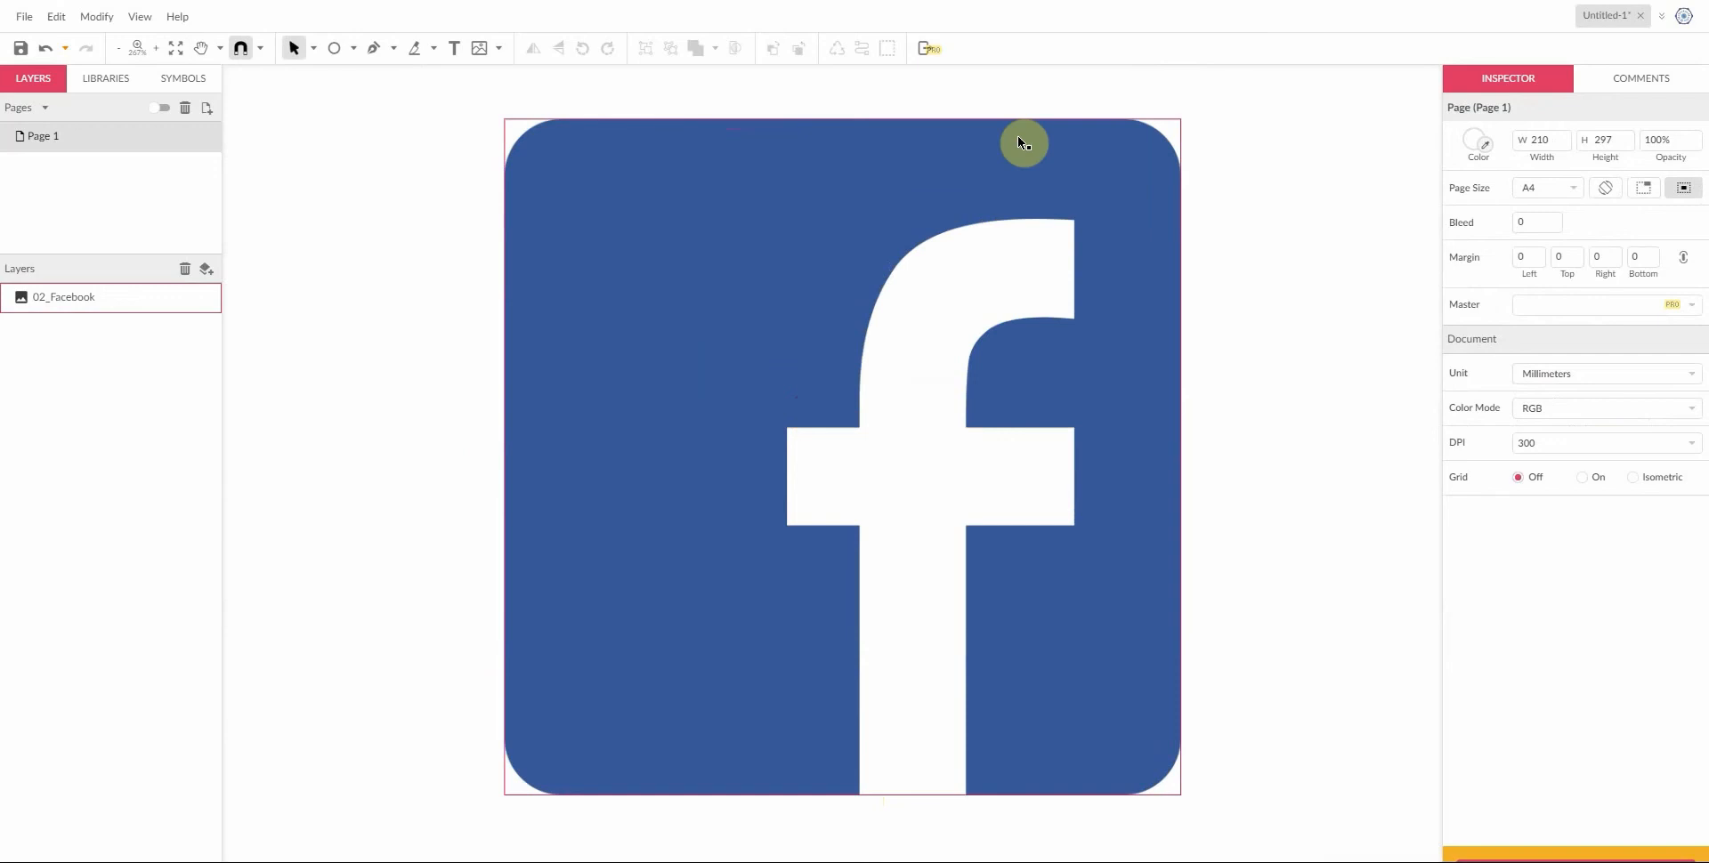
mouse_move(973, 792)
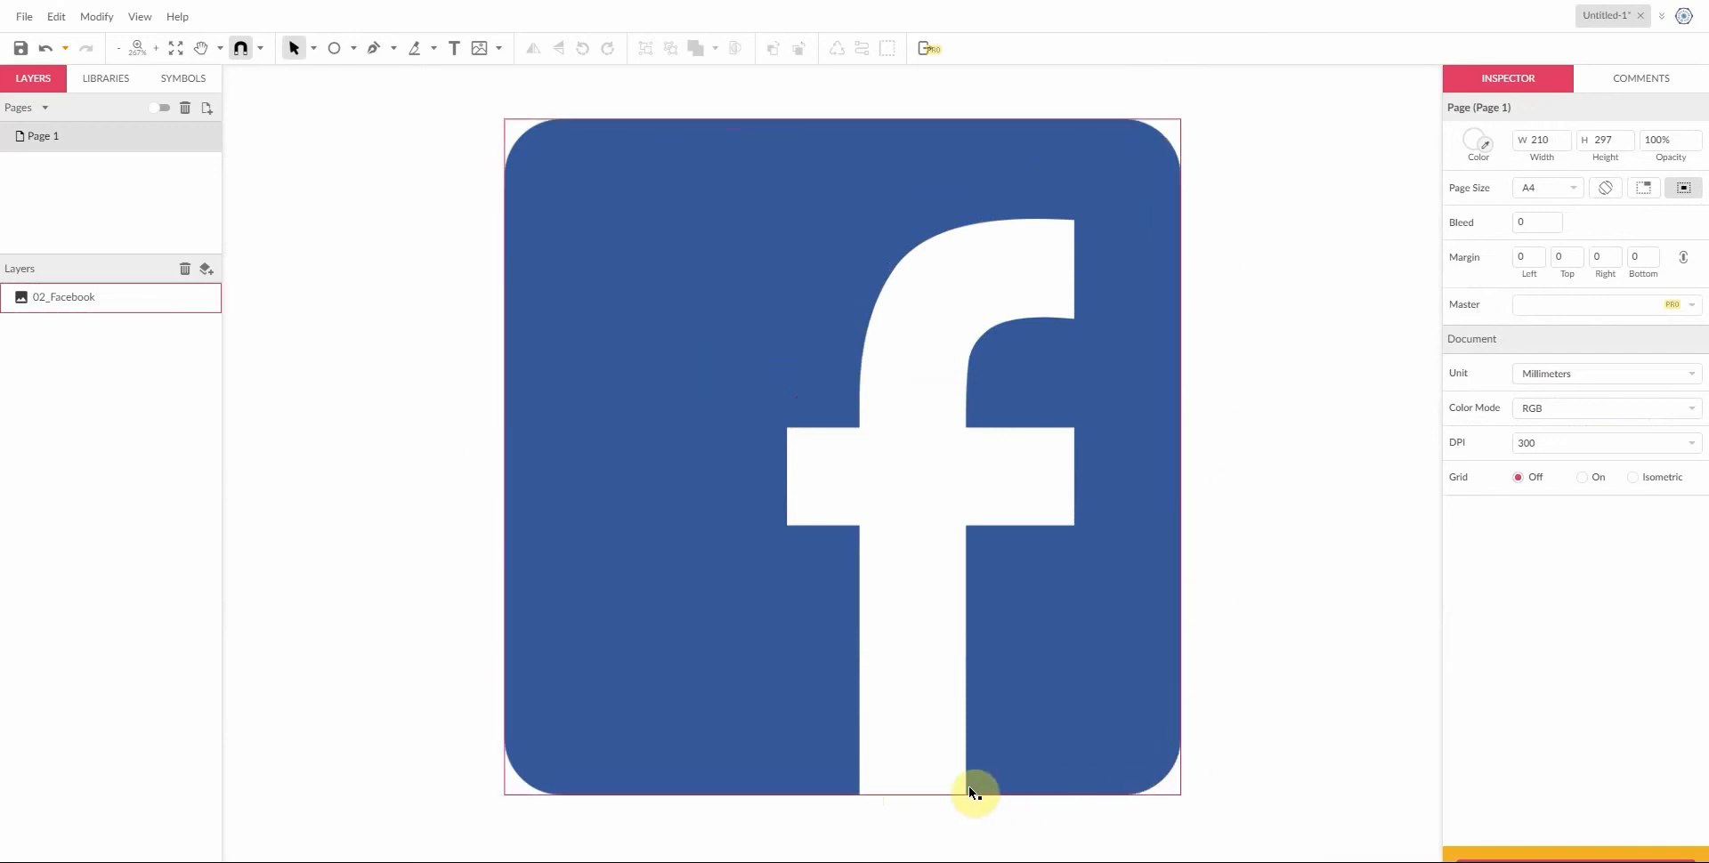
mouse_move(978, 387)
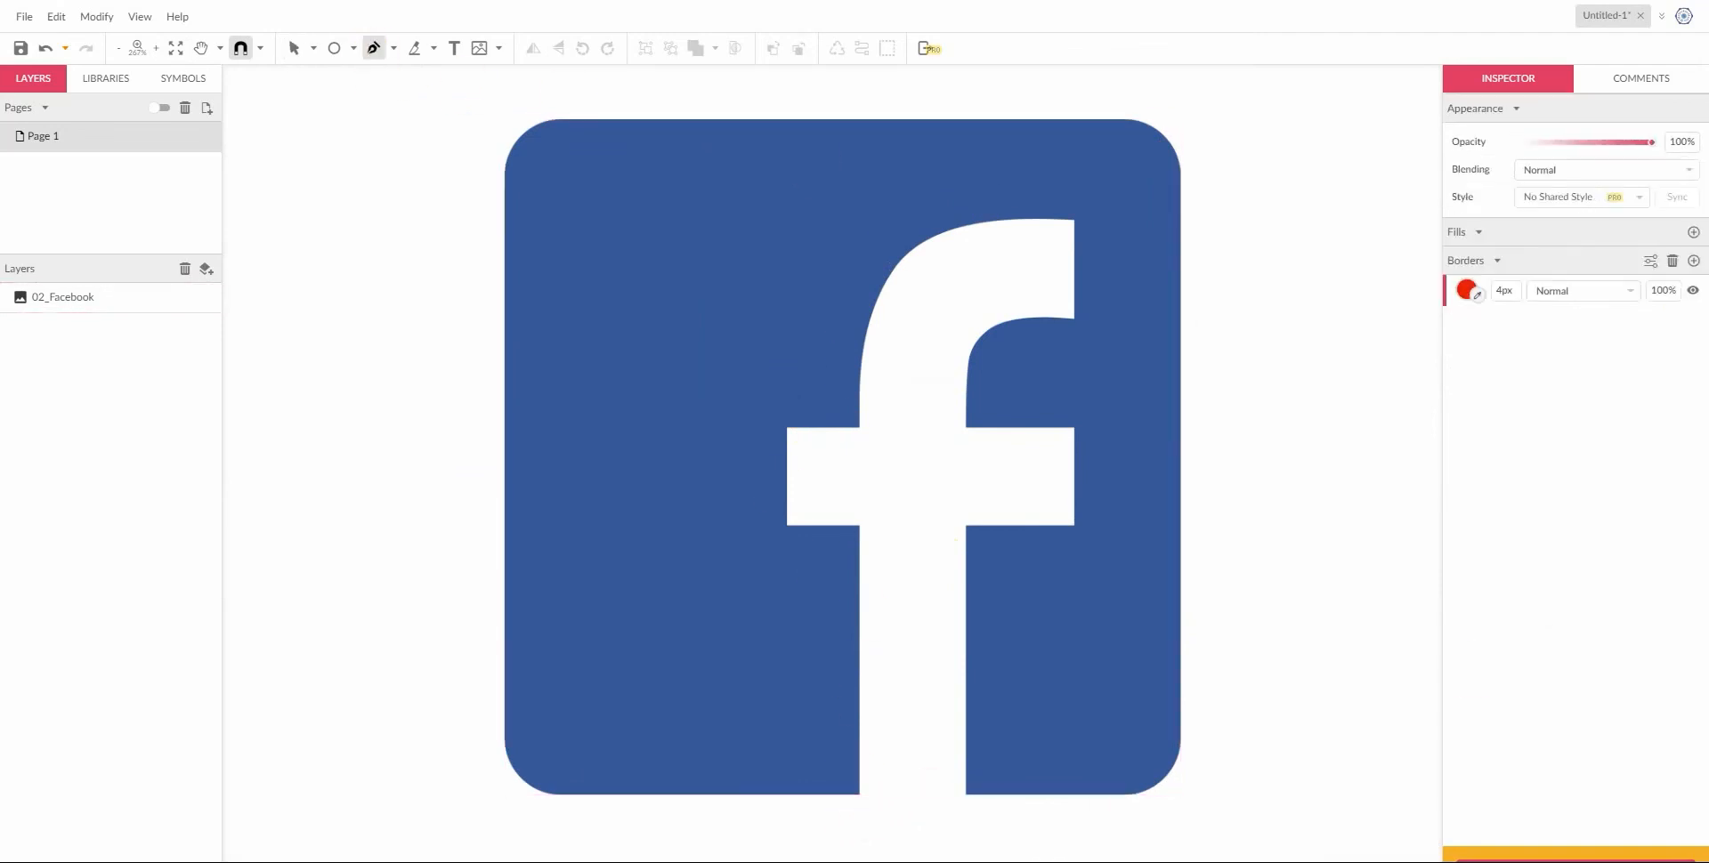
Step: Check the border colour choices for new paths, leaving the red outline unchanged
click(1468, 291)
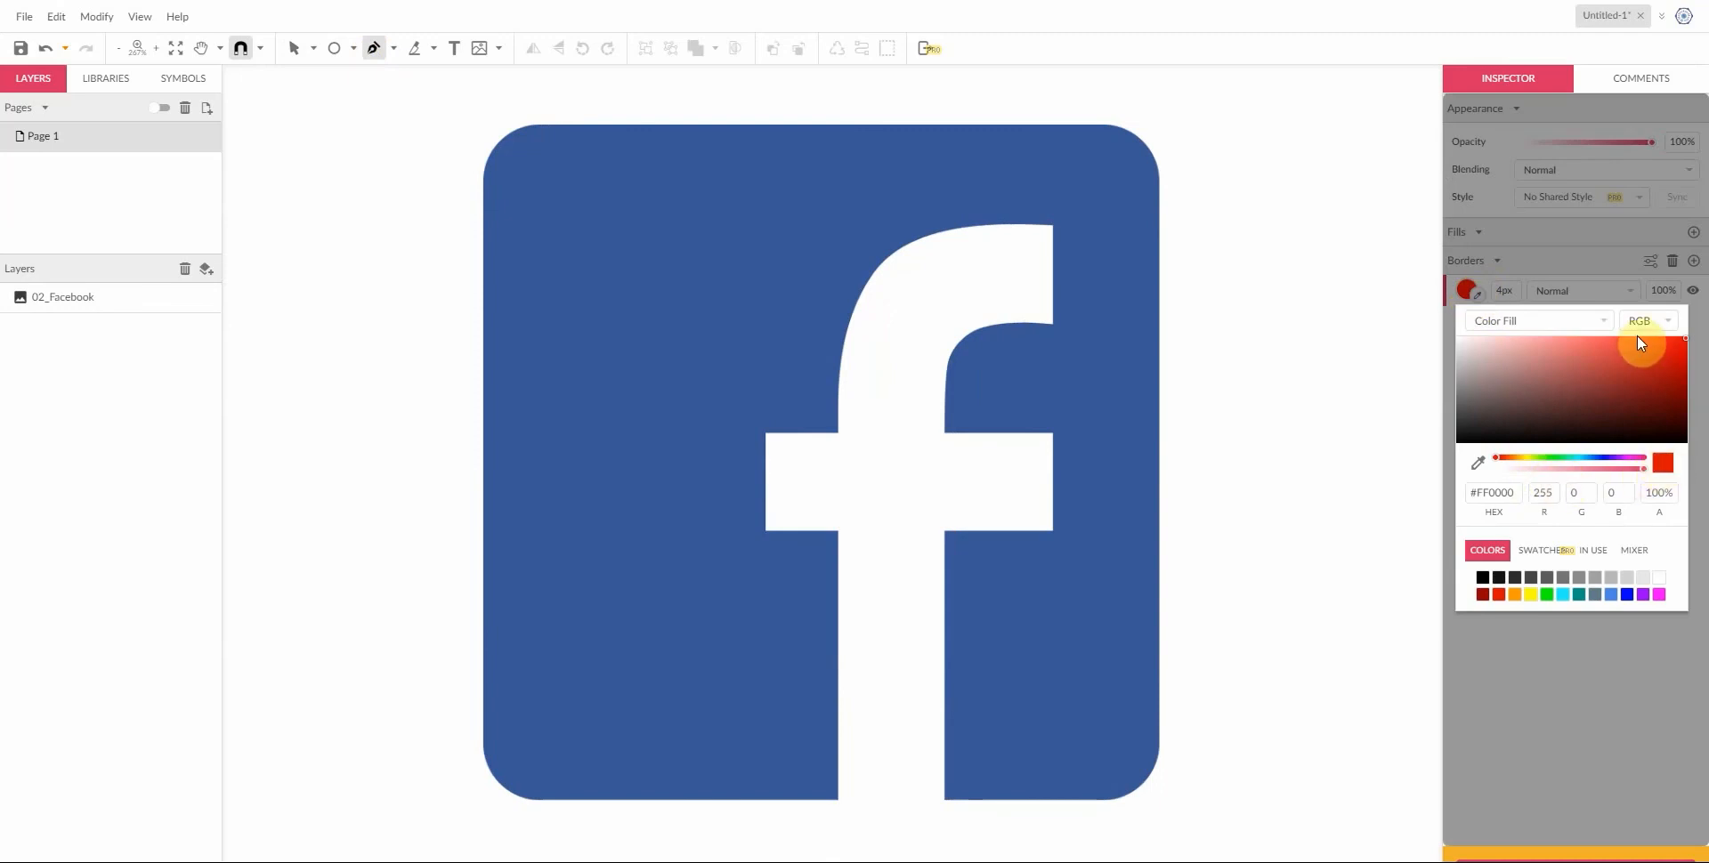
click(1553, 676)
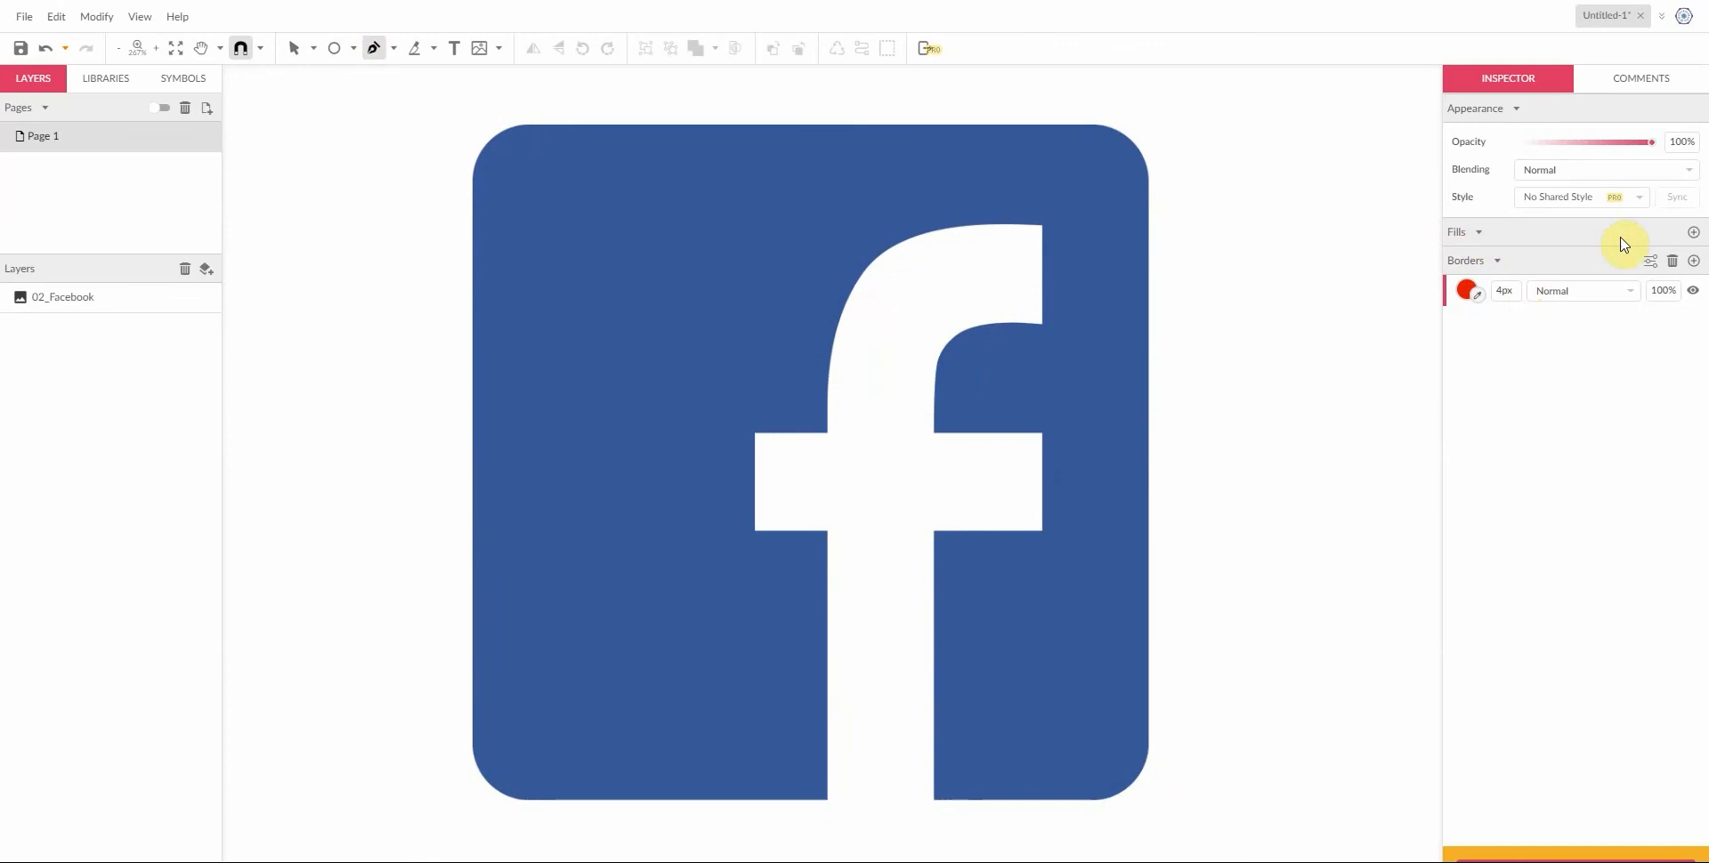
mouse_move(1694, 233)
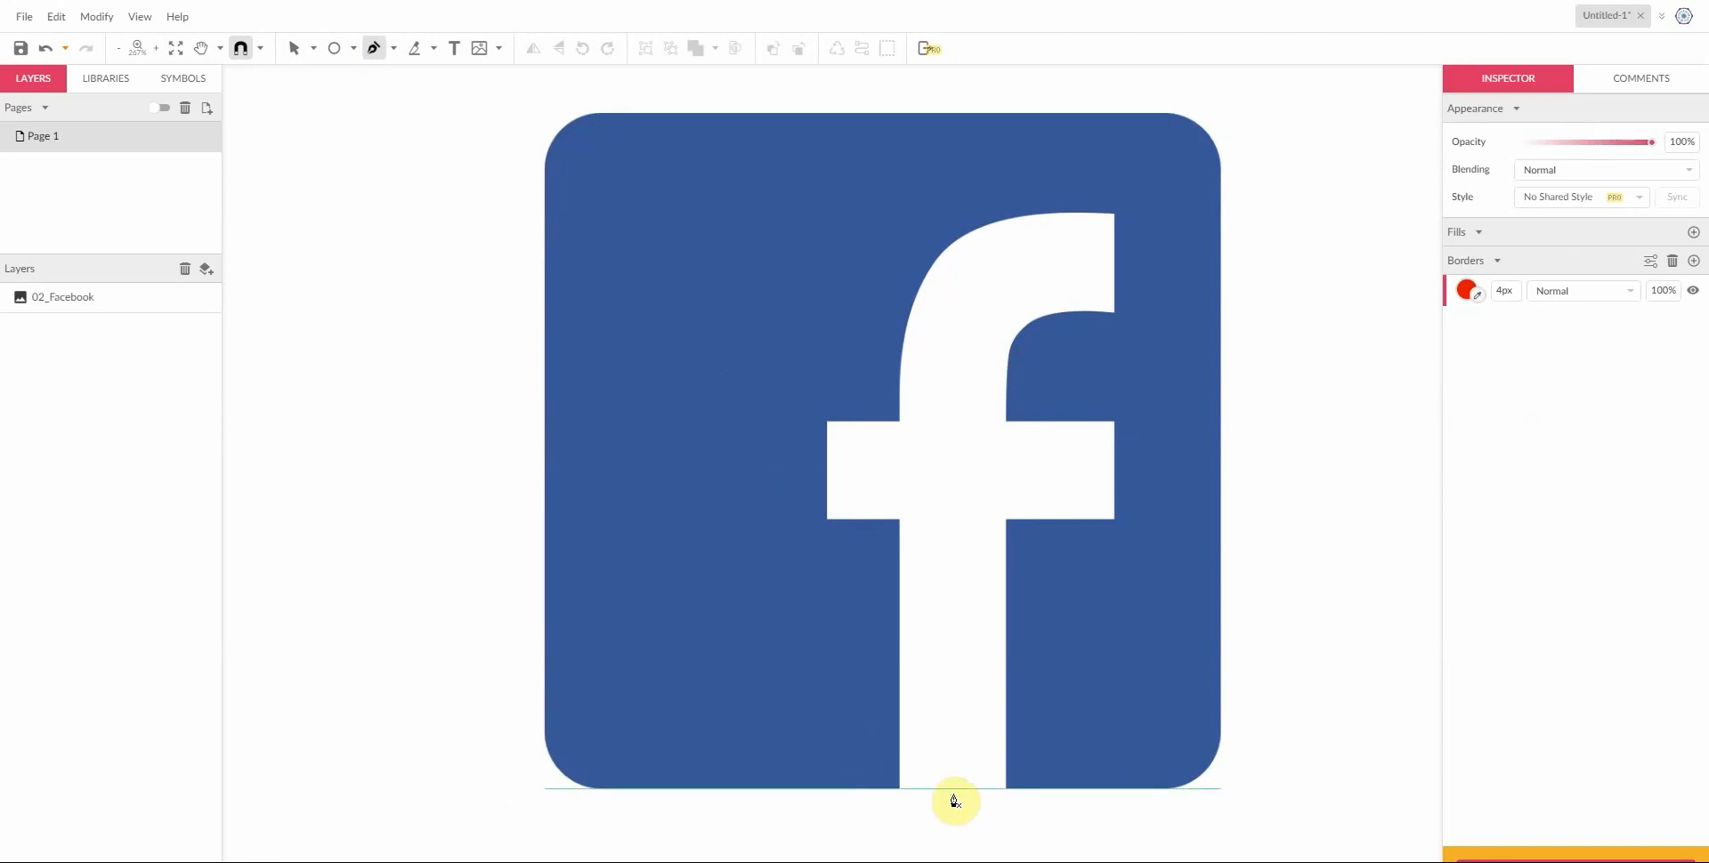
mouse_move(899, 796)
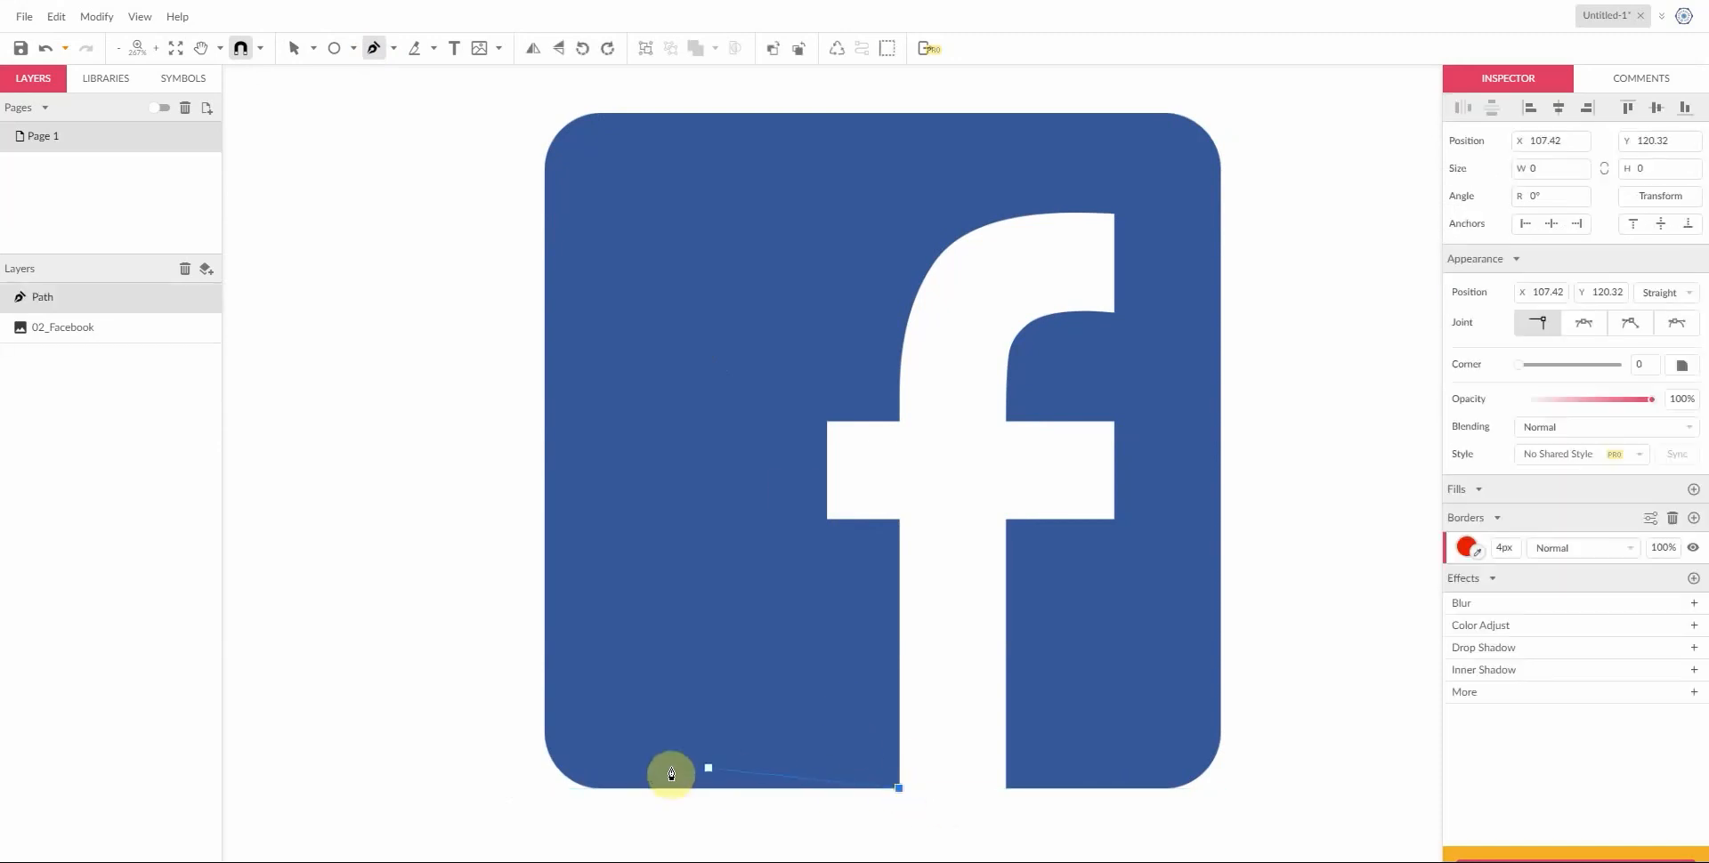
Step: Trace the red path along the logo square's bottom, left side and top edge
drag(670, 771, 593, 791)
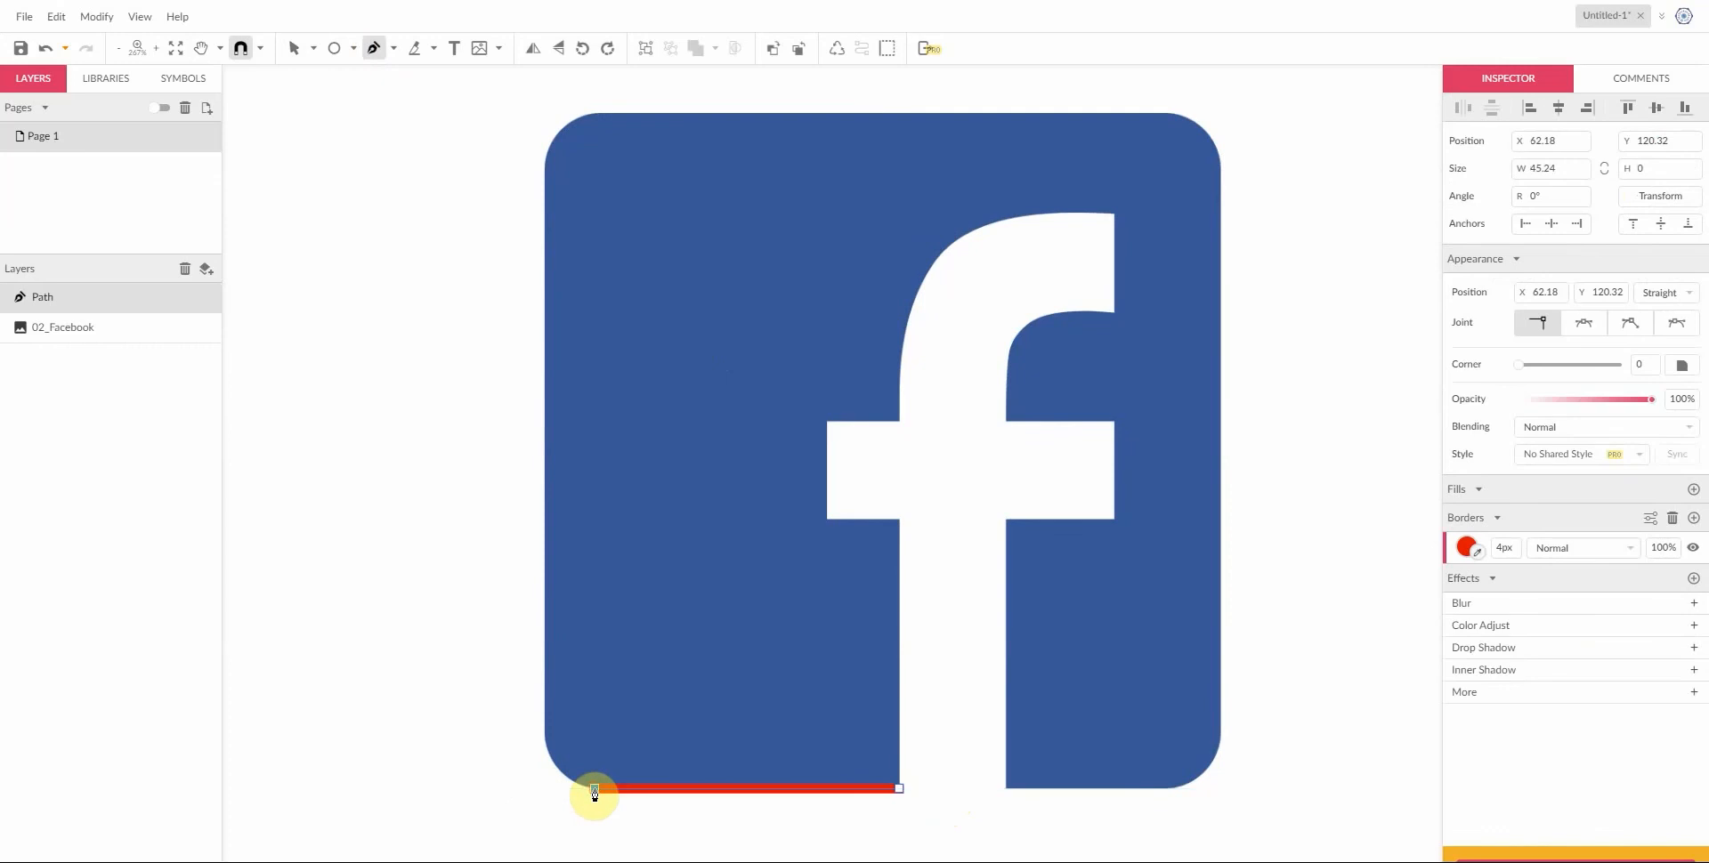
drag(594, 791, 545, 739)
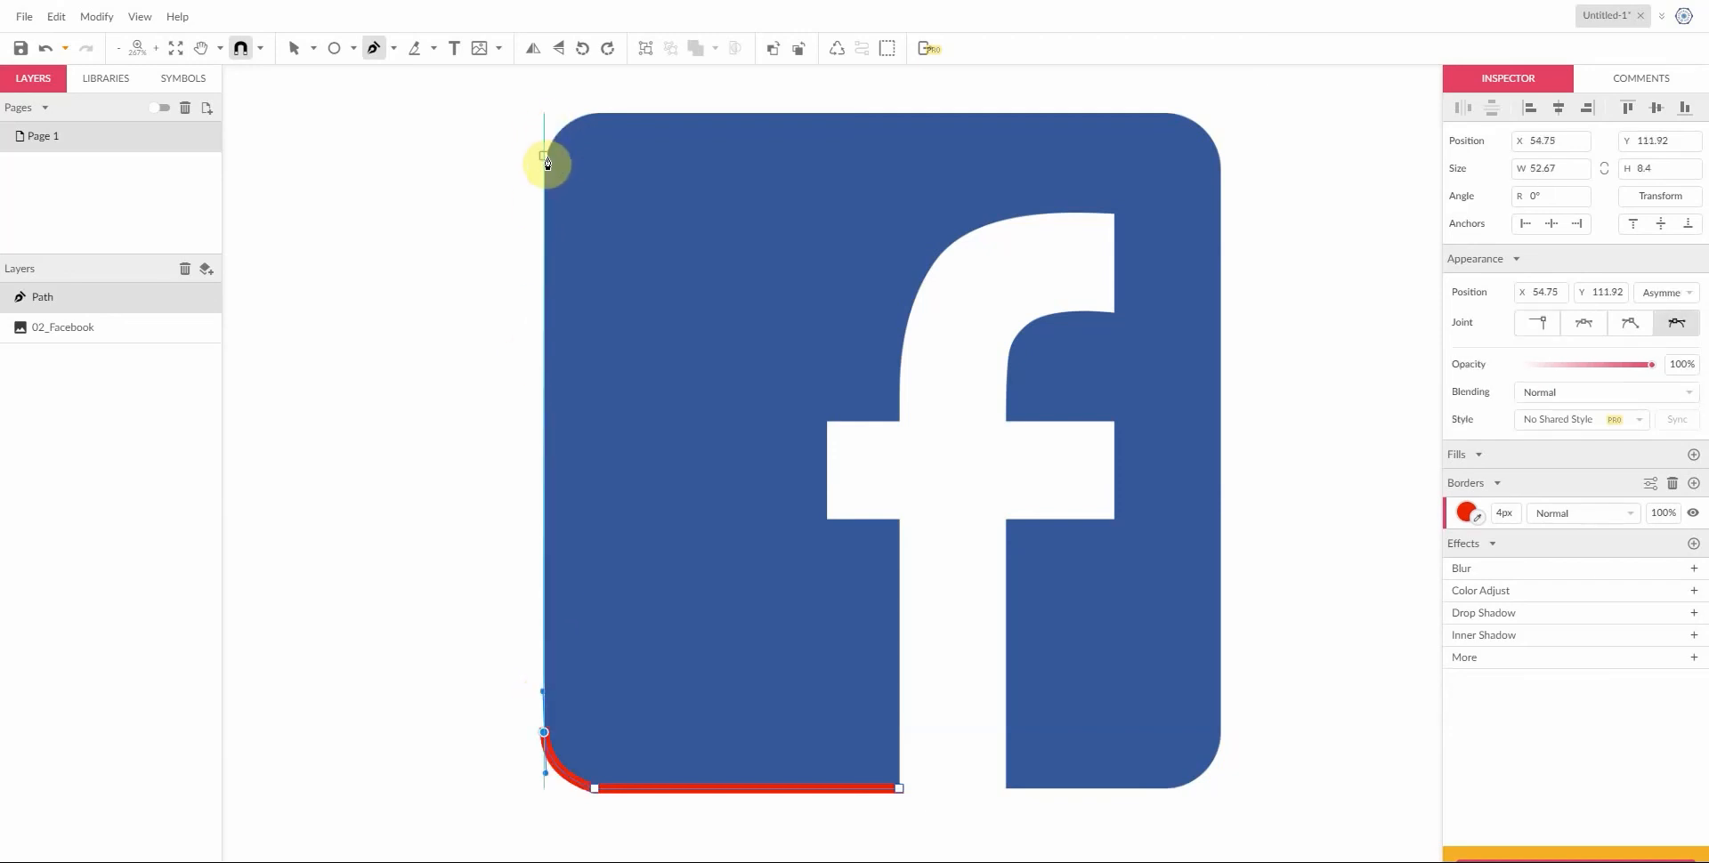
drag(545, 162, 545, 162)
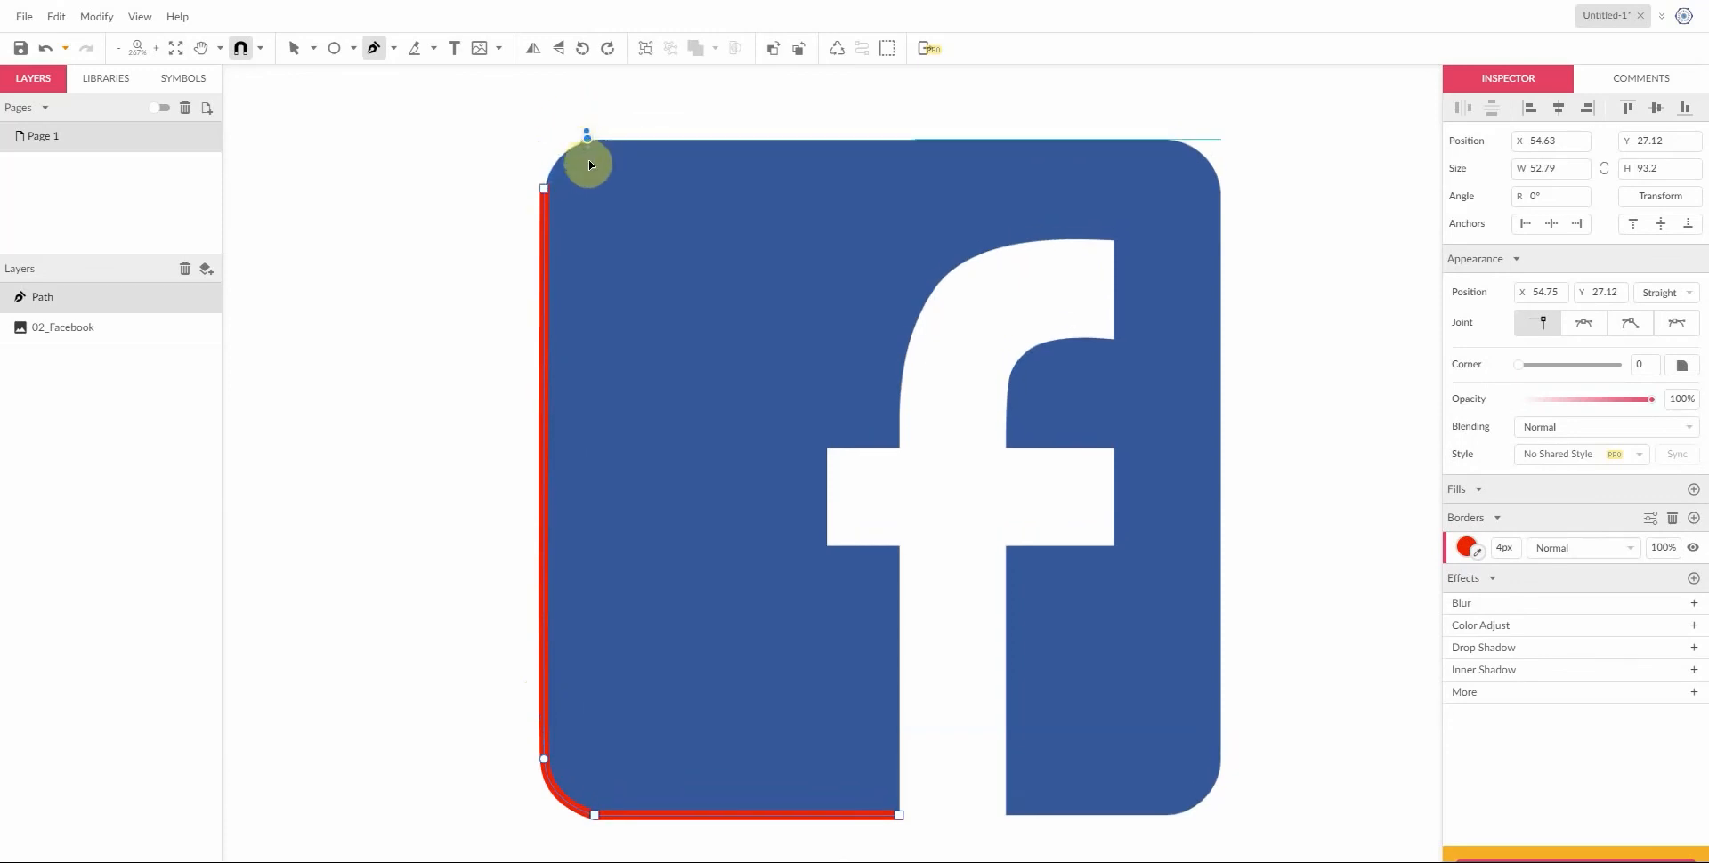
drag(589, 164, 631, 129)
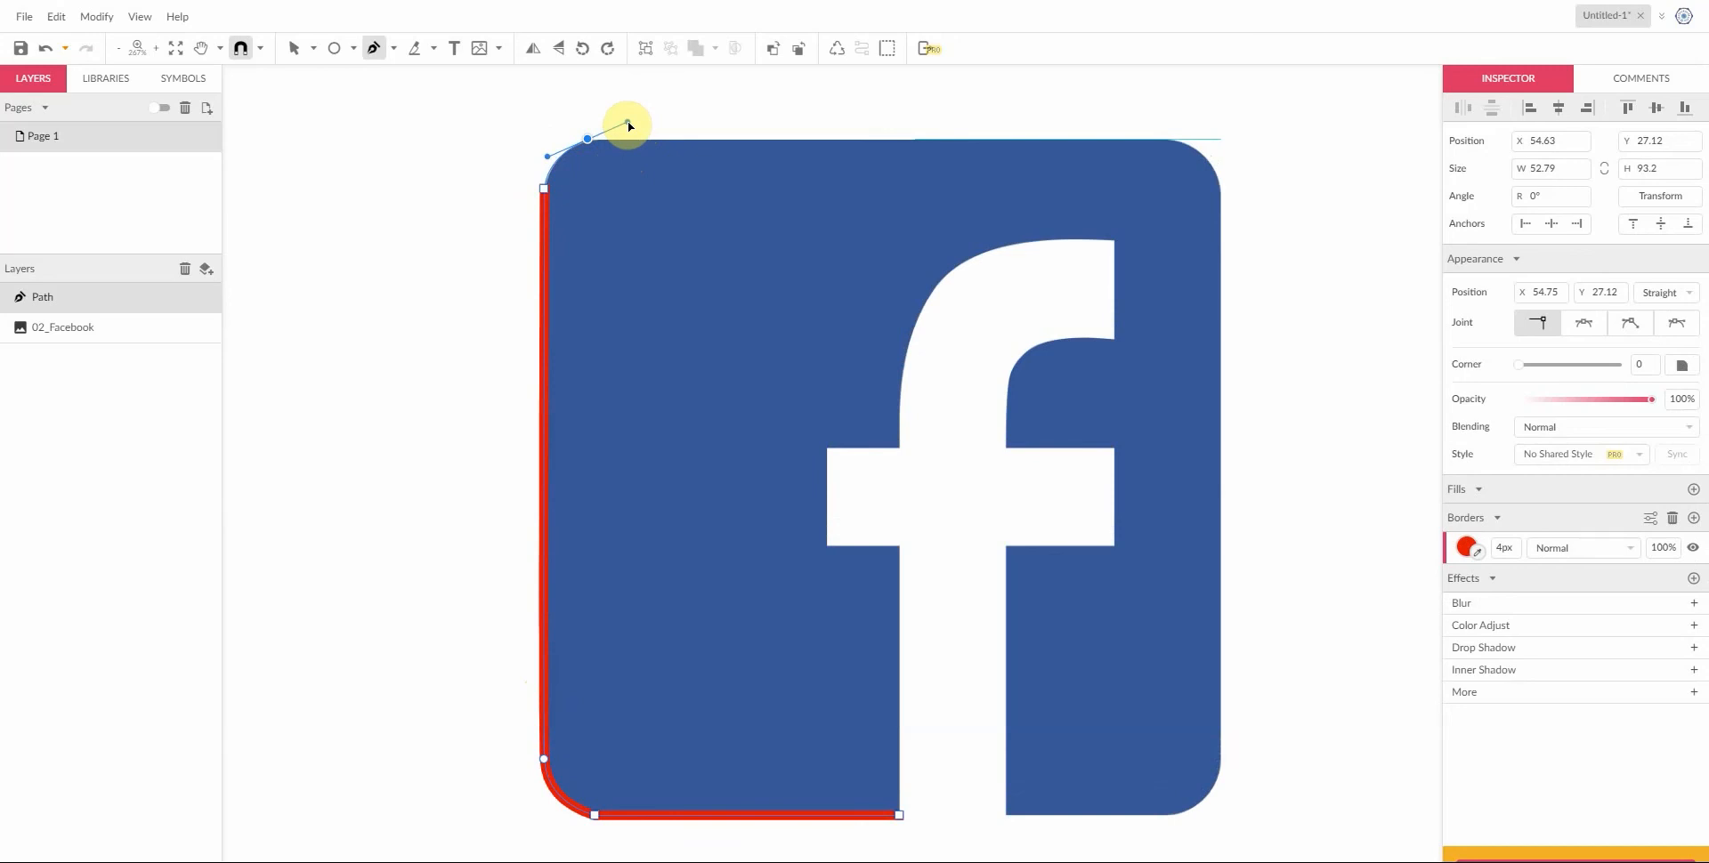
drag(628, 125, 1080, 142)
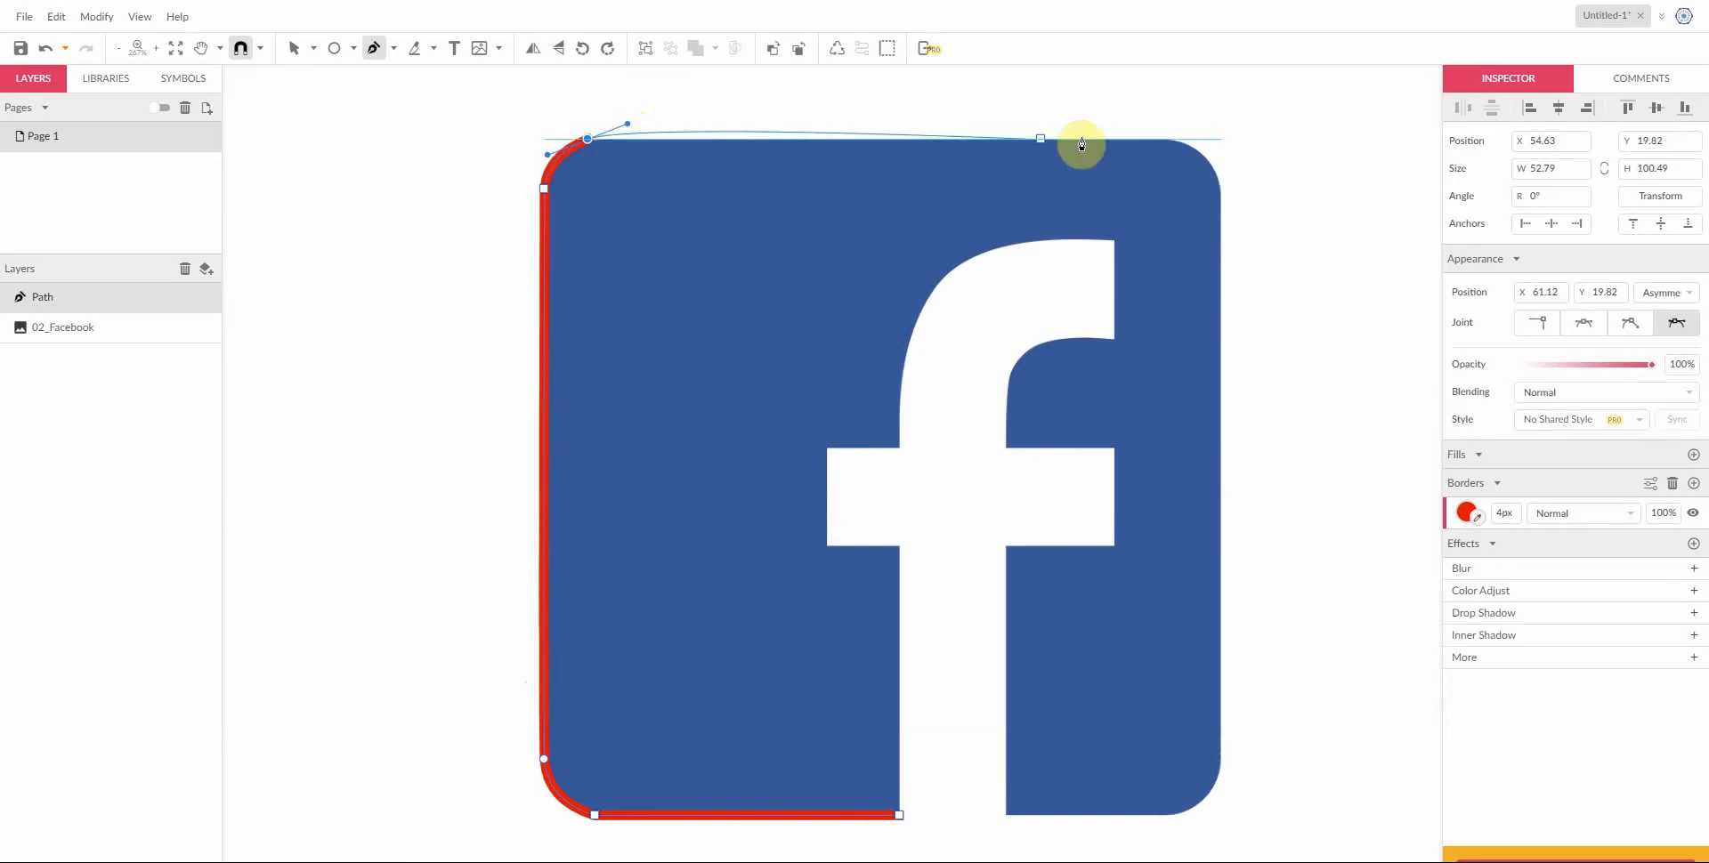
drag(1079, 141, 1040, 140)
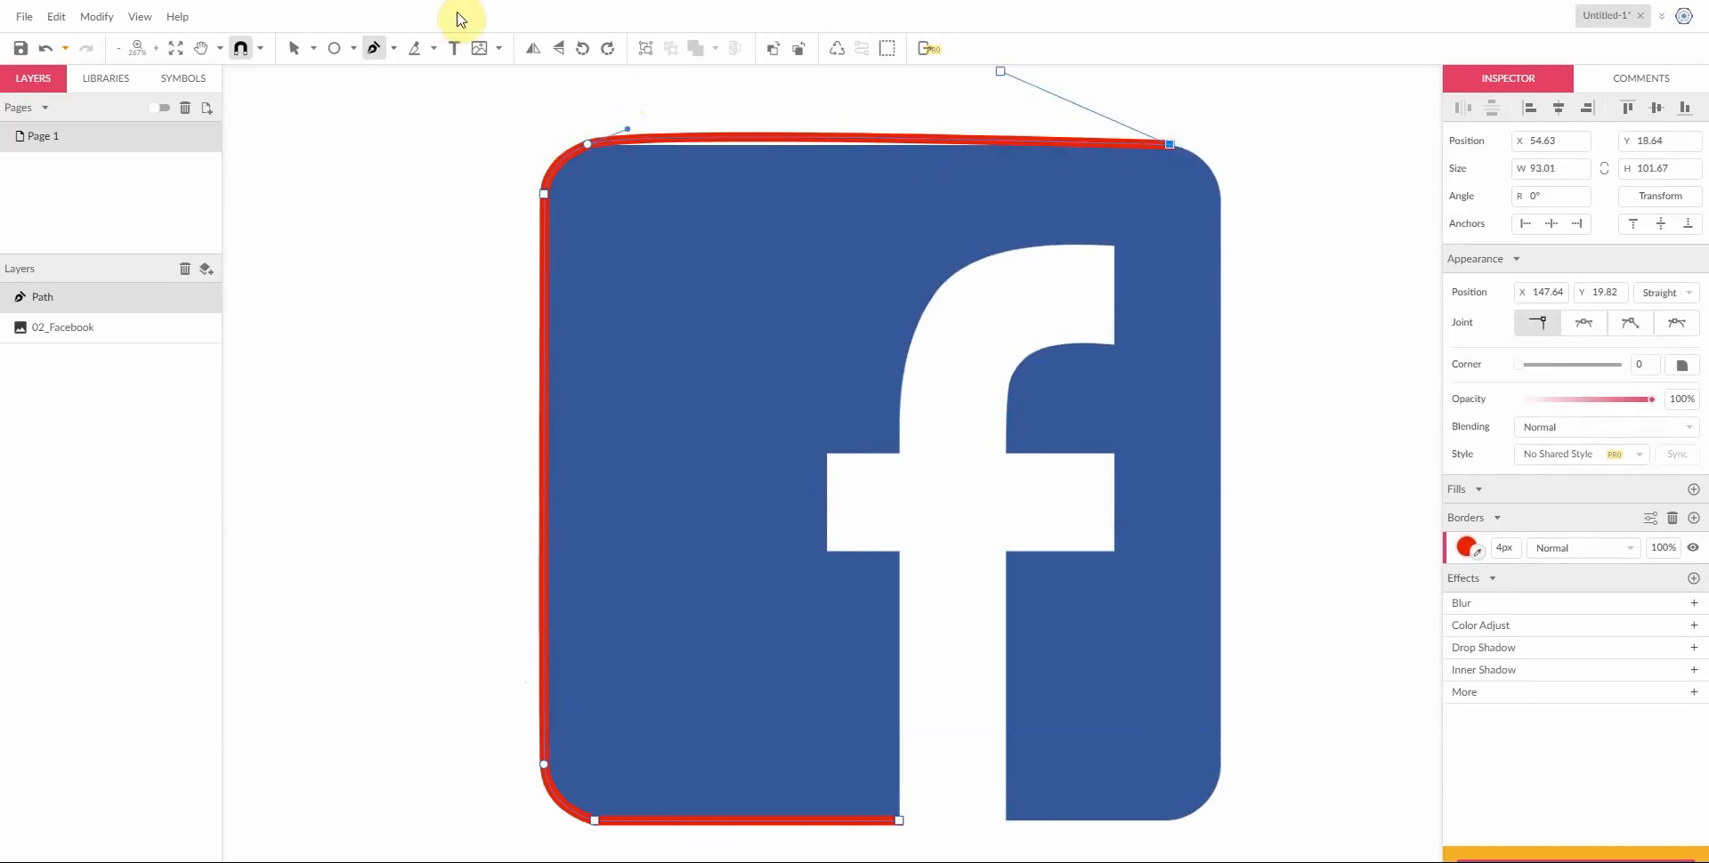
click(48, 48)
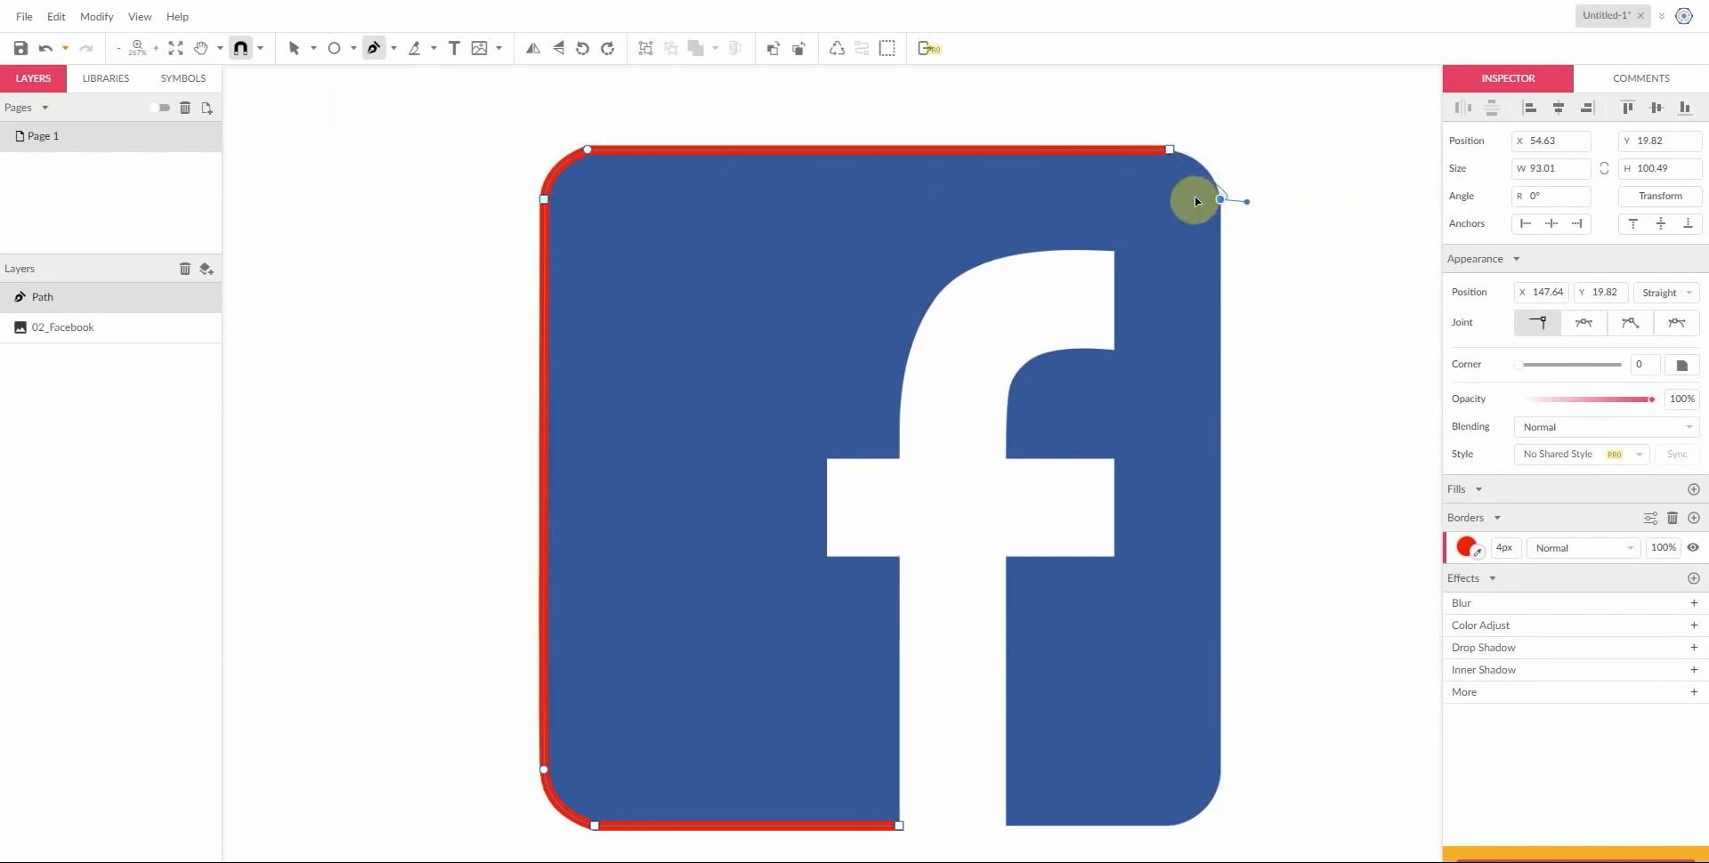
Step: Continue the path around the right side and bottom-right corner to the f's stem base
drag(1195, 199, 1220, 245)
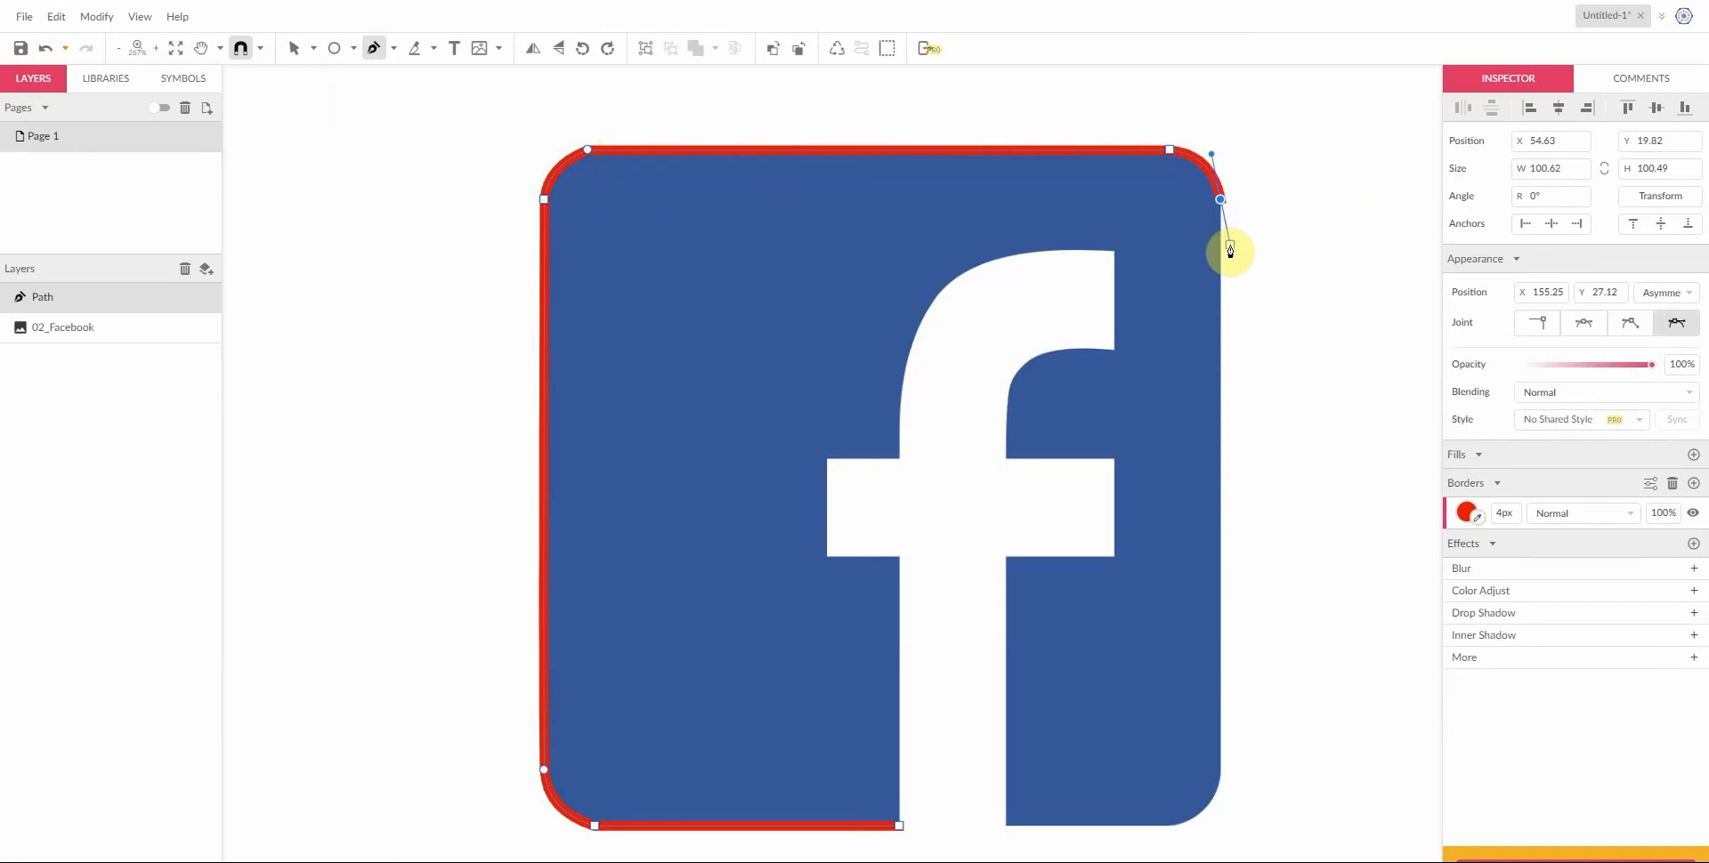
drag(1230, 251, 1227, 787)
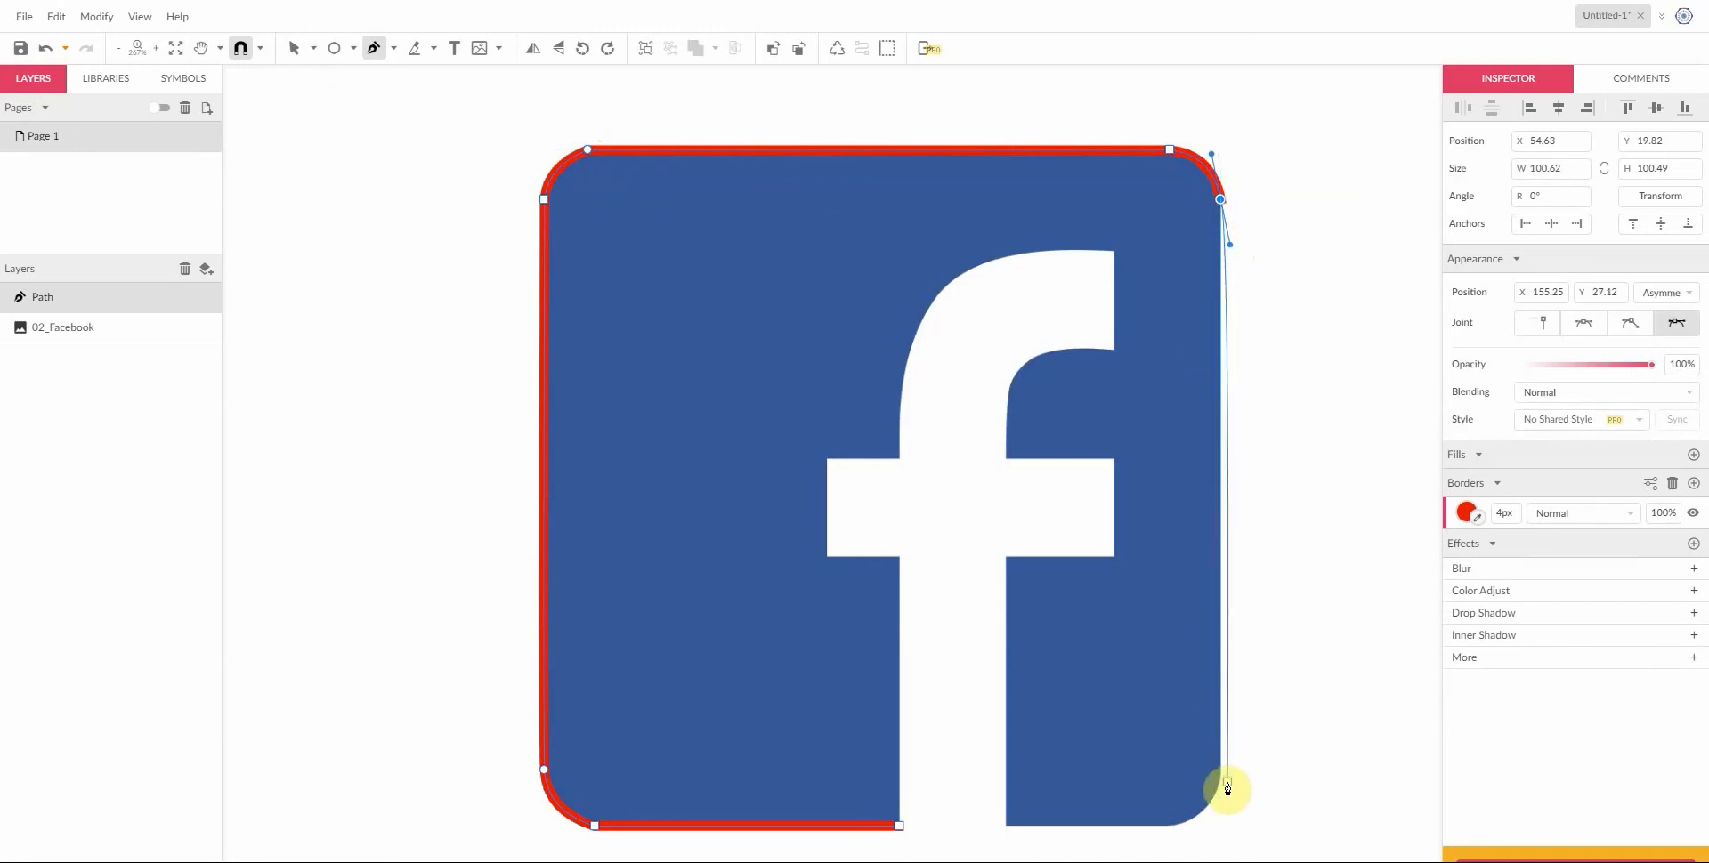
drag(1229, 786, 1221, 207)
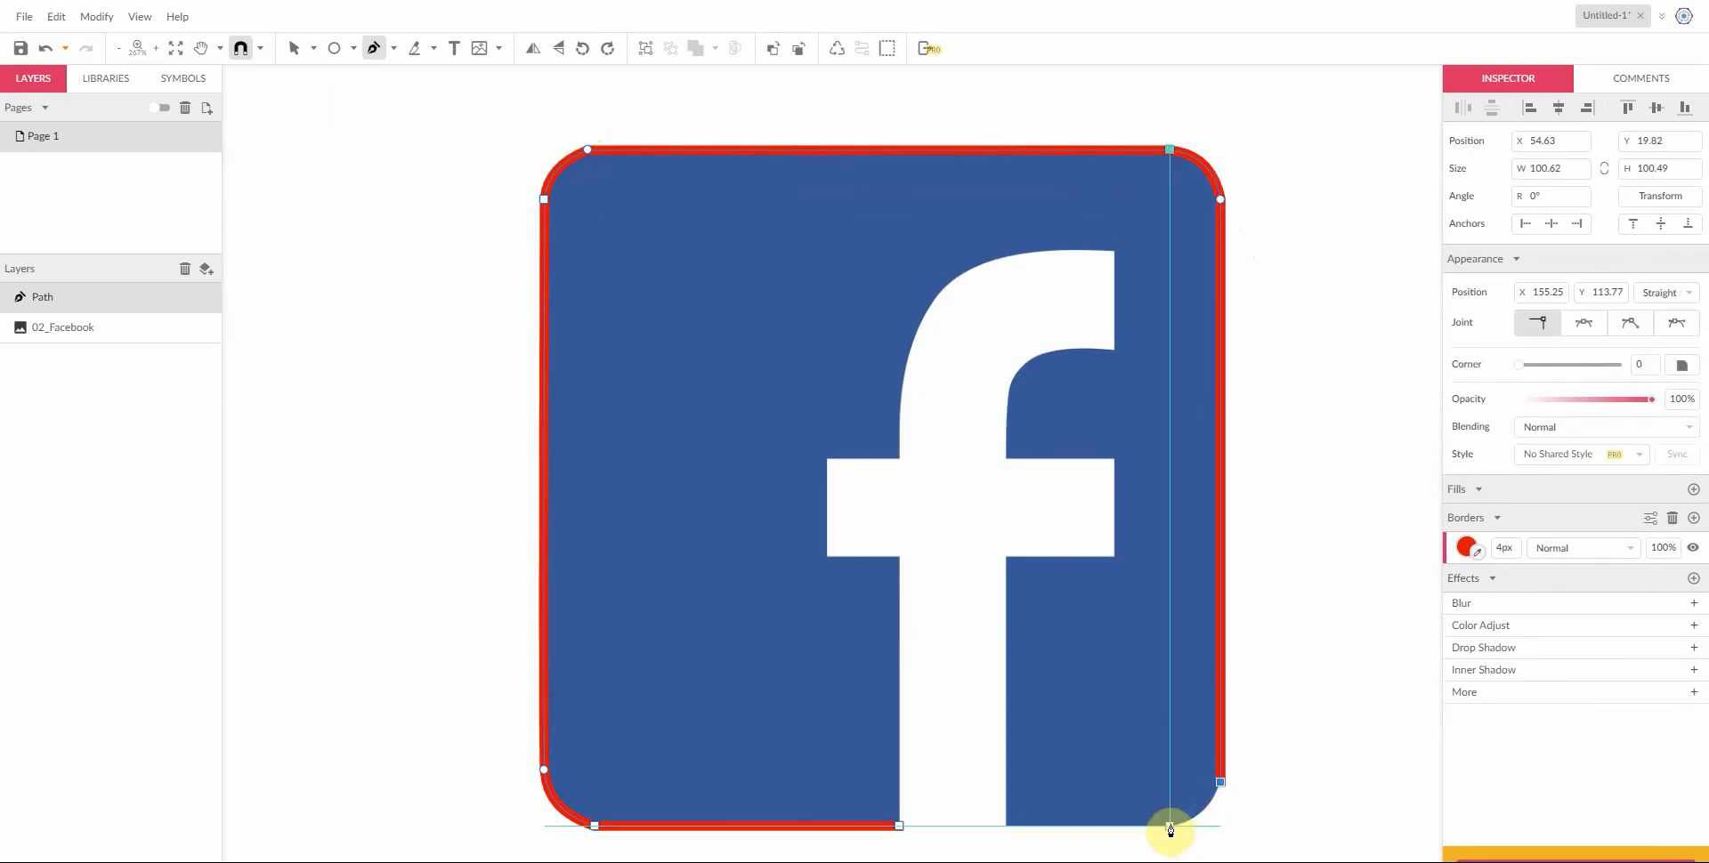
drag(1170, 829, 1210, 820)
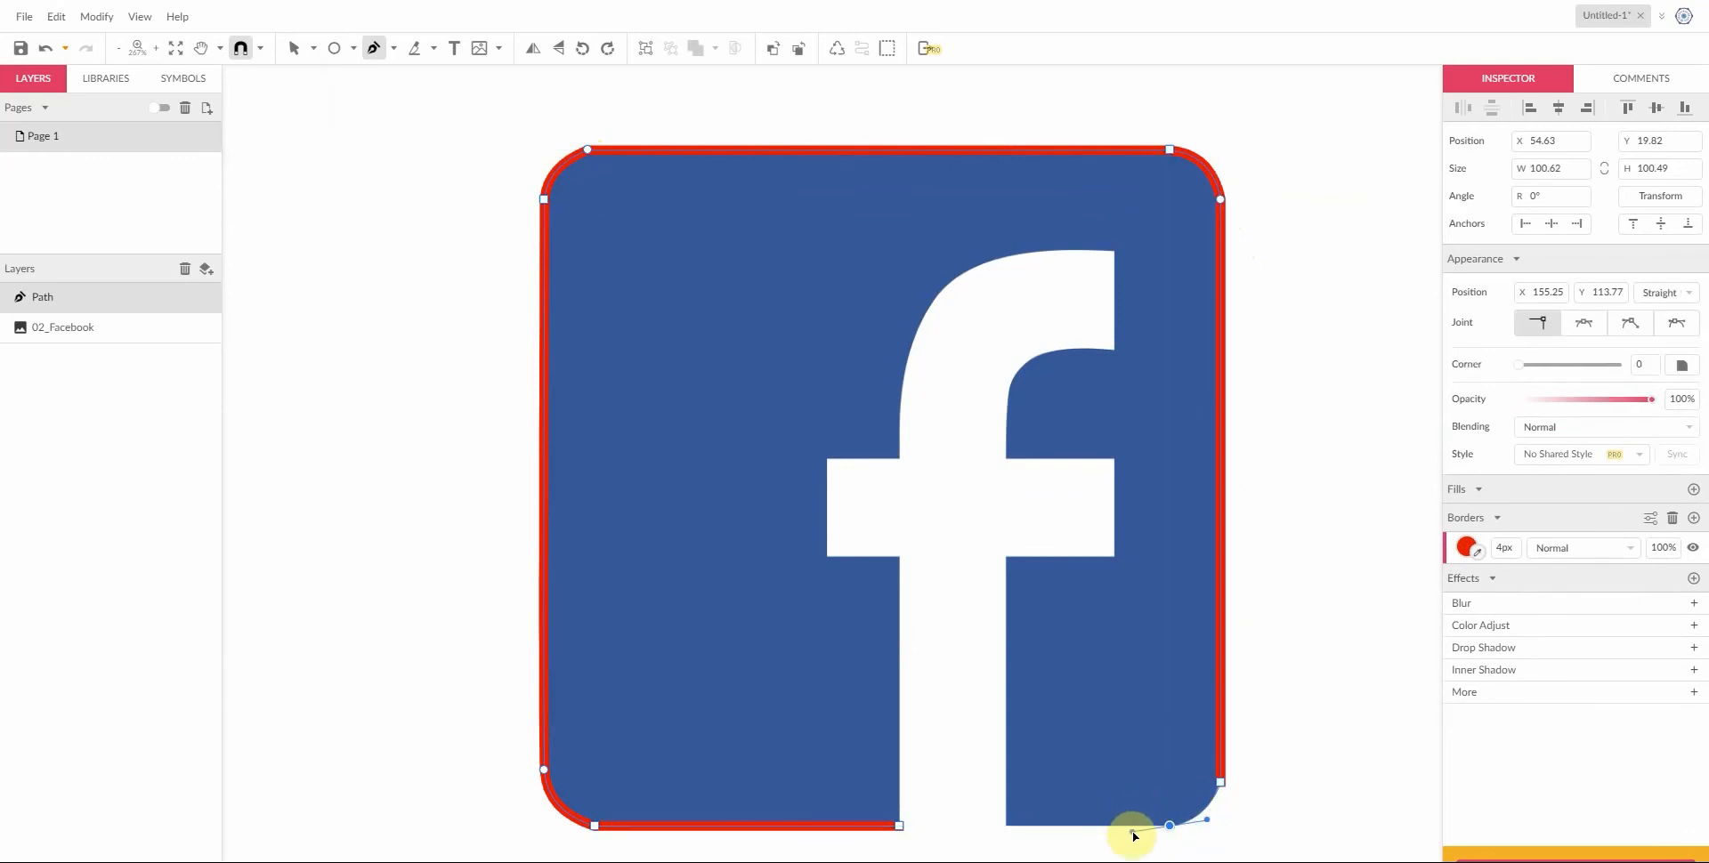
drag(1169, 825, 1008, 825)
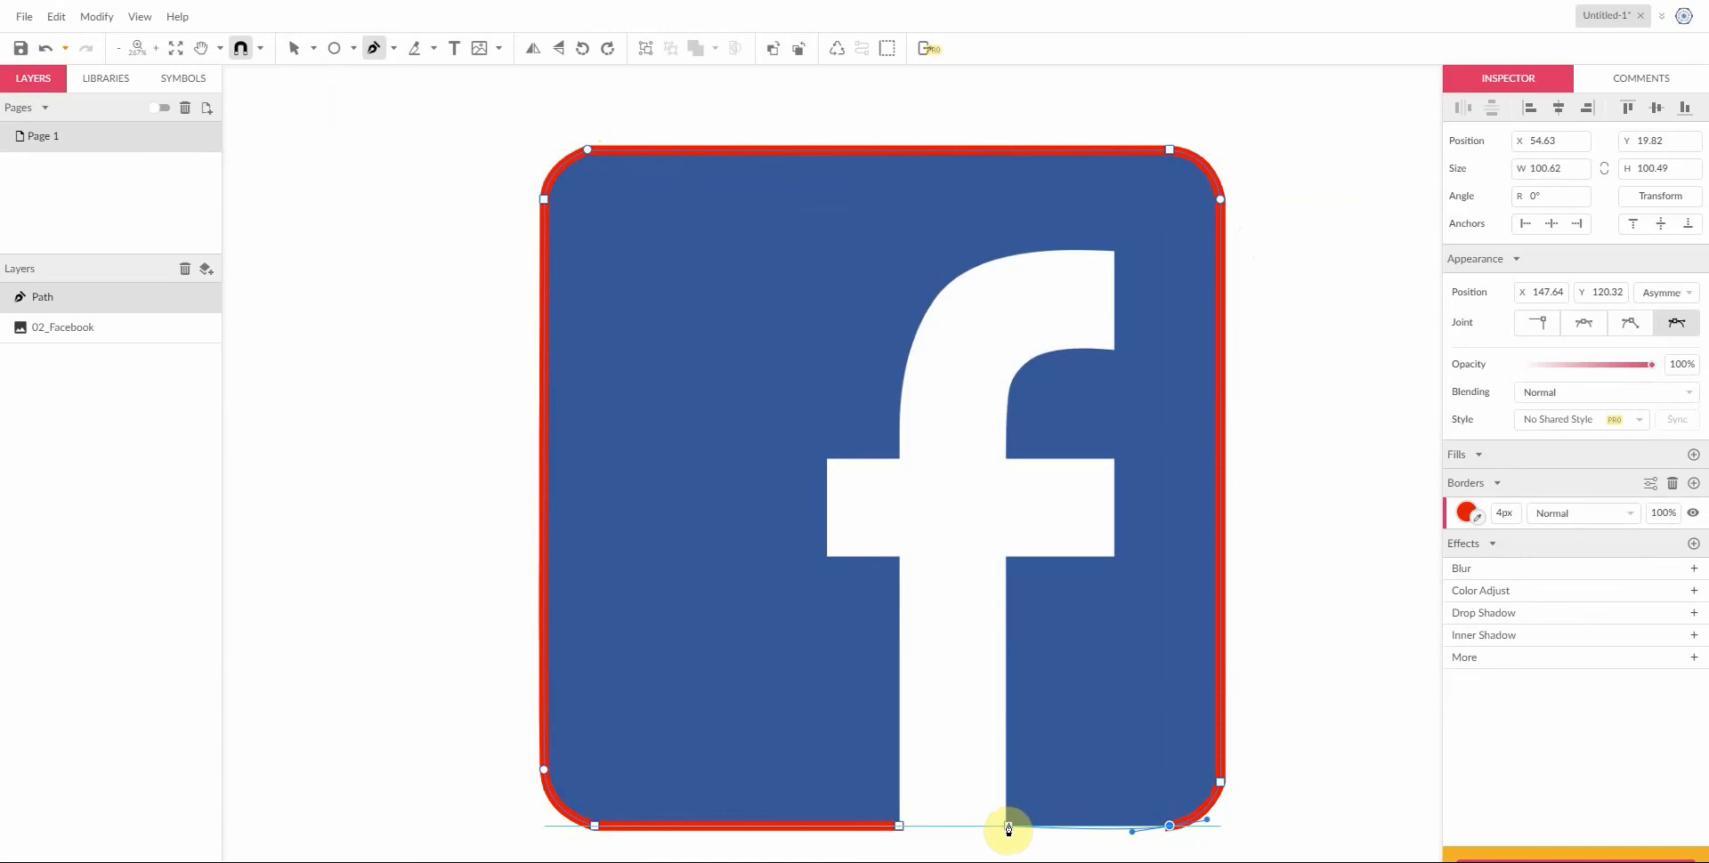
drag(1008, 826, 892, 761)
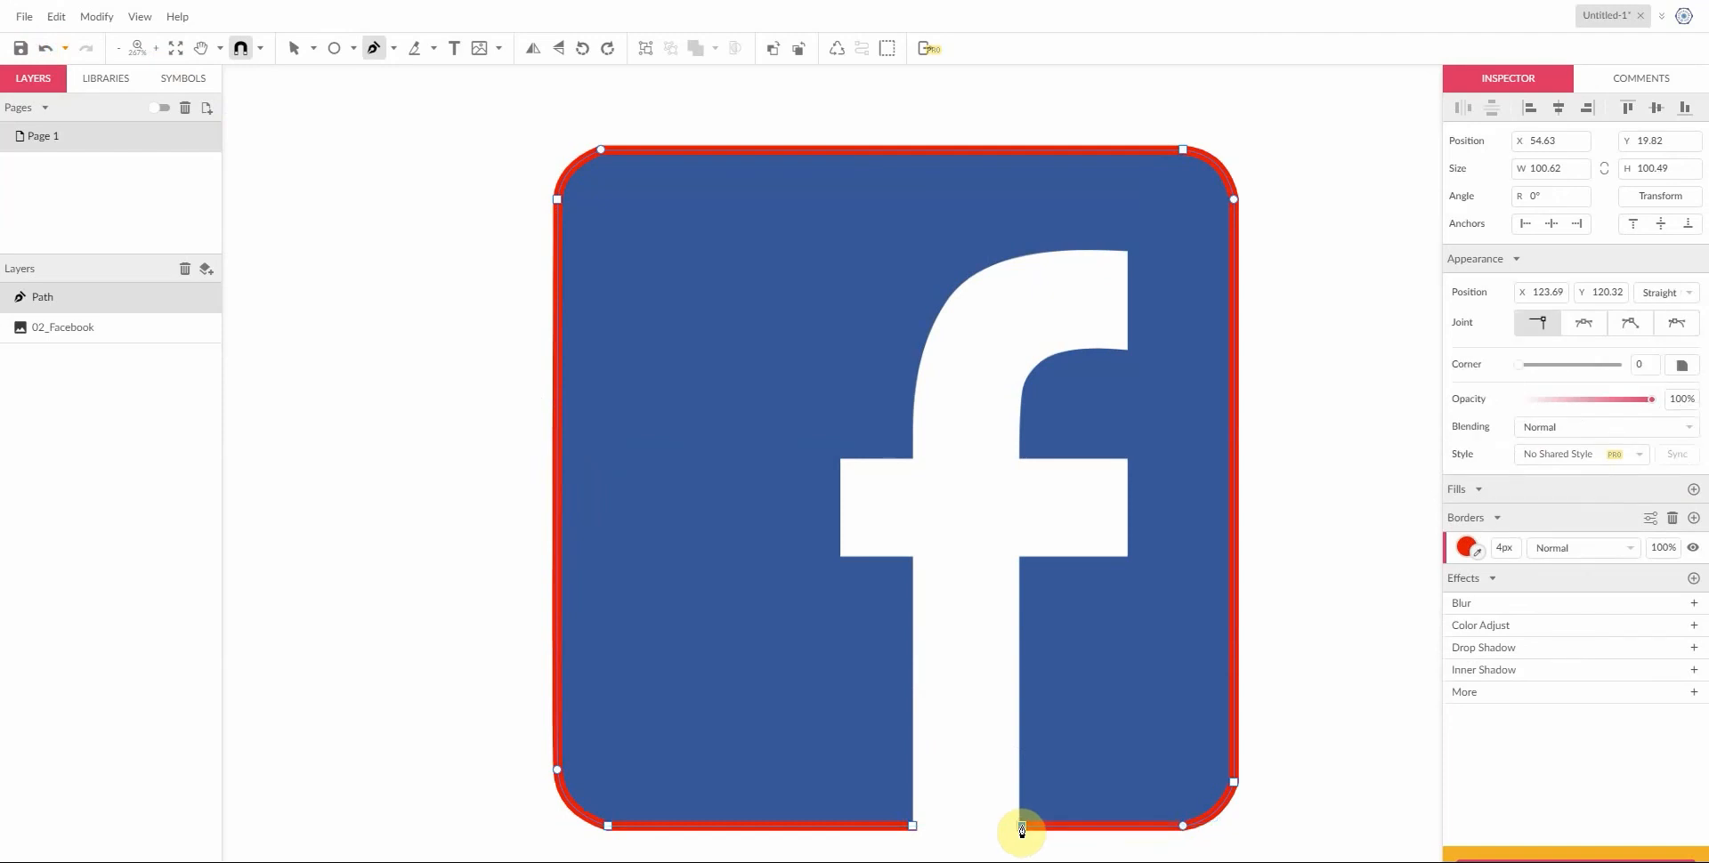
drag(1021, 830, 1010, 562)
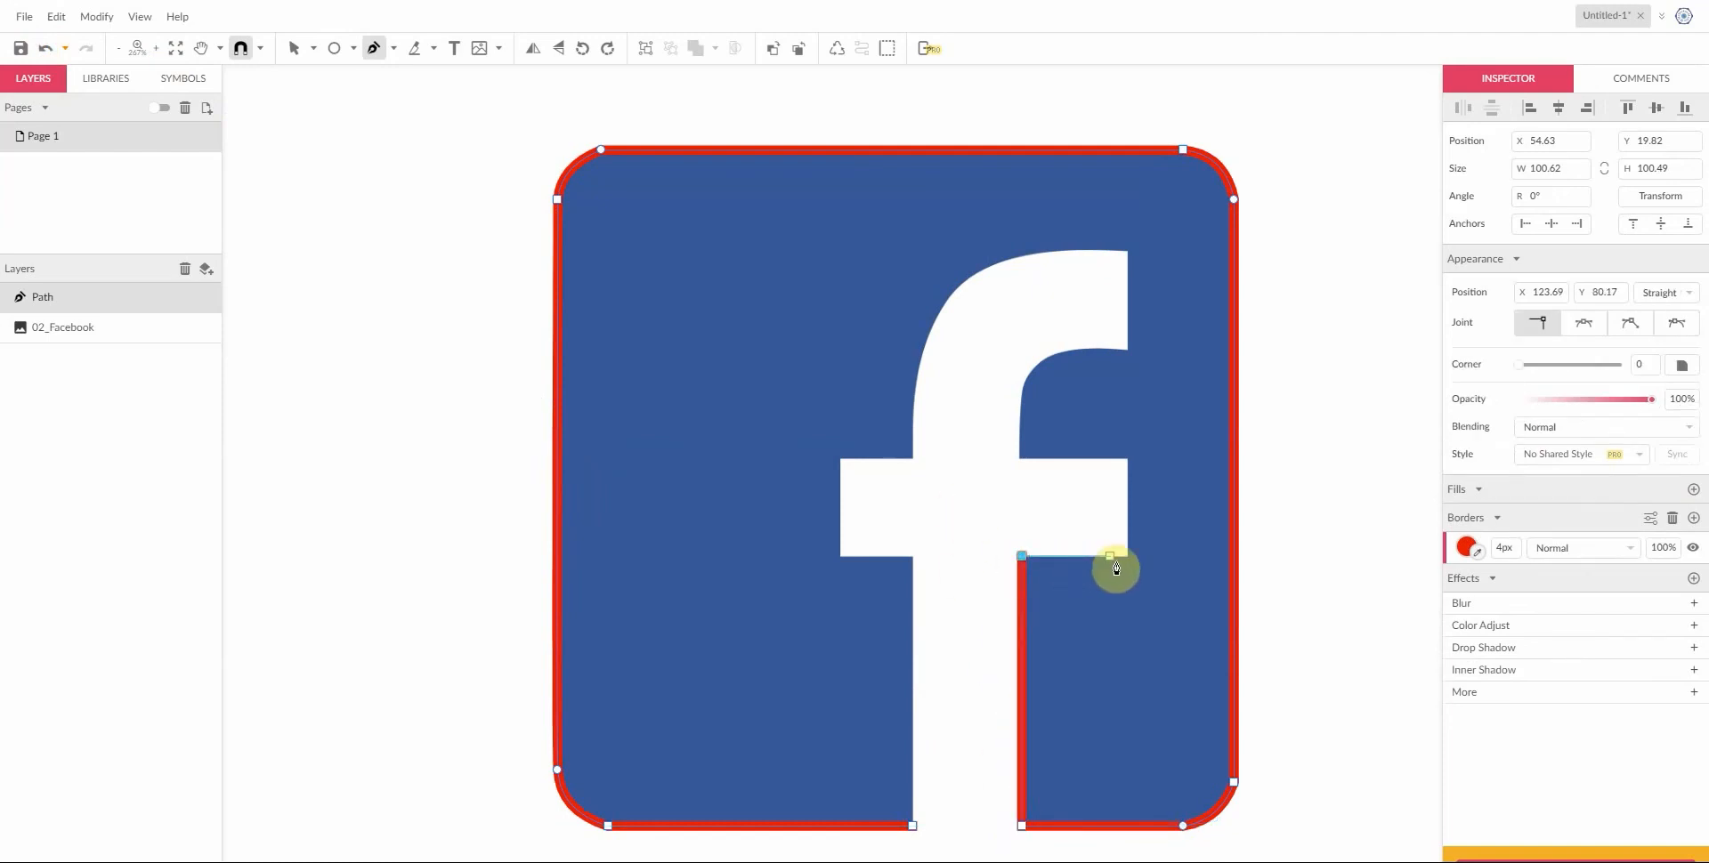
Step: Trace up the f's stem, over its top arch and crossbar, and close the path at the base
drag(1116, 567, 1123, 466)
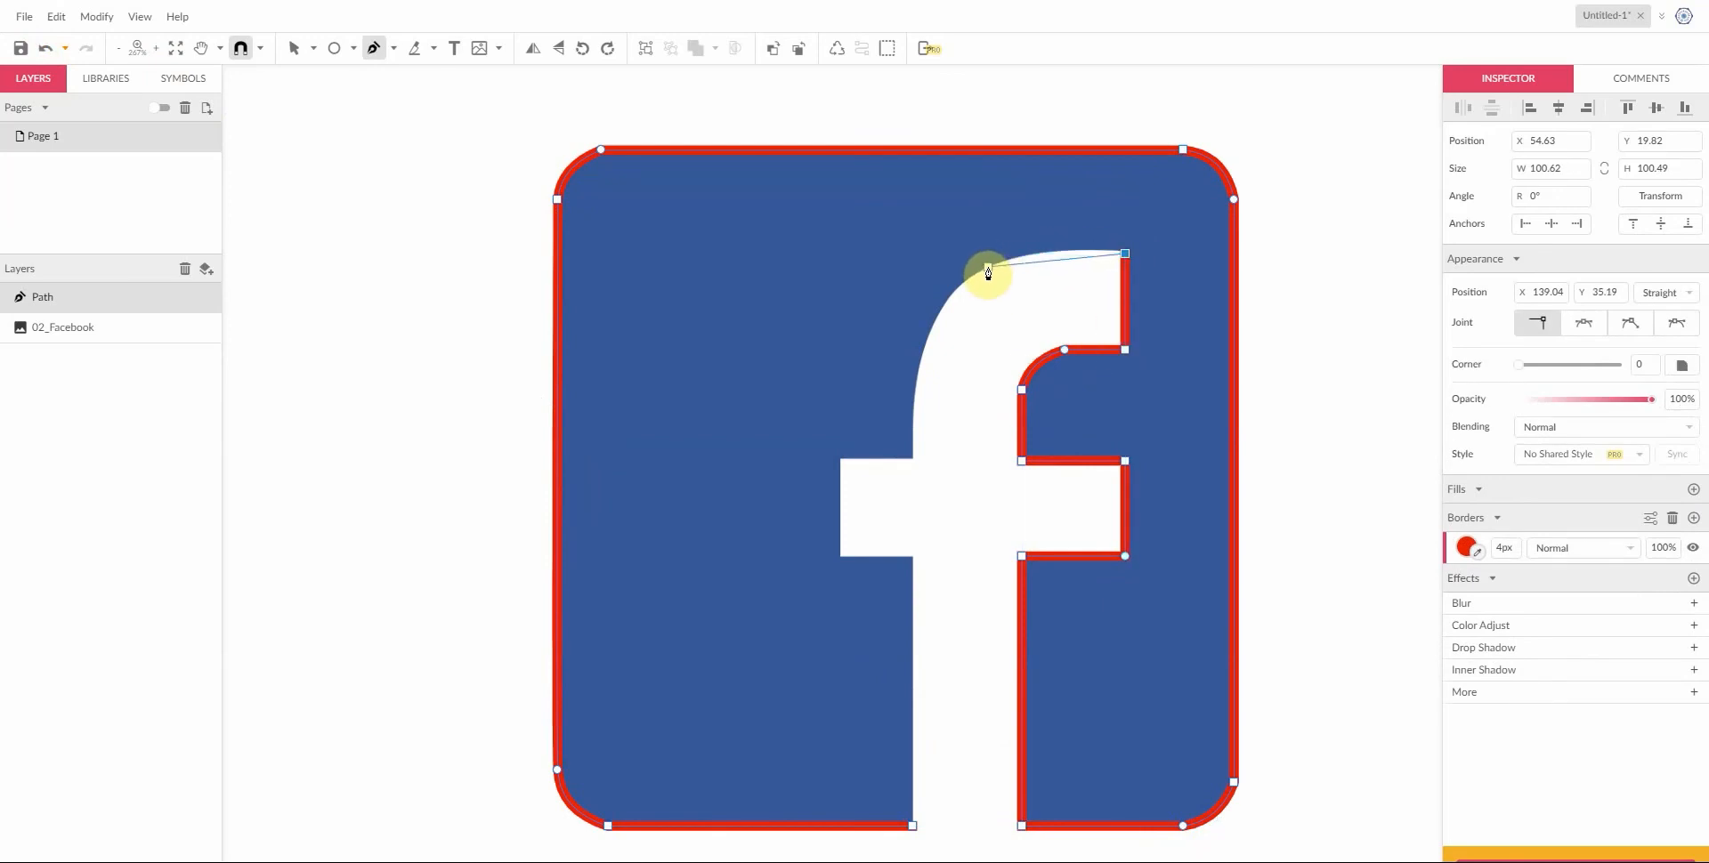
drag(986, 271, 986, 265)
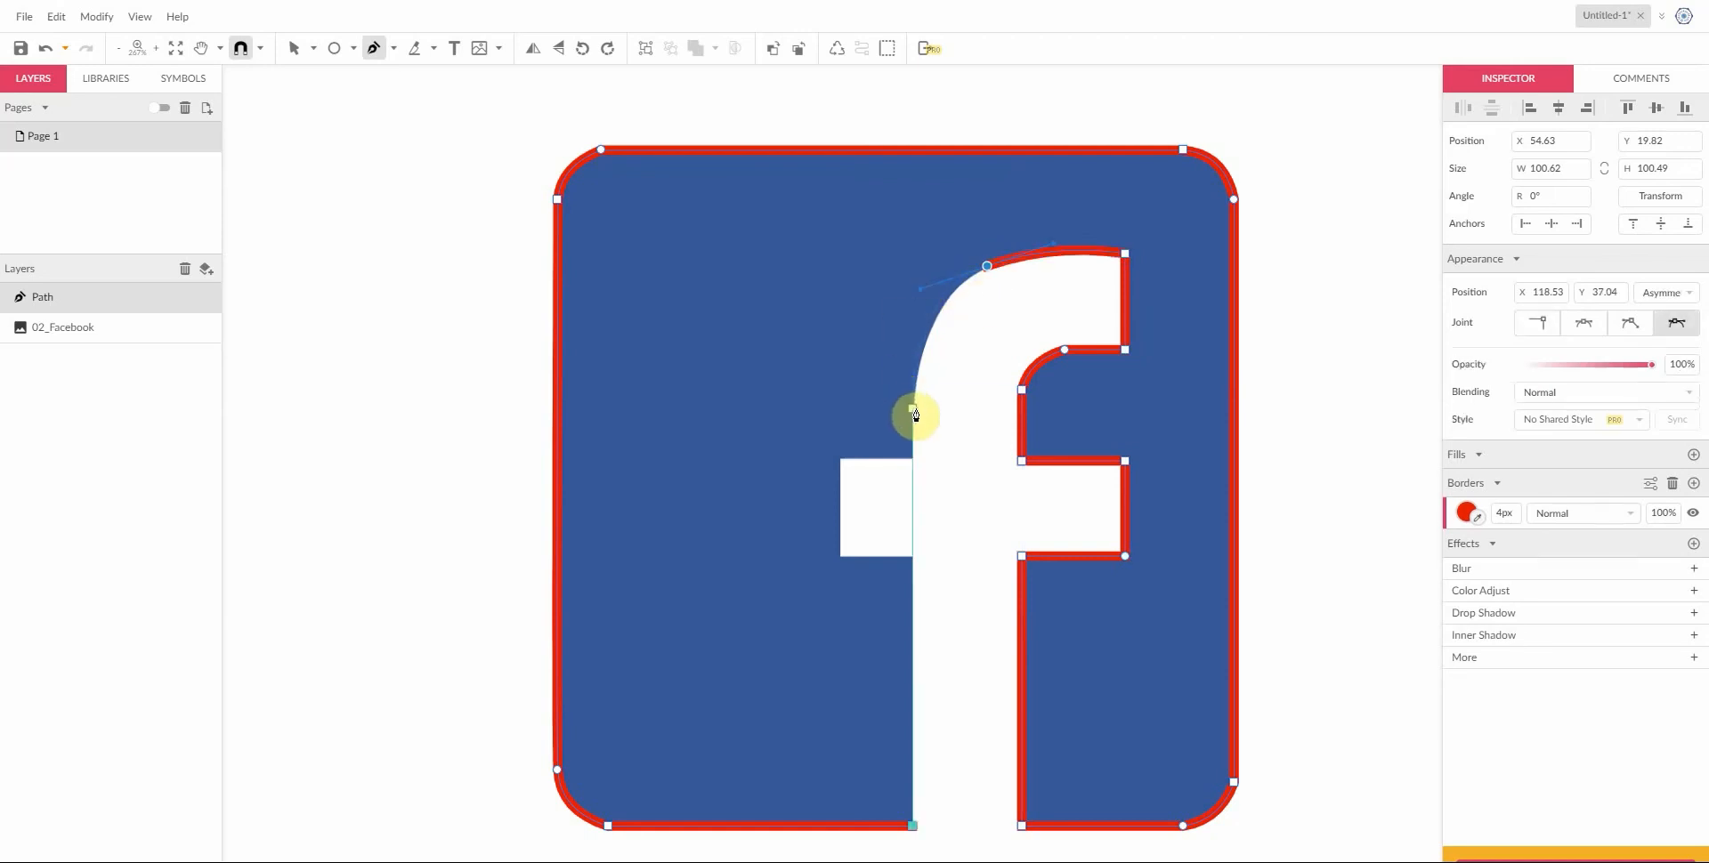
drag(914, 414, 910, 458)
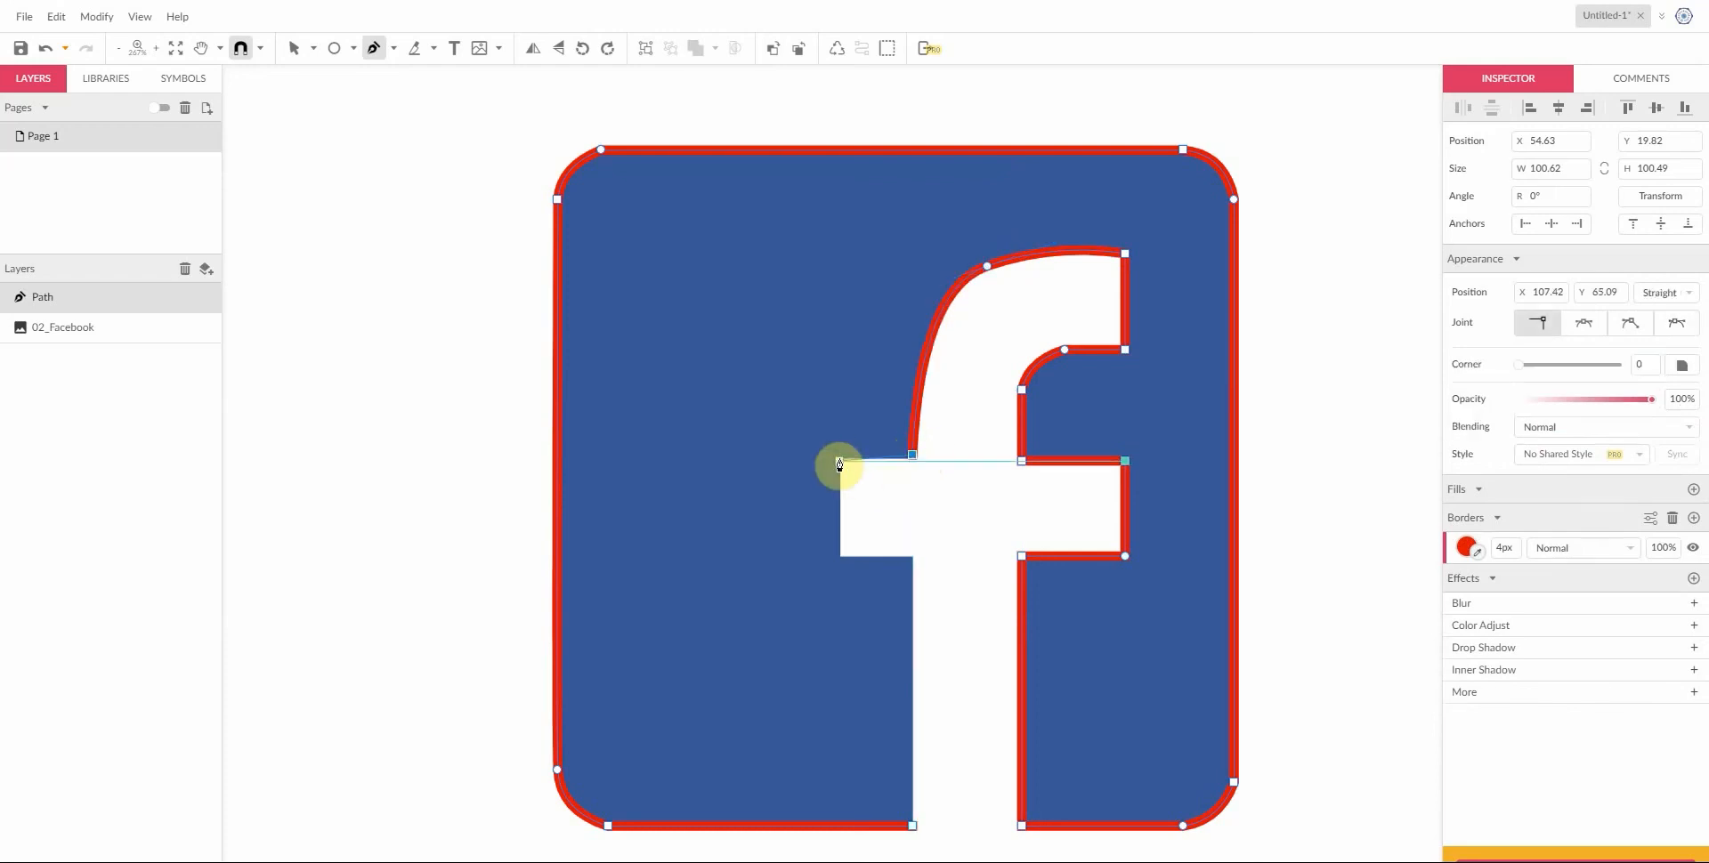
drag(840, 458, 839, 556)
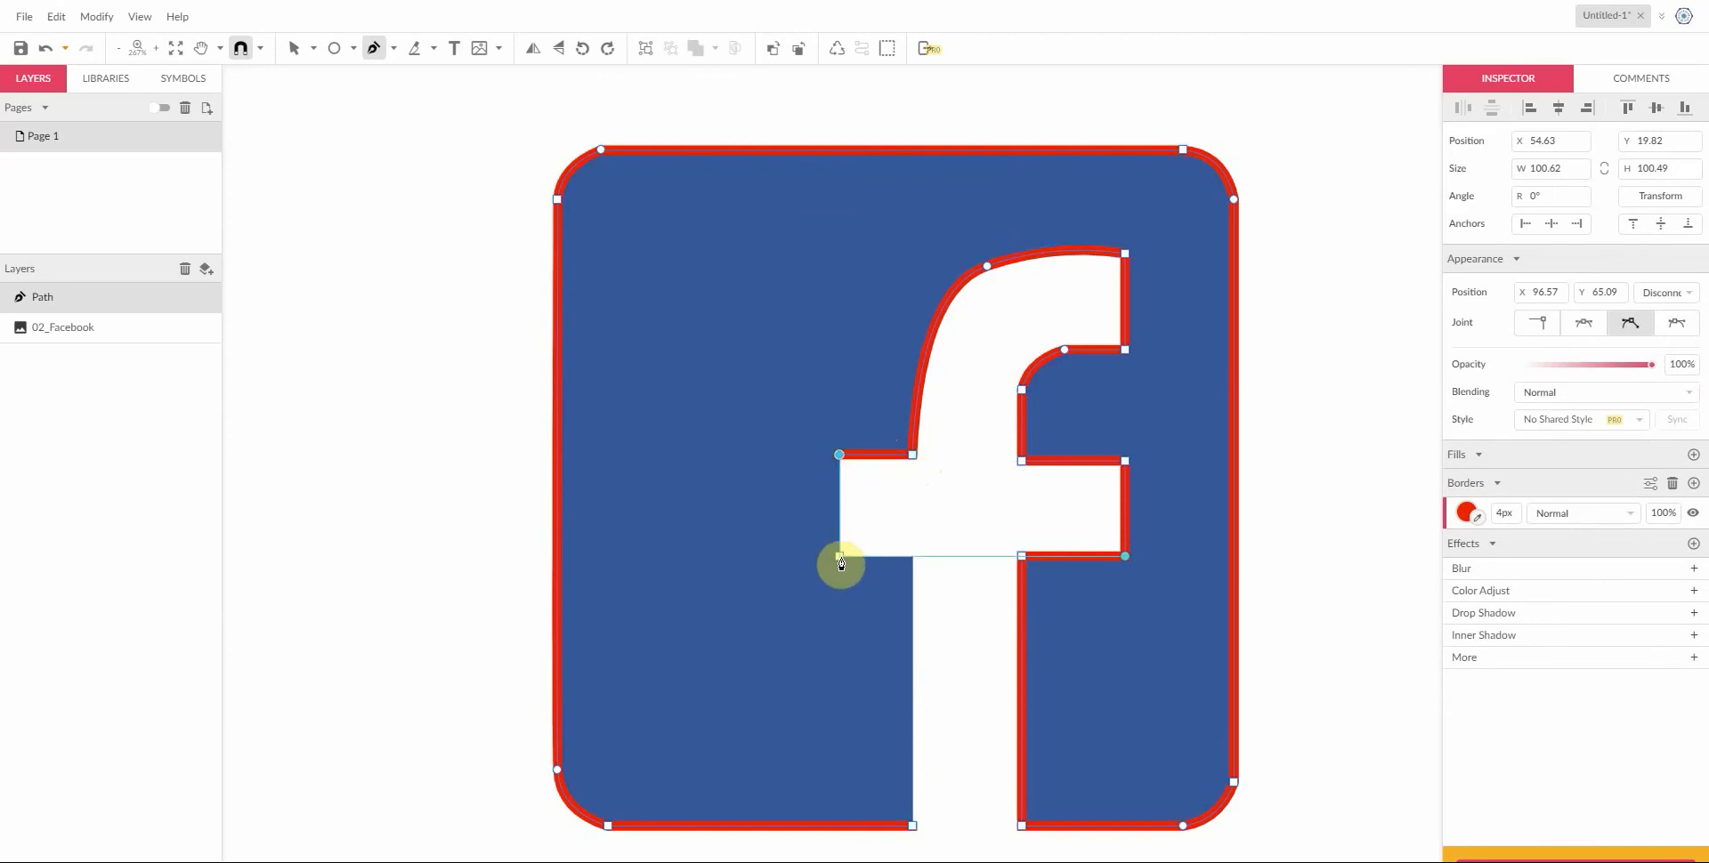
drag(839, 563, 921, 829)
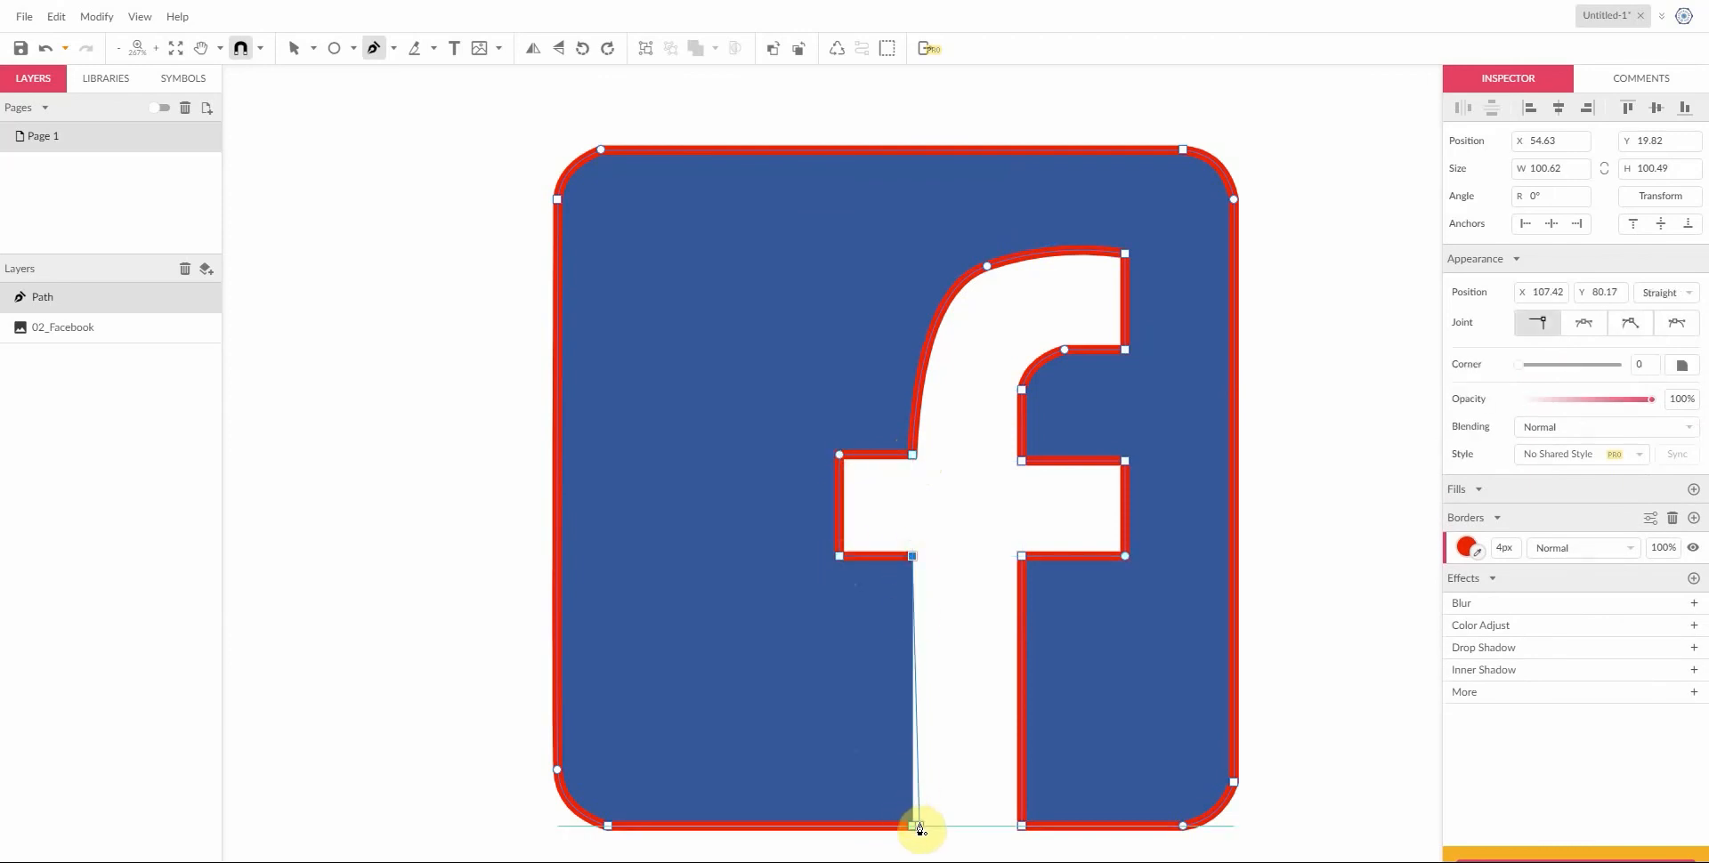
drag(919, 825, 1004, 556)
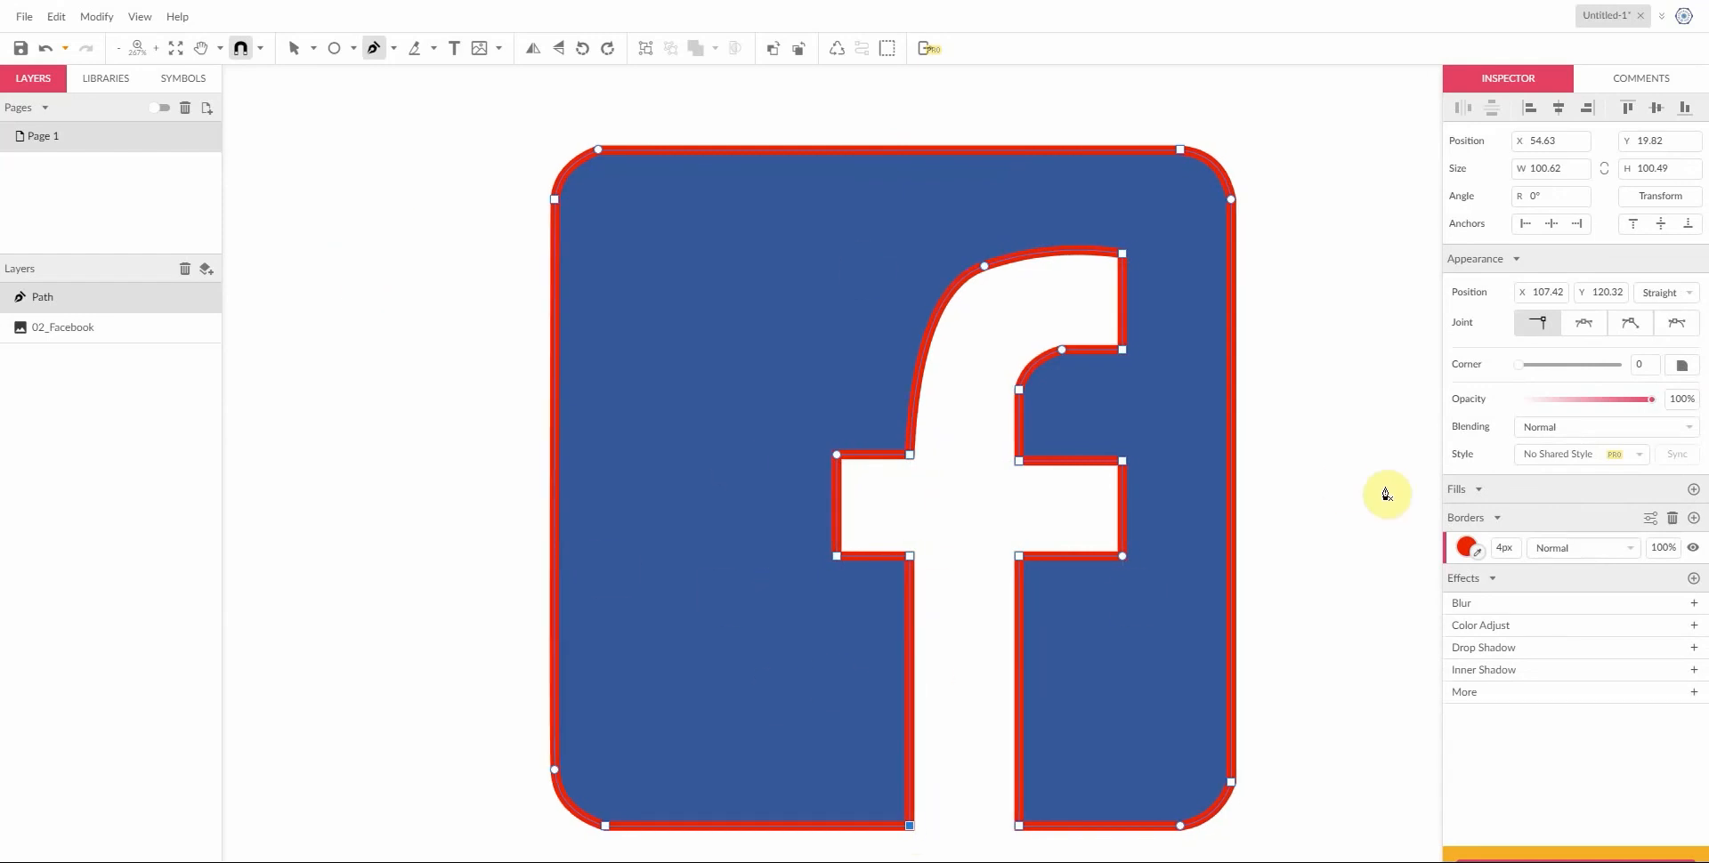
Step: Add a purple fill to the traced logo path
click(1694, 490)
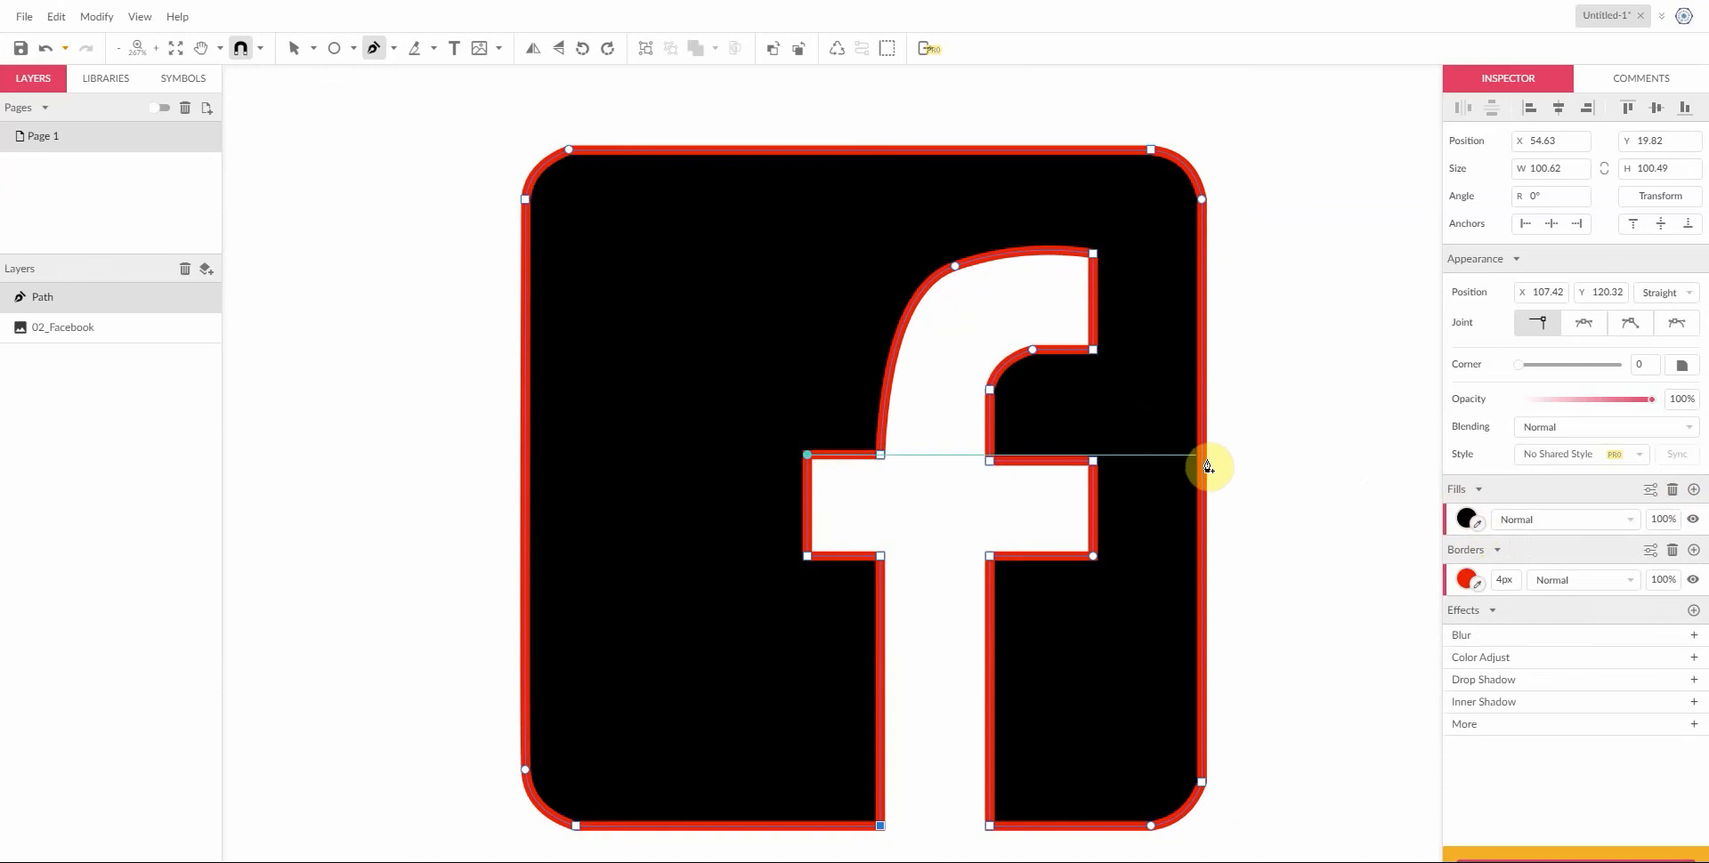
click(1467, 519)
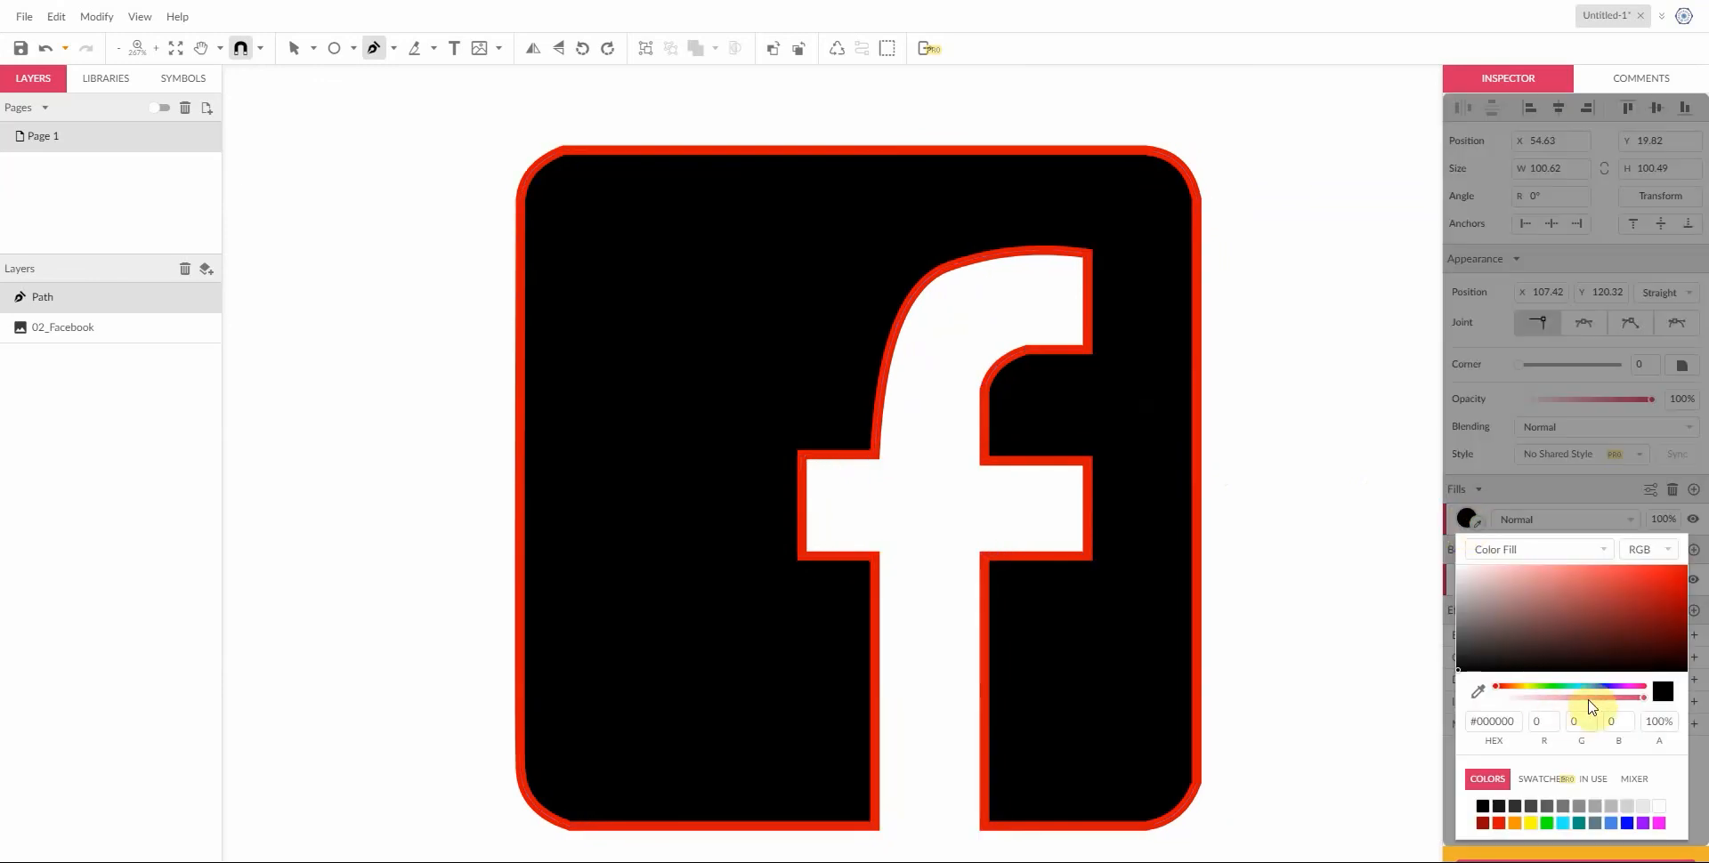
click(1632, 576)
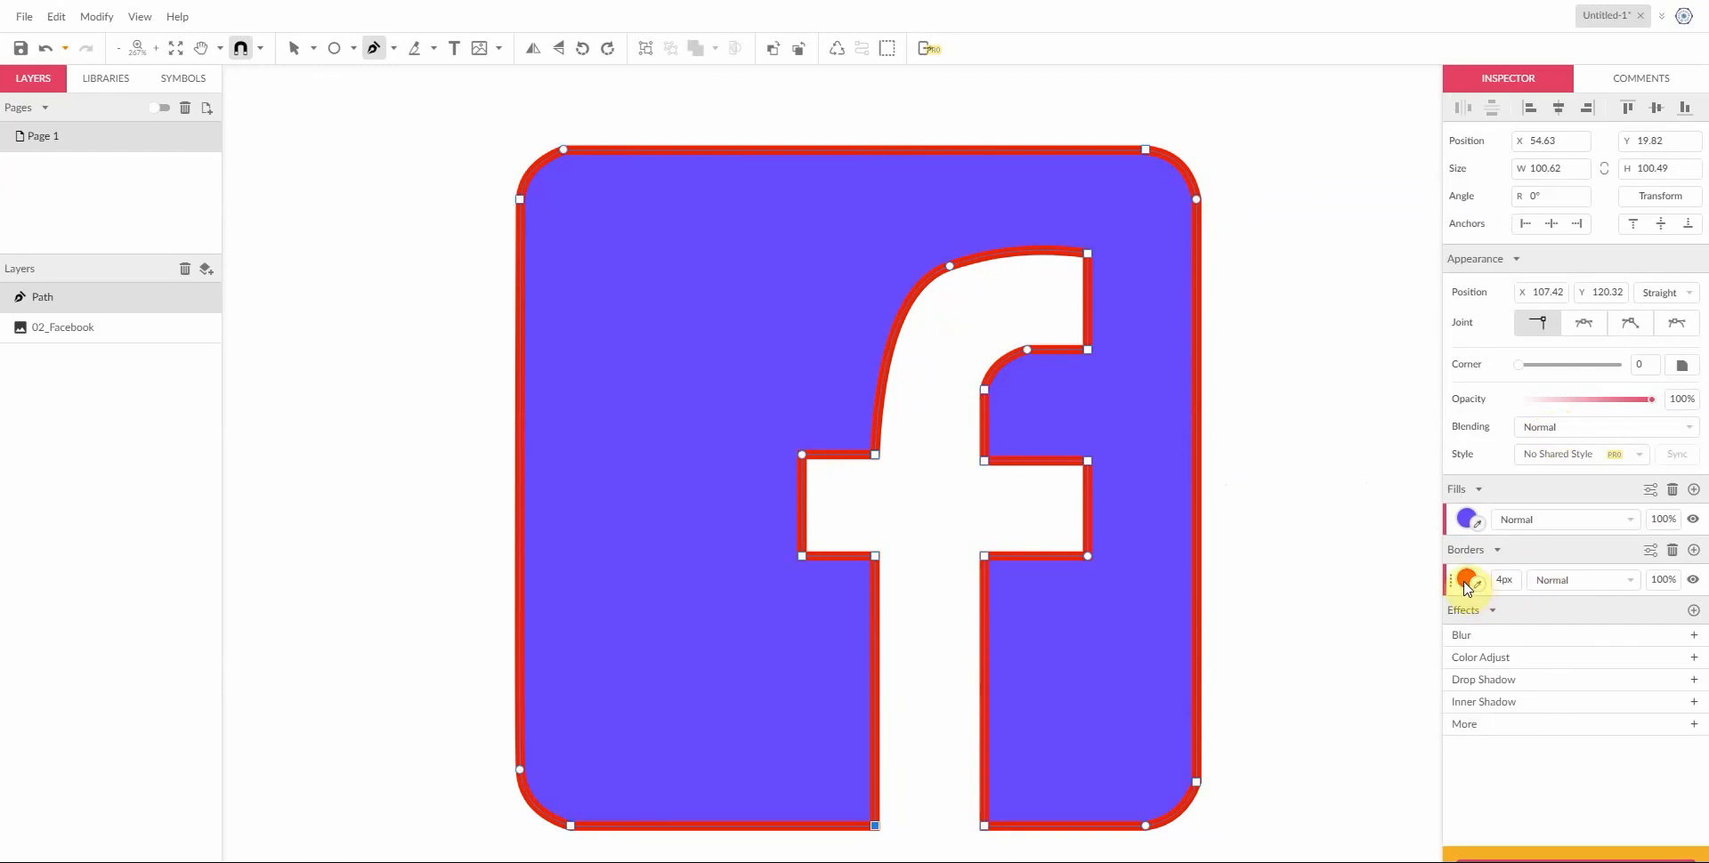
Step: Give the path a thin blue border of 1px
click(1468, 578)
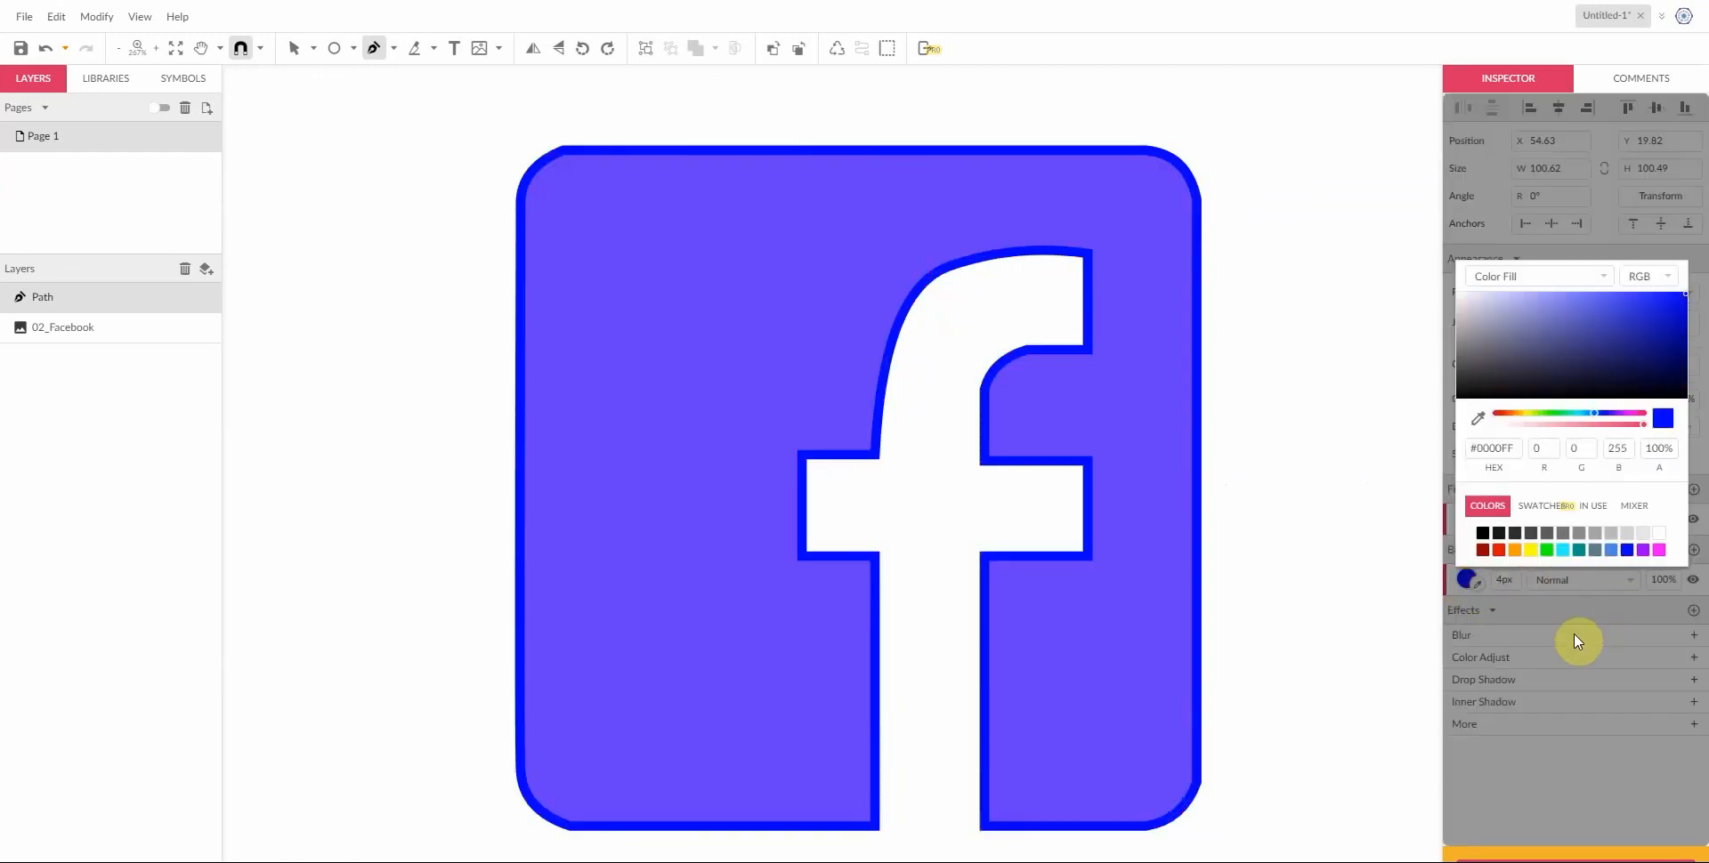
click(1468, 578)
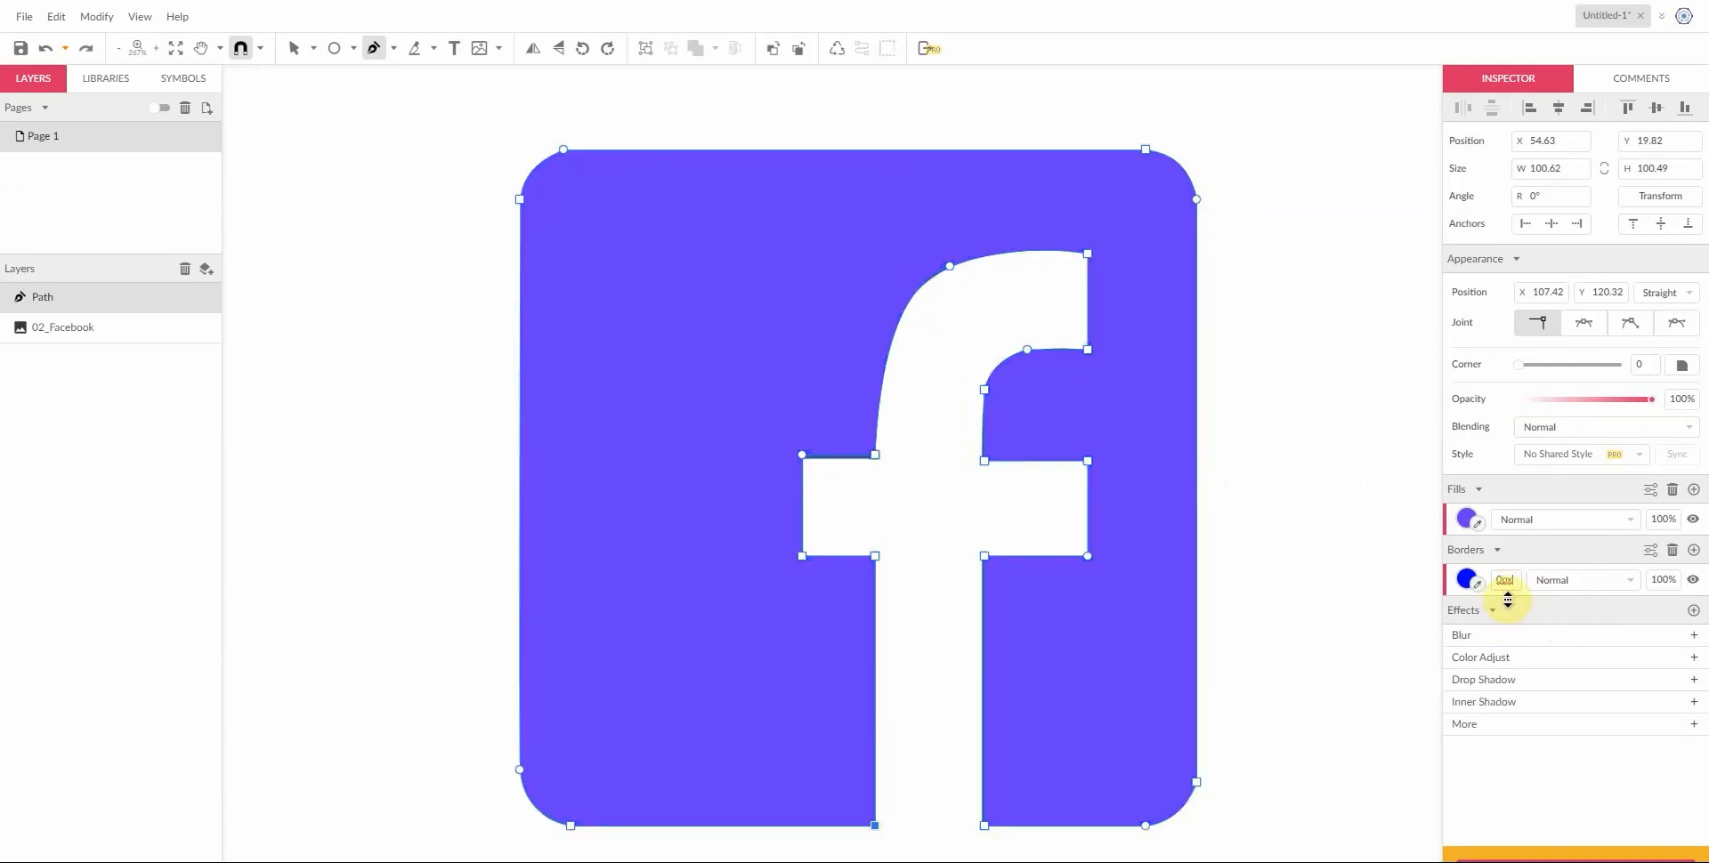
click(1467, 578)
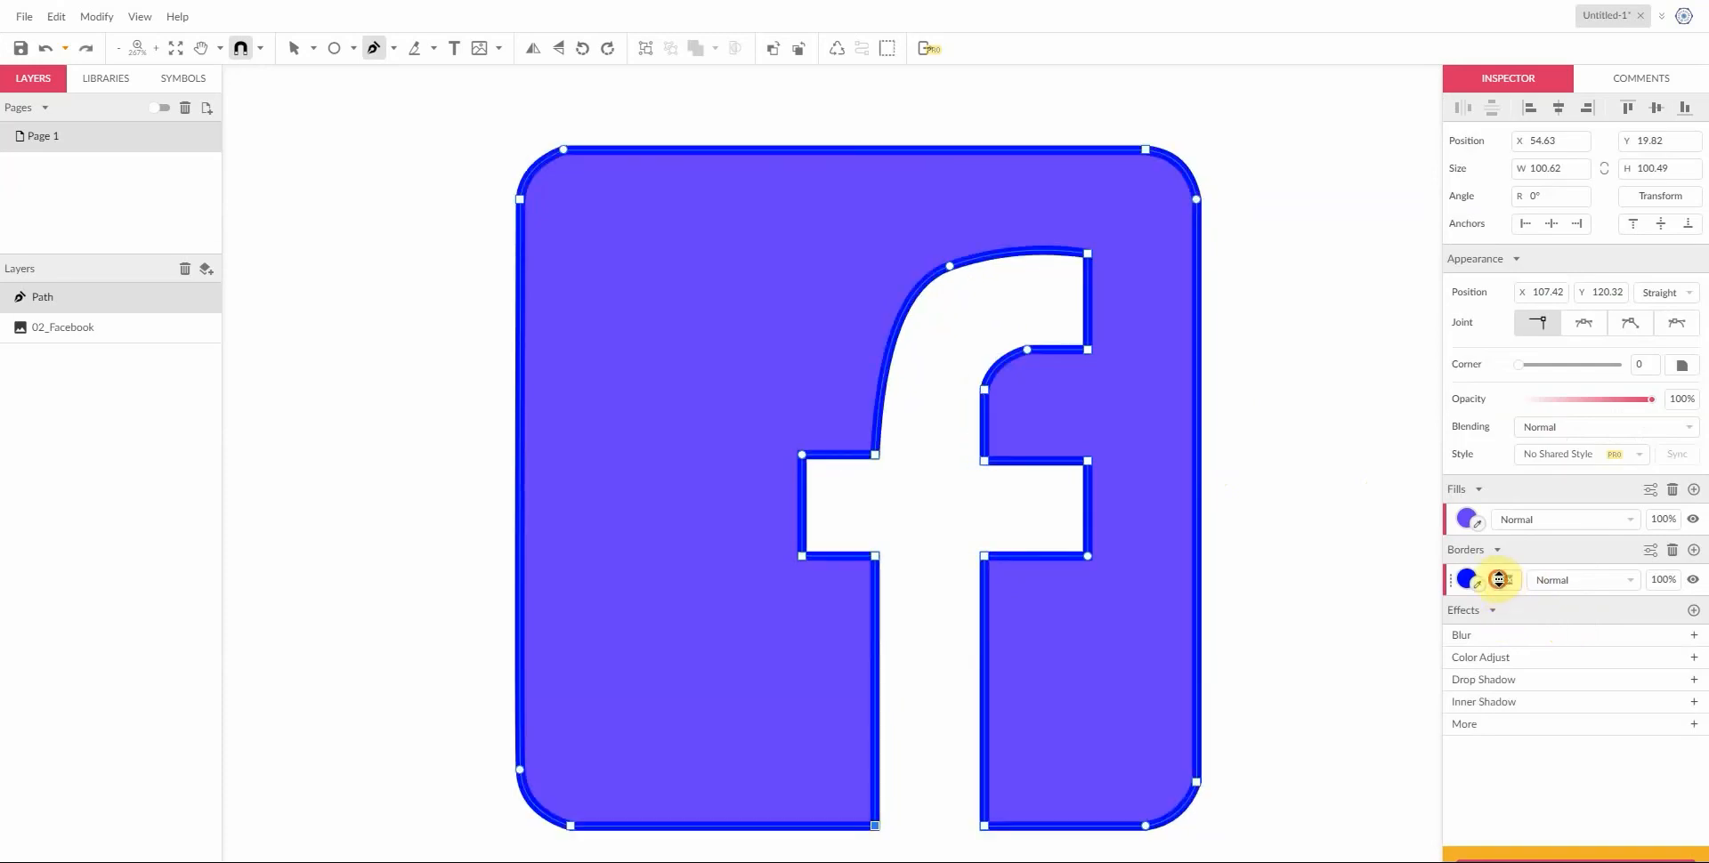
click(1499, 578)
text(1)
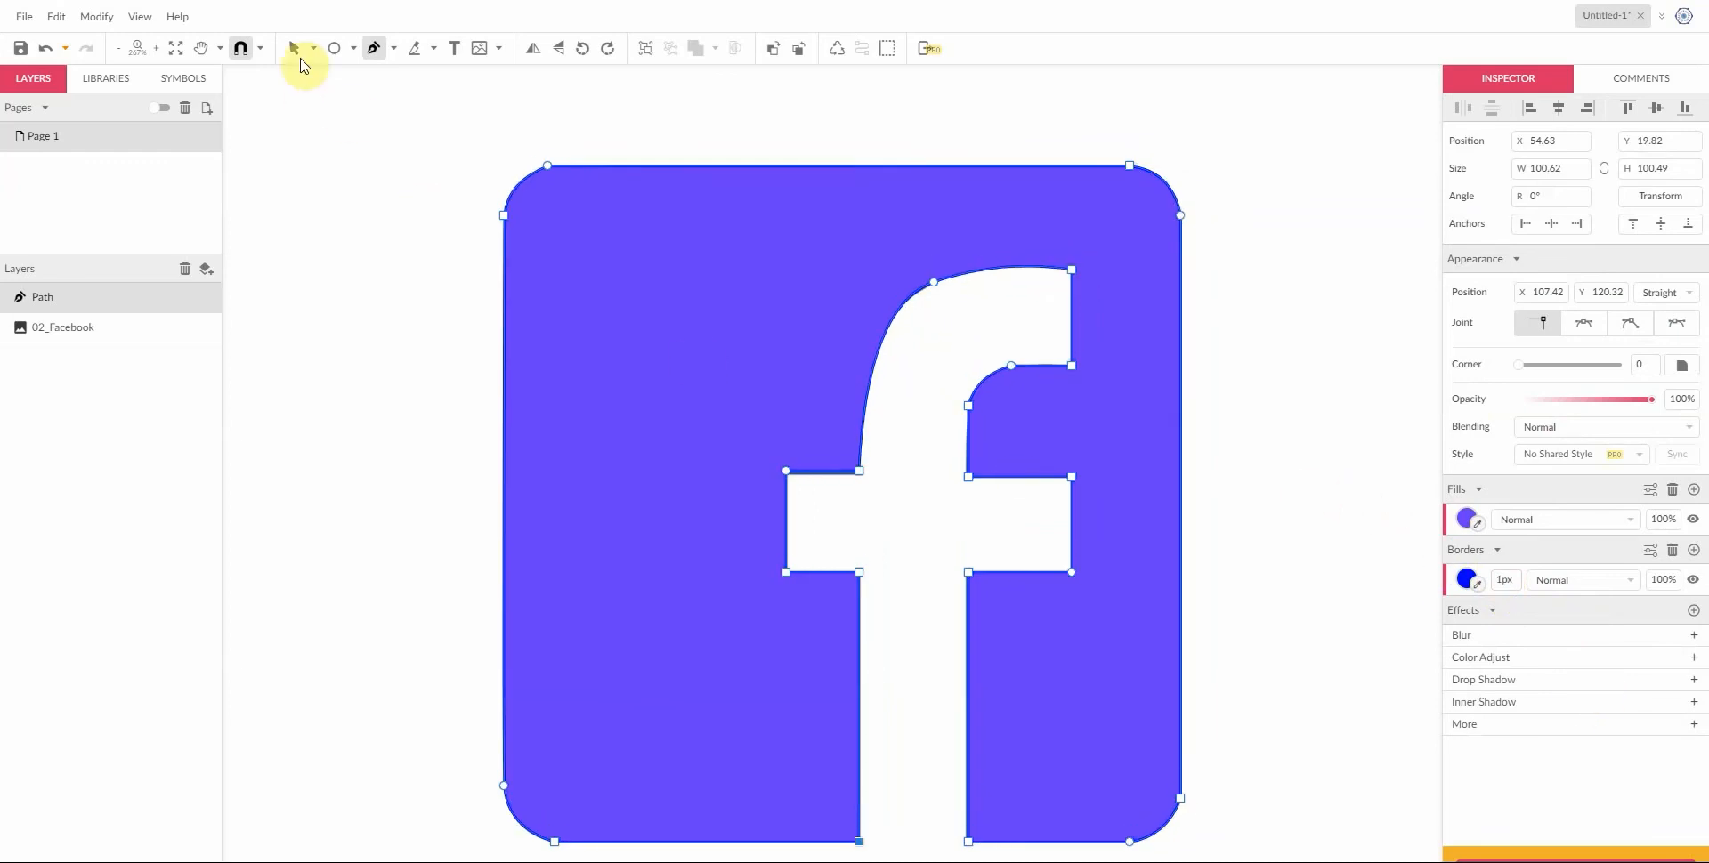
Step: Drag the top-arch node handles so the f's curve fits the logo edge
click(1293, 533)
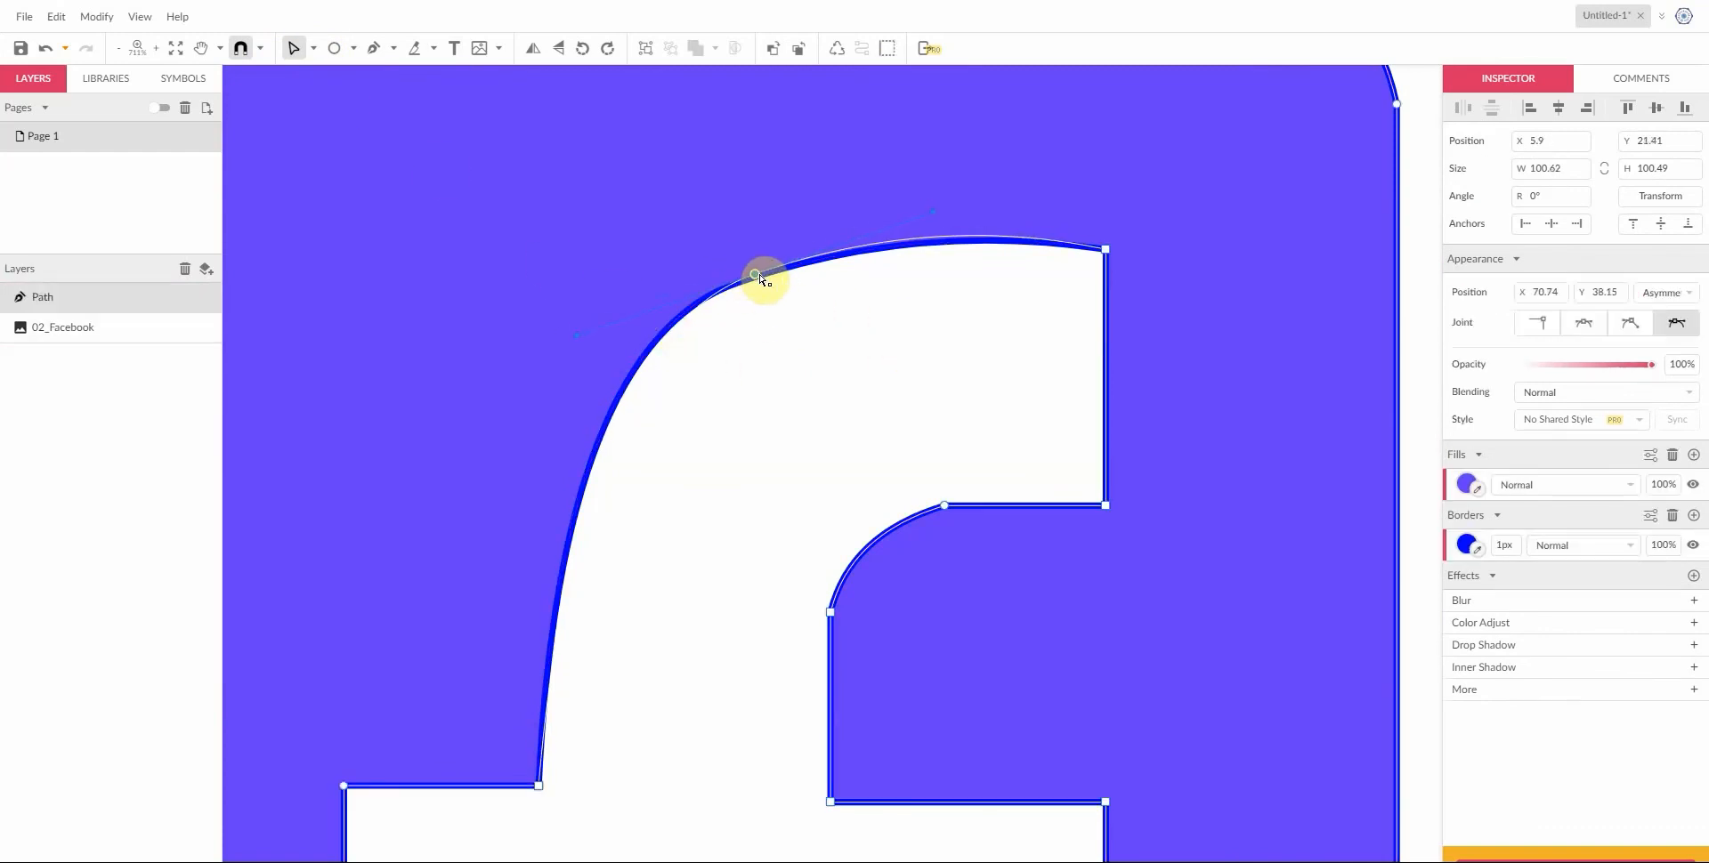
drag(763, 273, 754, 281)
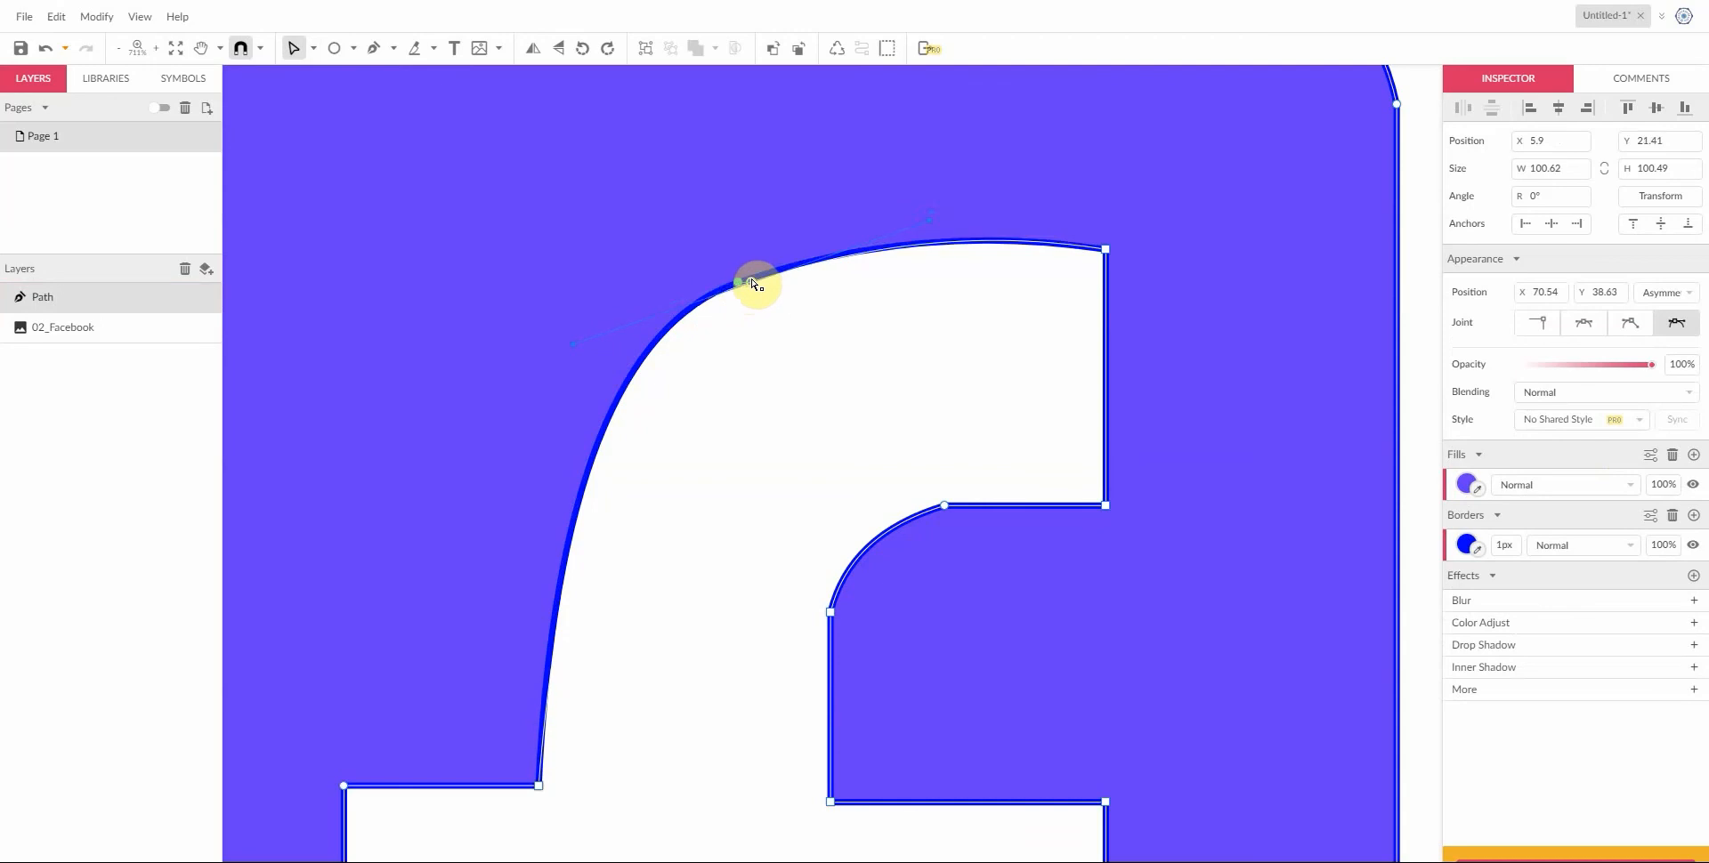
drag(756, 283, 919, 226)
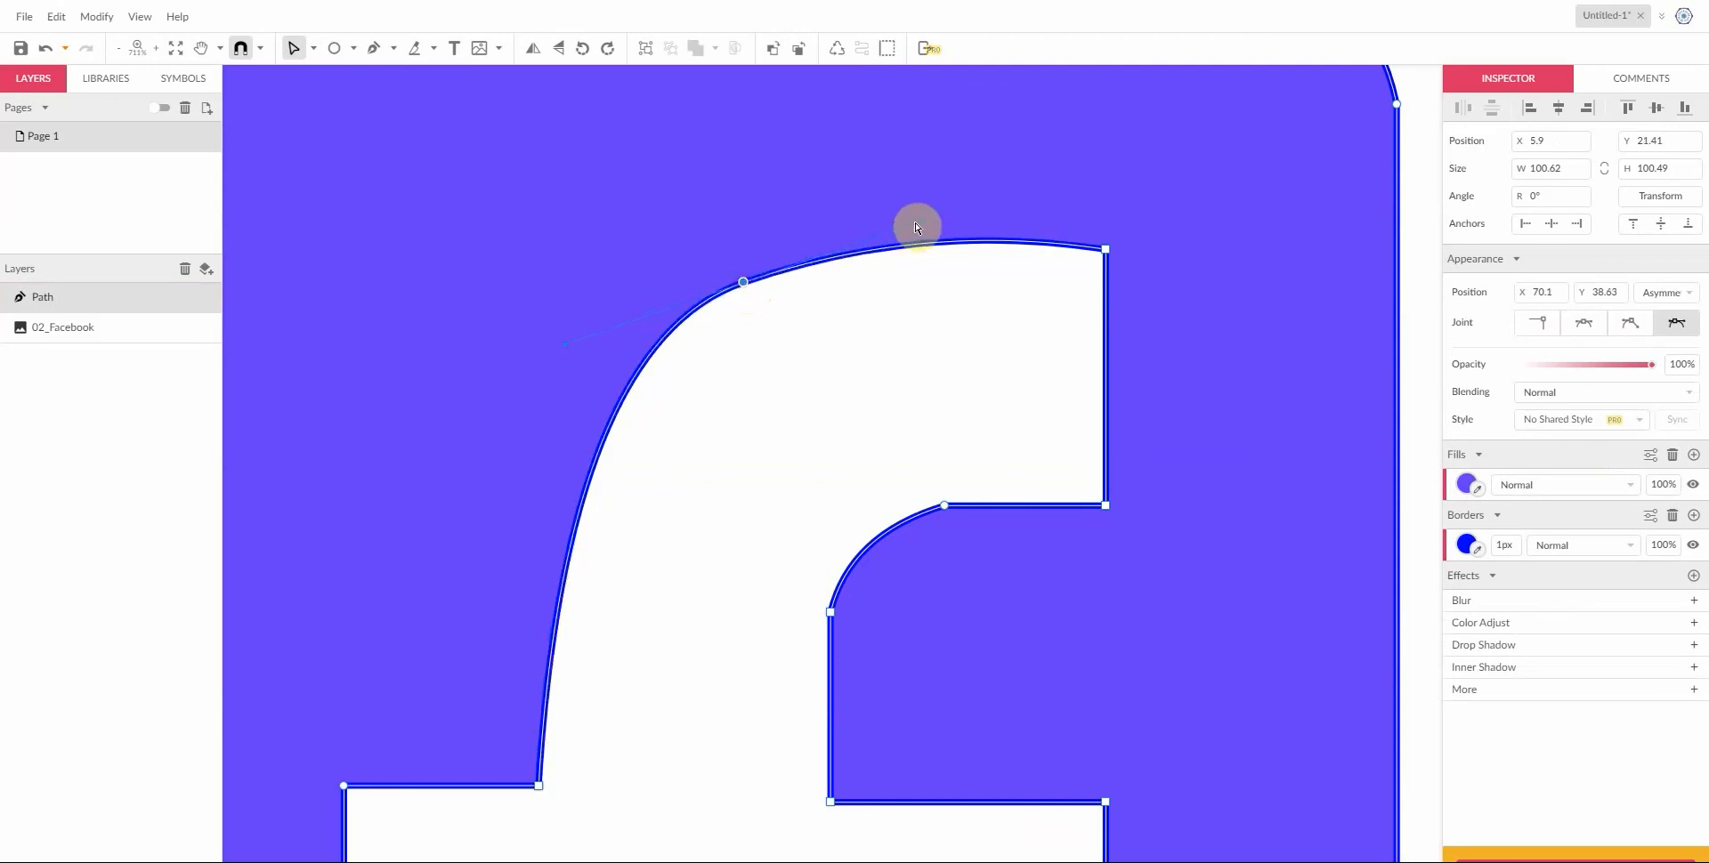
drag(916, 227, 927, 244)
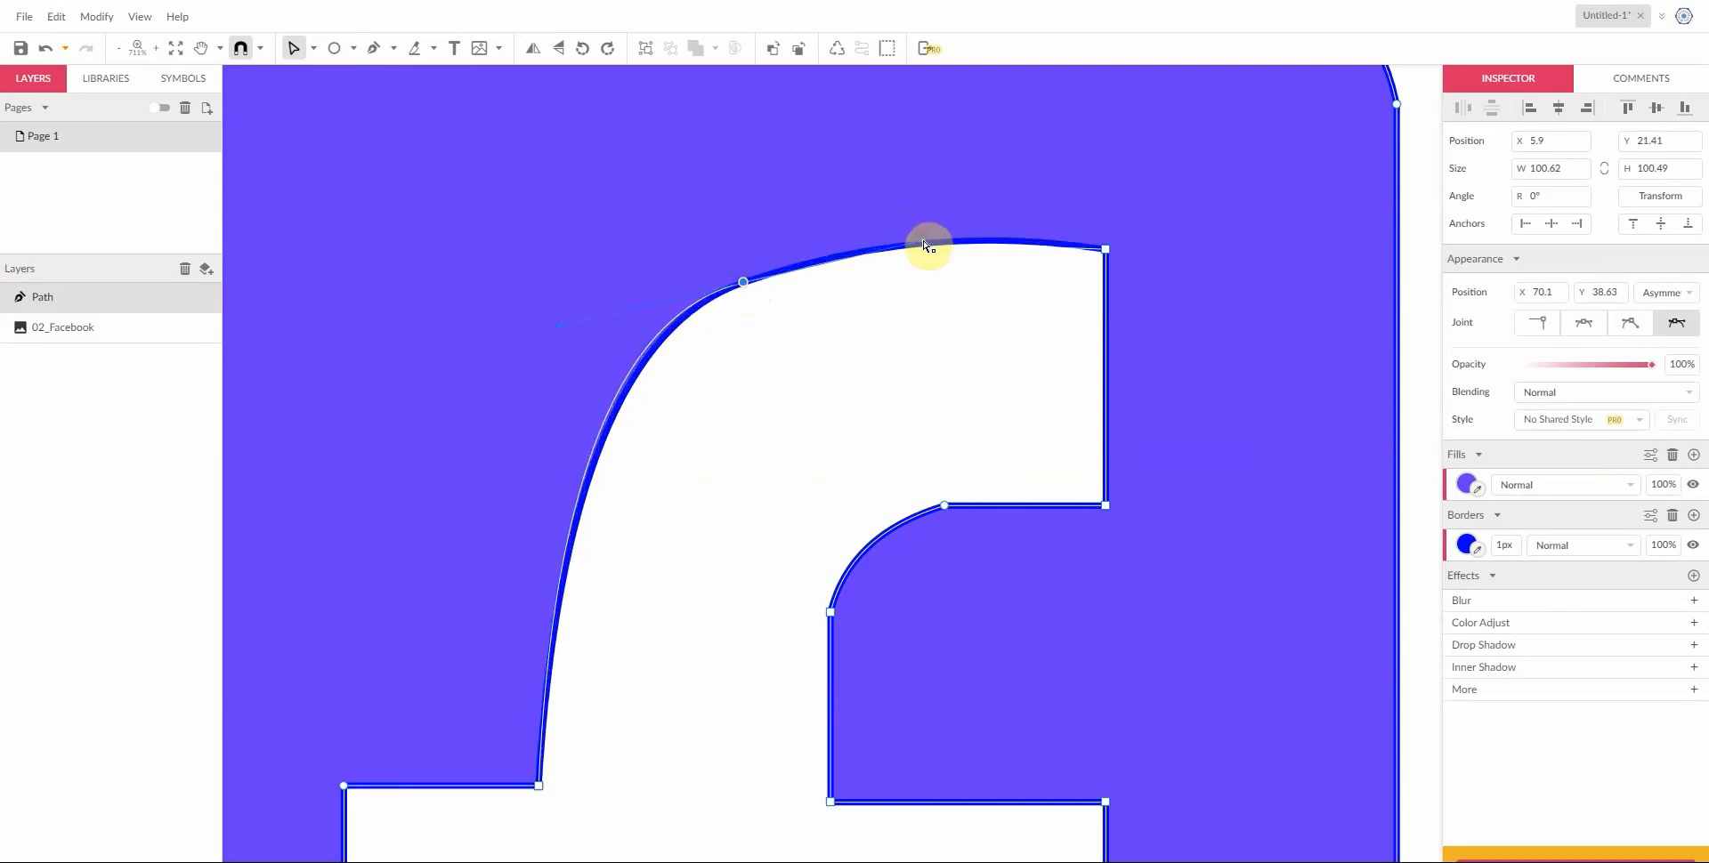
drag(926, 246, 952, 198)
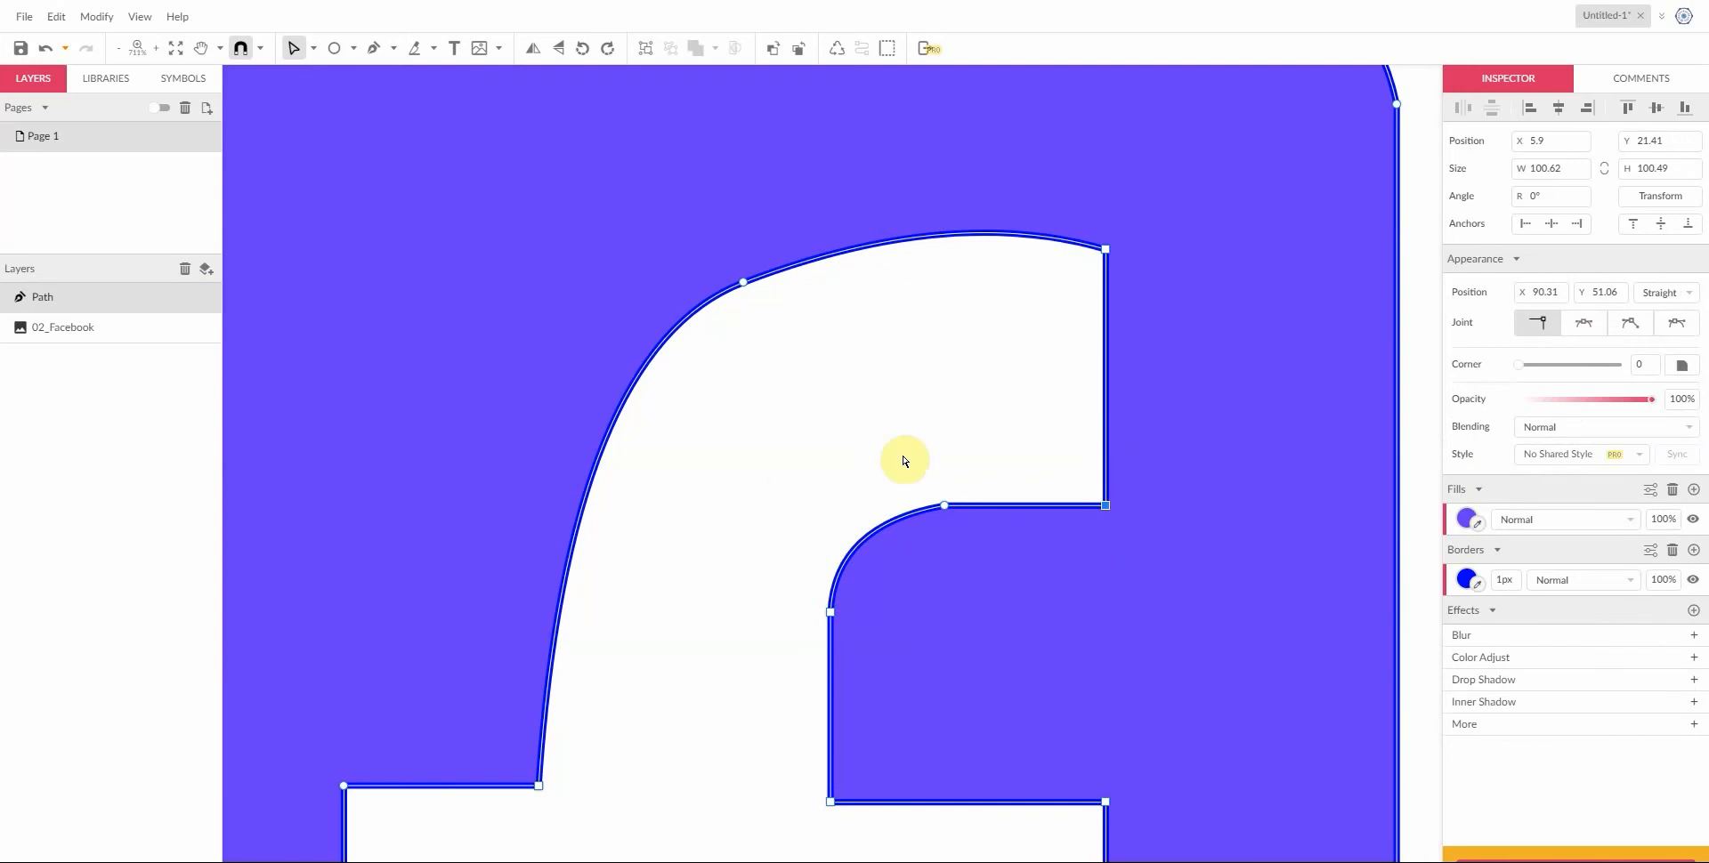
click(177, 48)
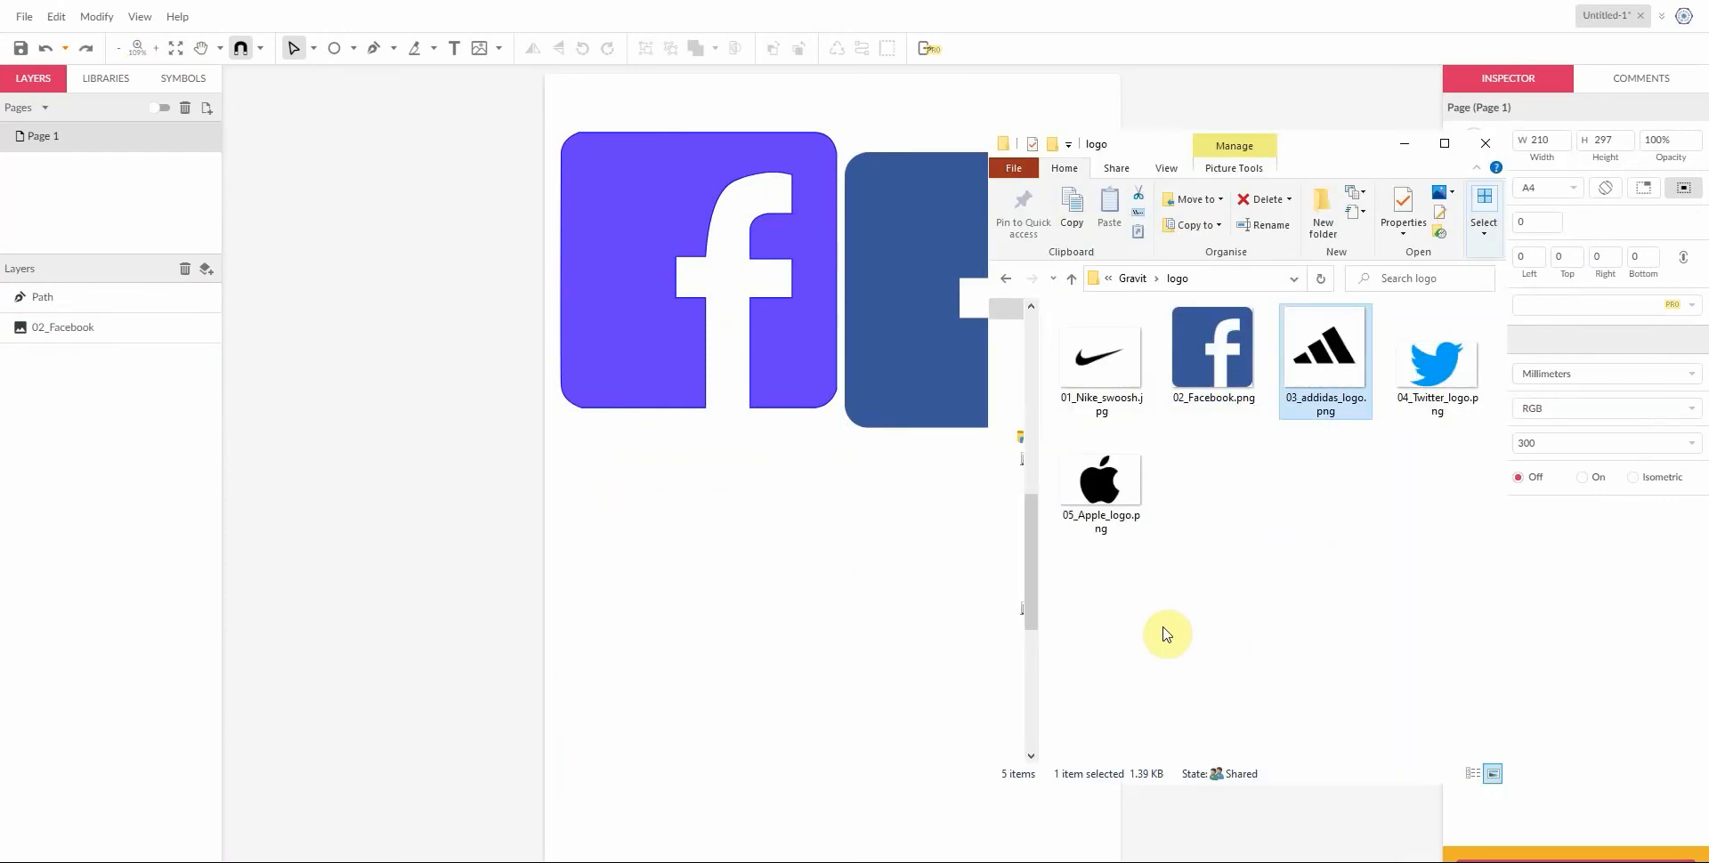
mouse_move(1337, 363)
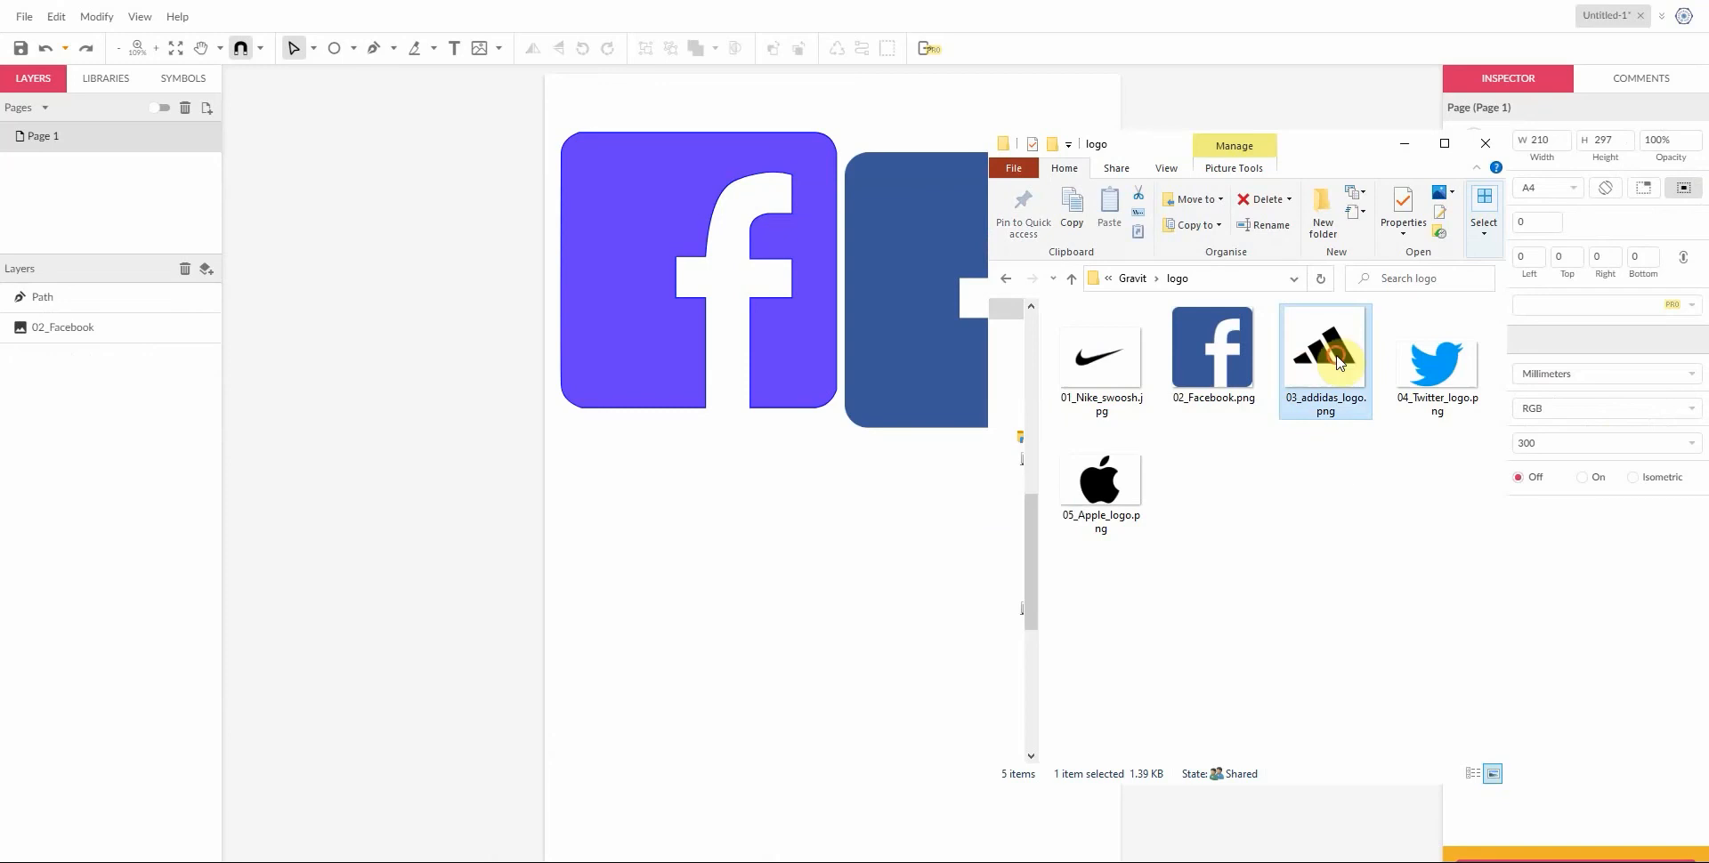
Step: Drop 03_addidas_logo.png onto the canvas below the Facebook logos
drag(1325, 349, 795, 668)
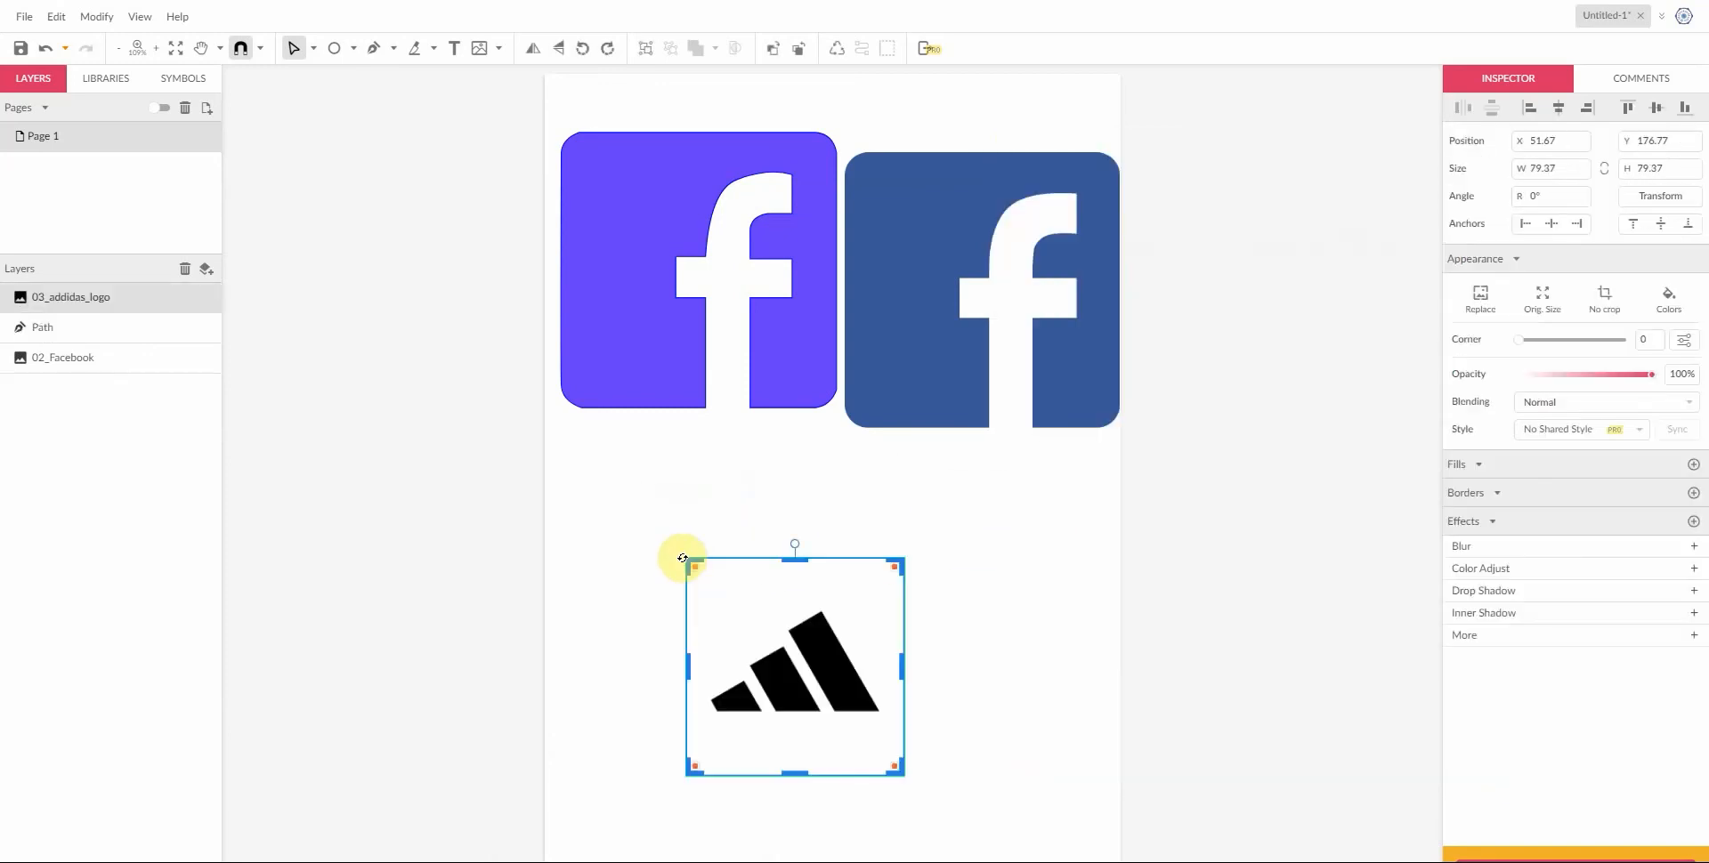
click(973, 835)
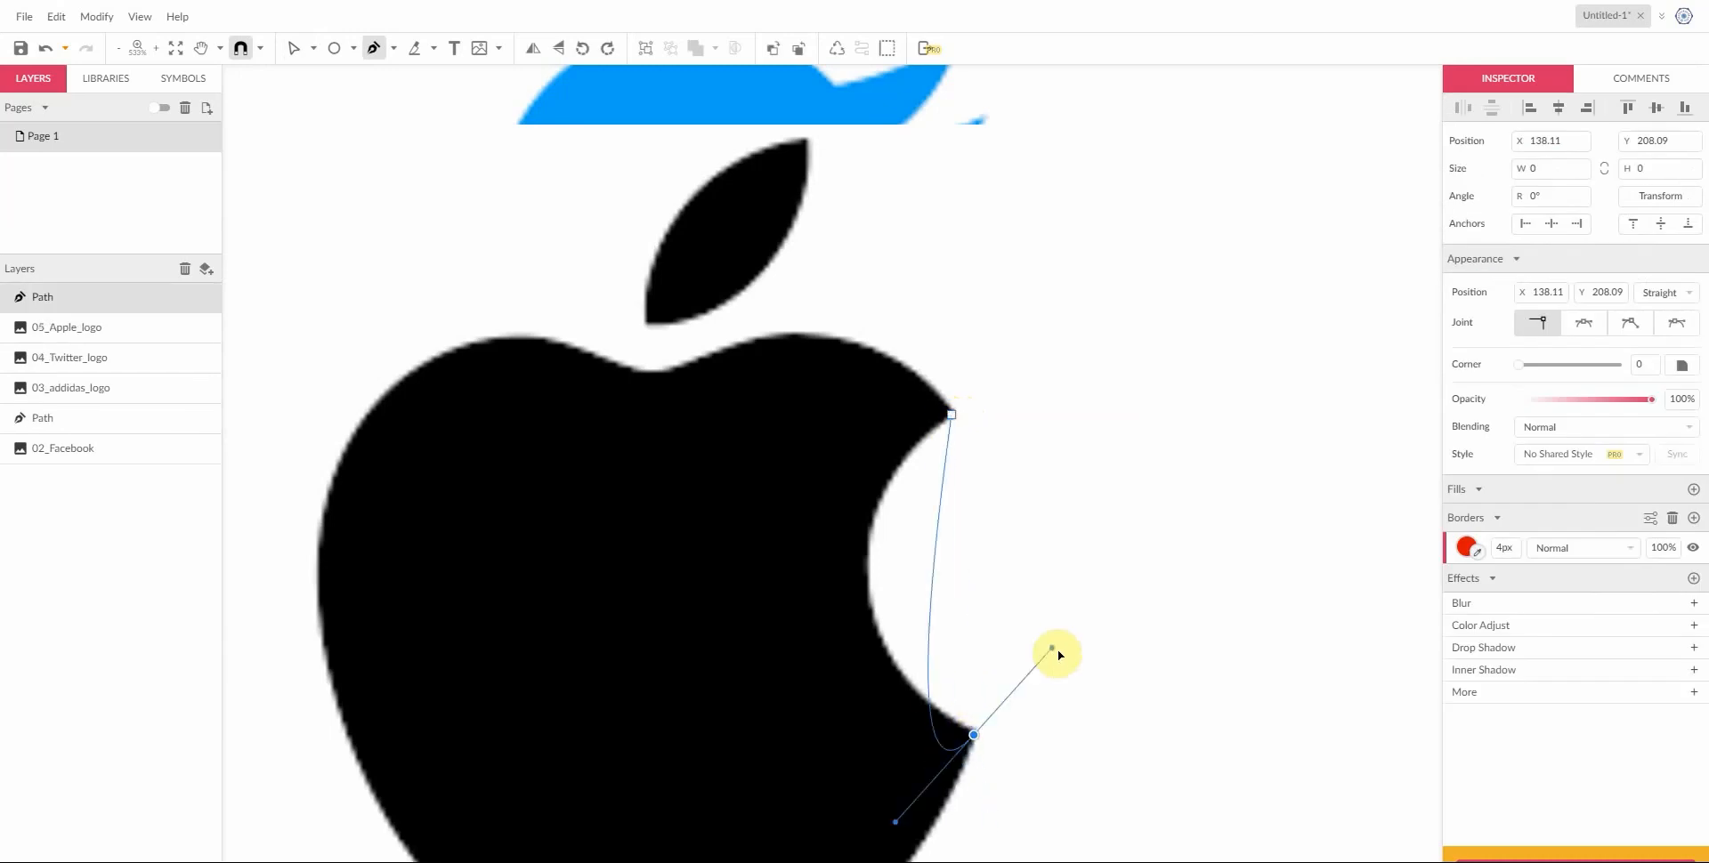
Step: Curve the red path along the inner edge of the Apple logo's bite
drag(1050, 651, 1155, 854)
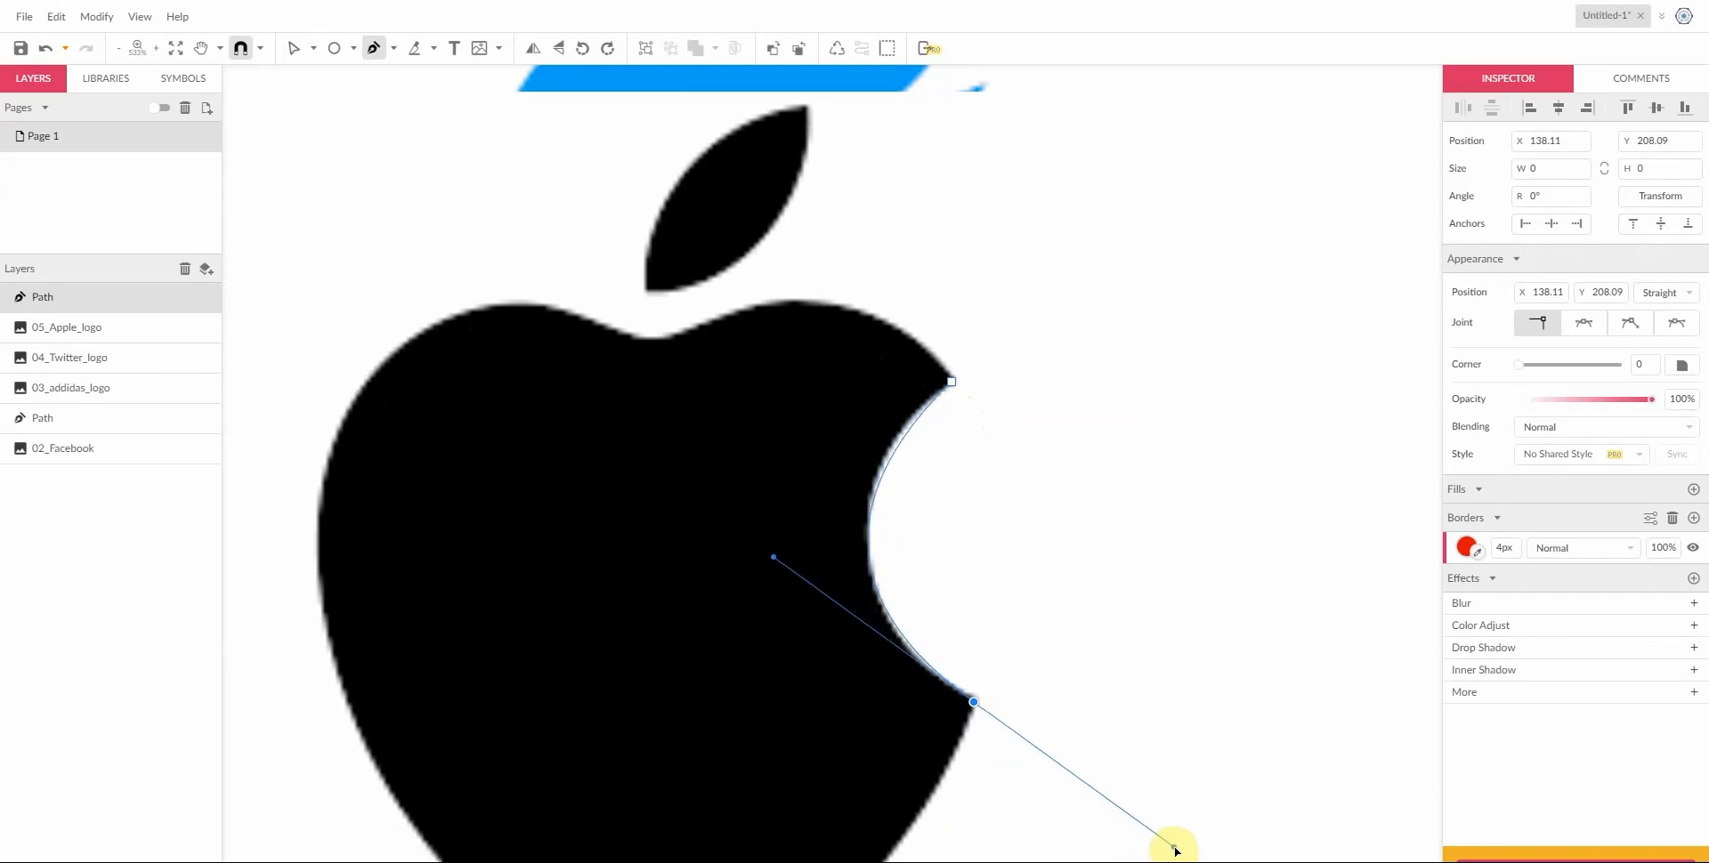
drag(1175, 850, 921, 461)
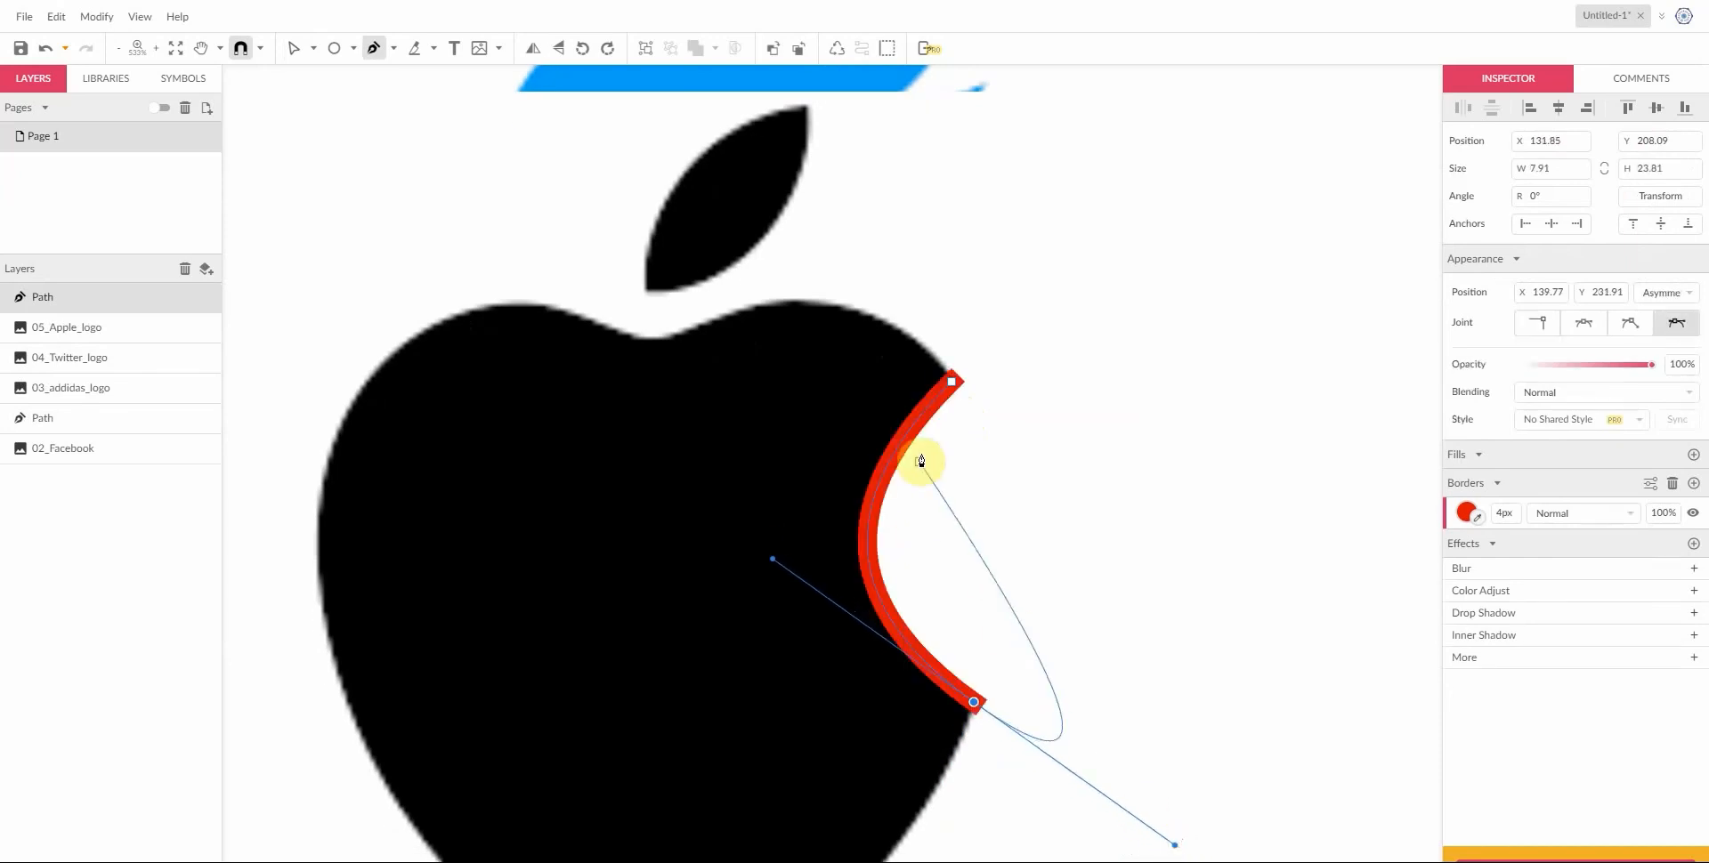